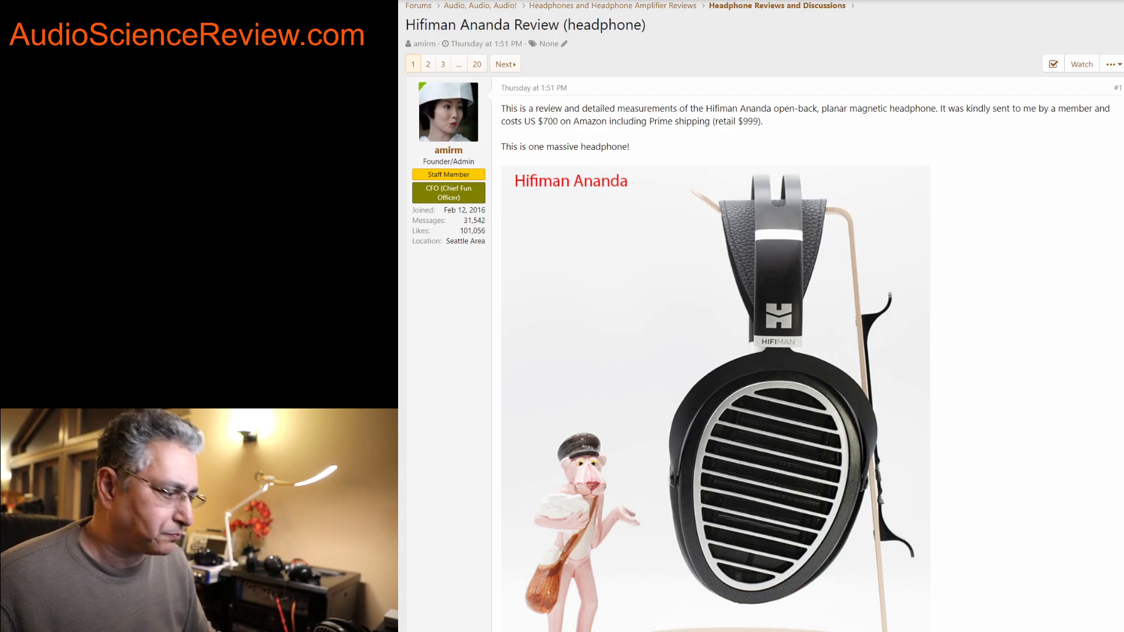
scroll("down", 3)
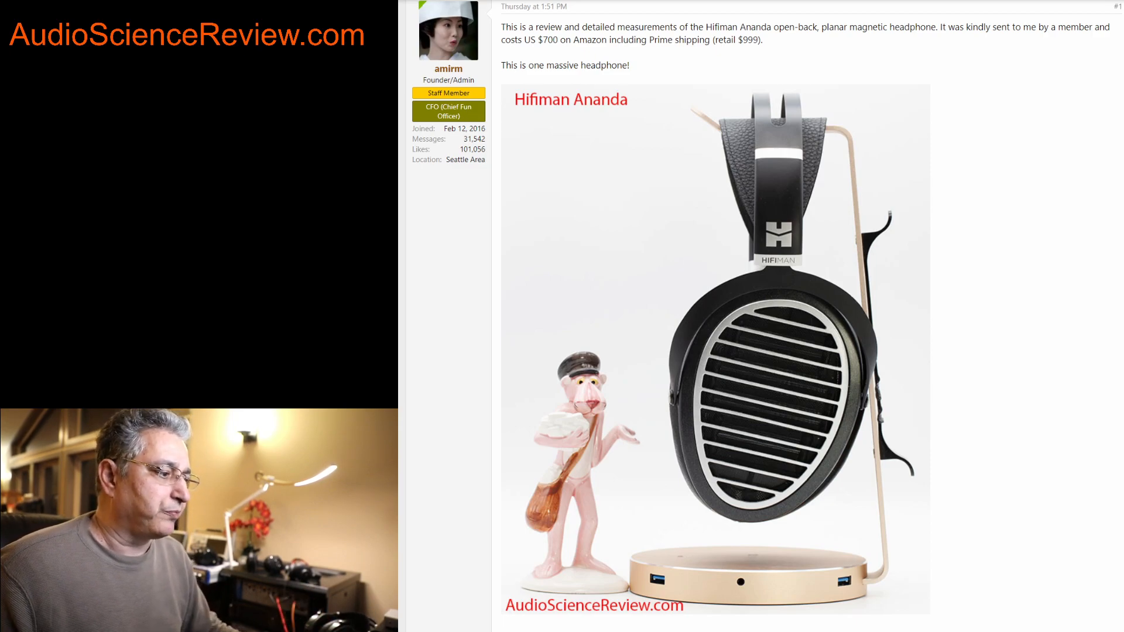
scroll("down", 3)
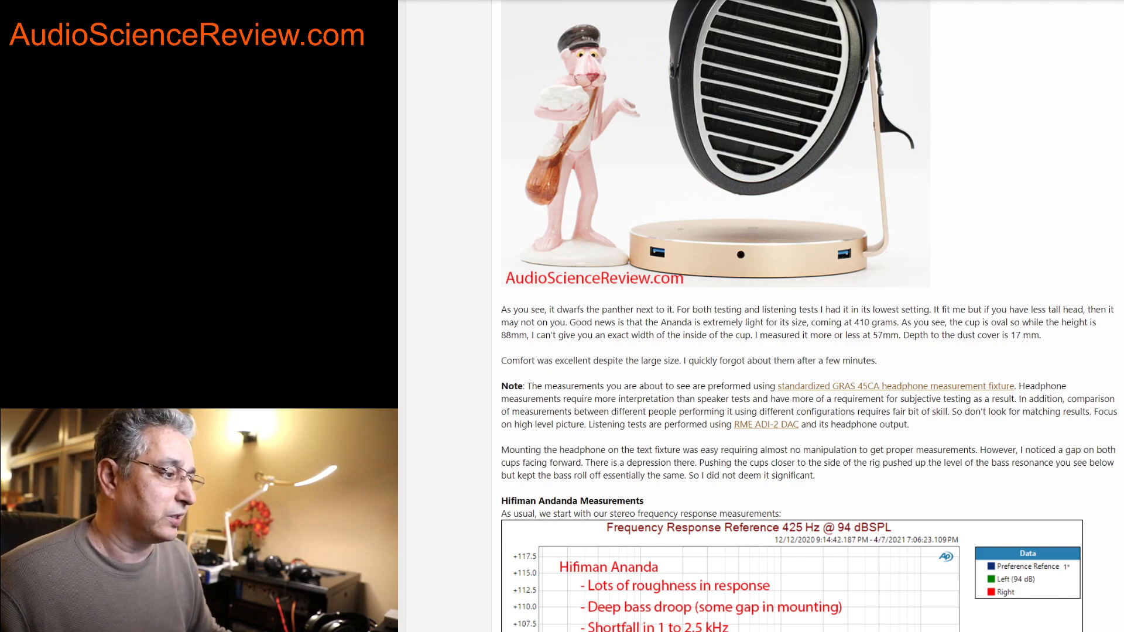
scroll("down", 3)
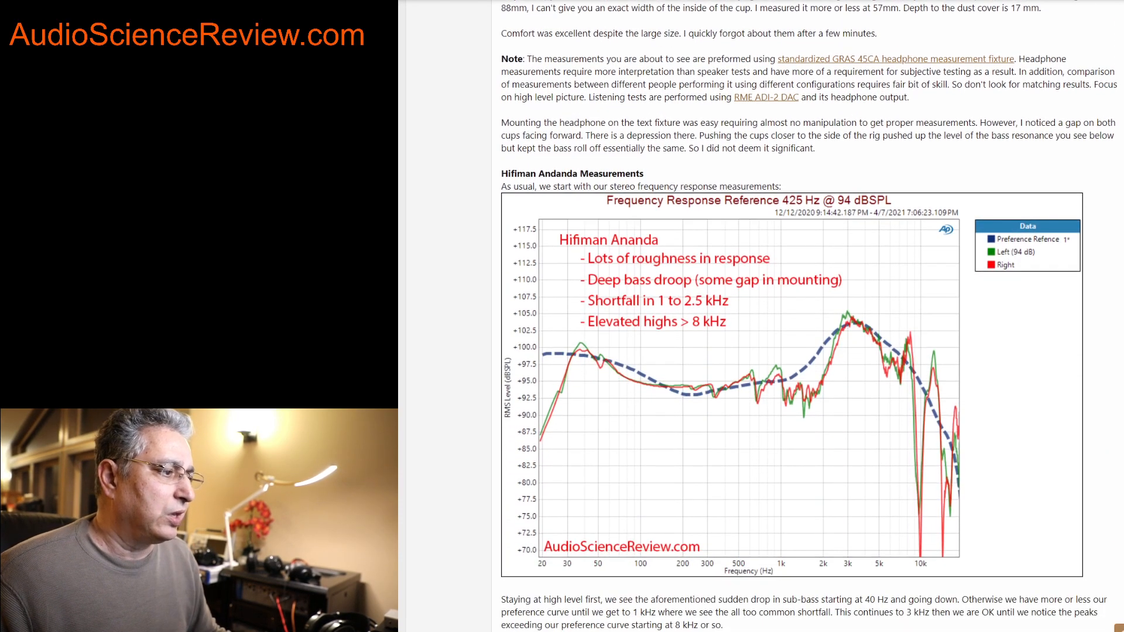
scroll("down", 3)
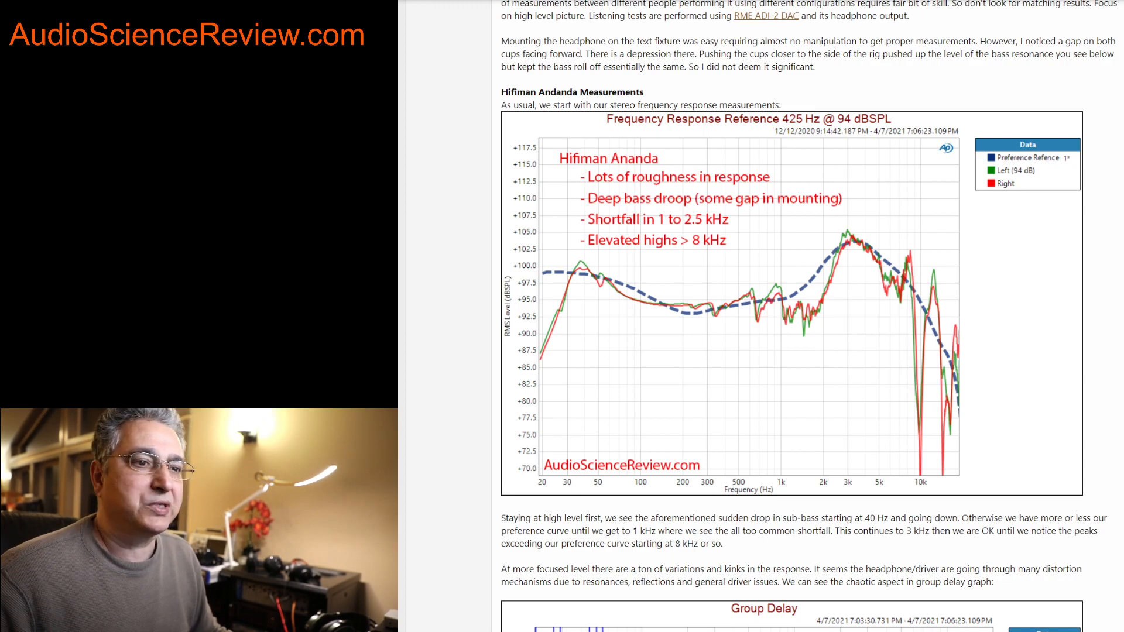
mouse_move(754, 250)
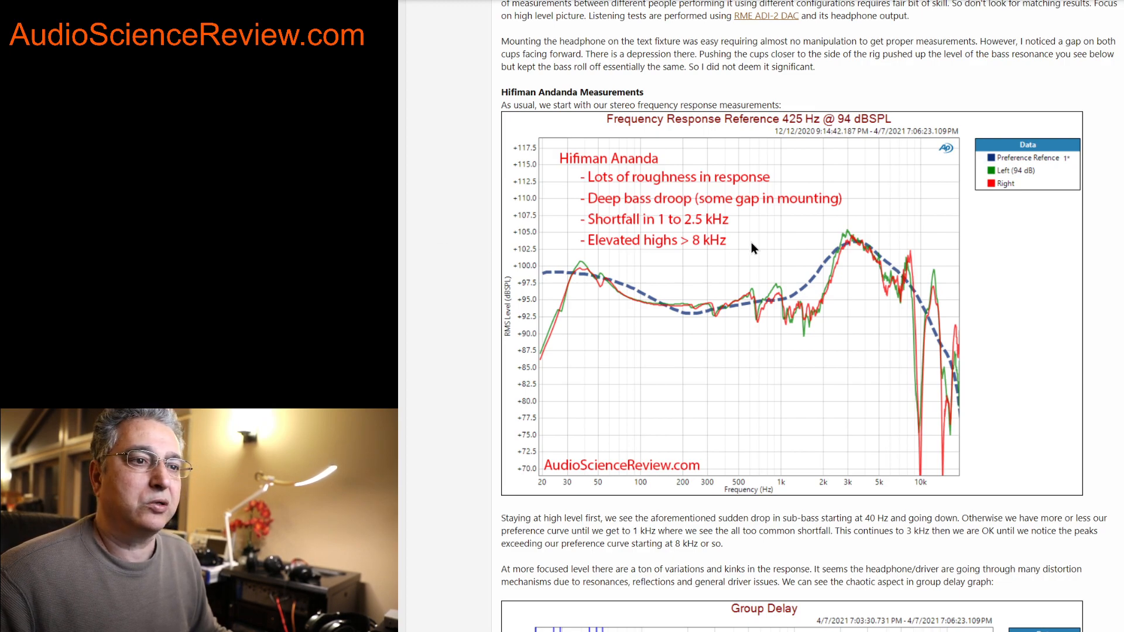
mouse_move(802, 292)
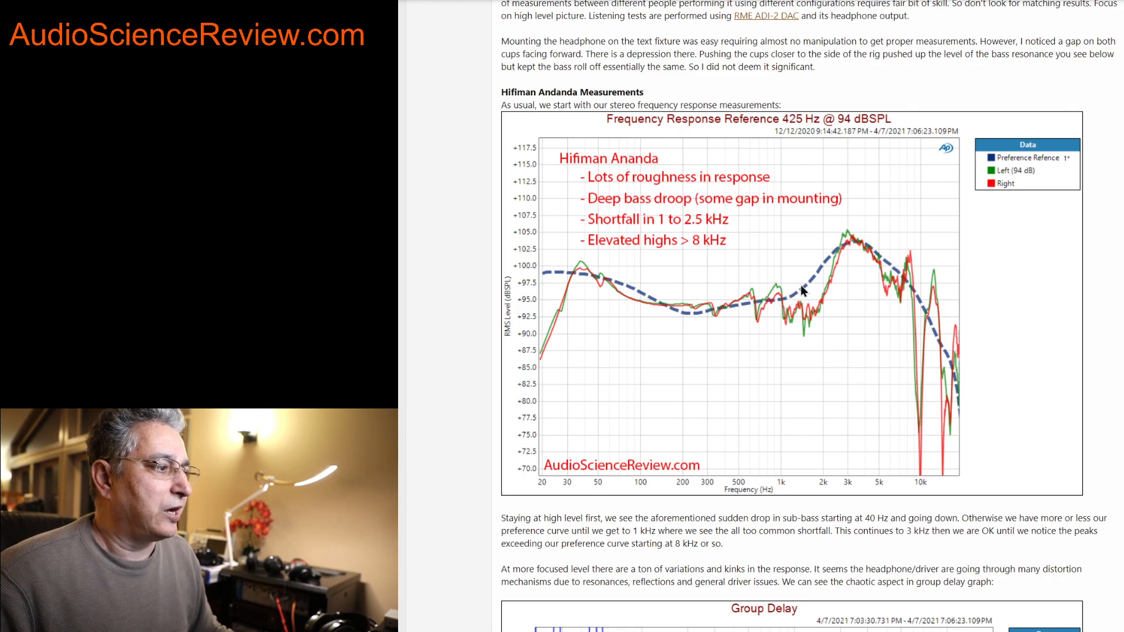
mouse_move(602, 290)
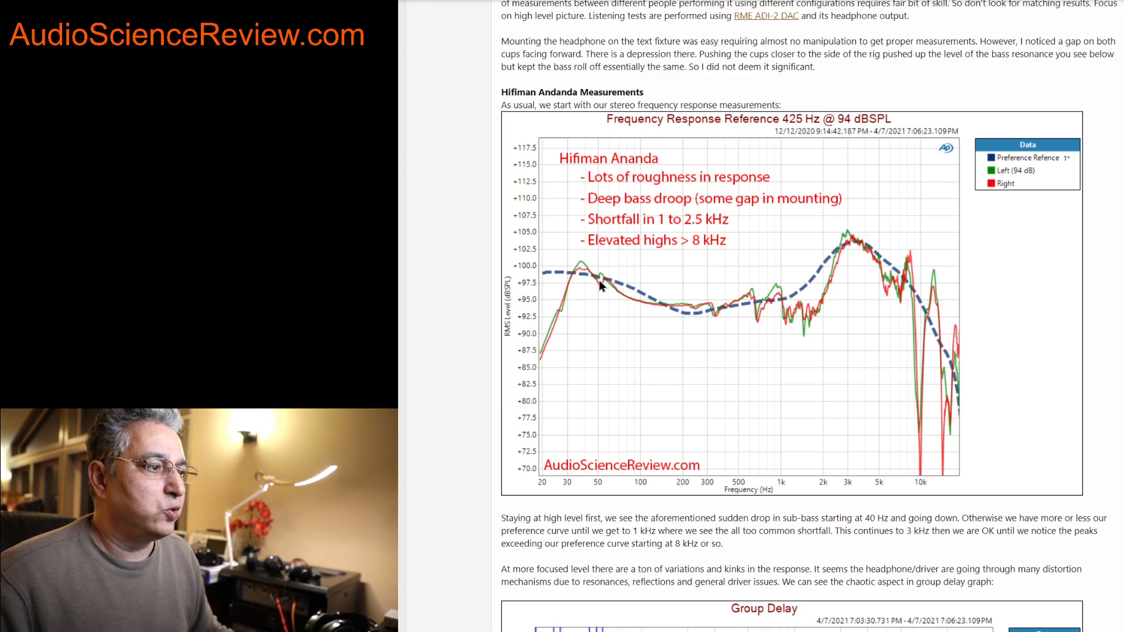
mouse_move(718, 314)
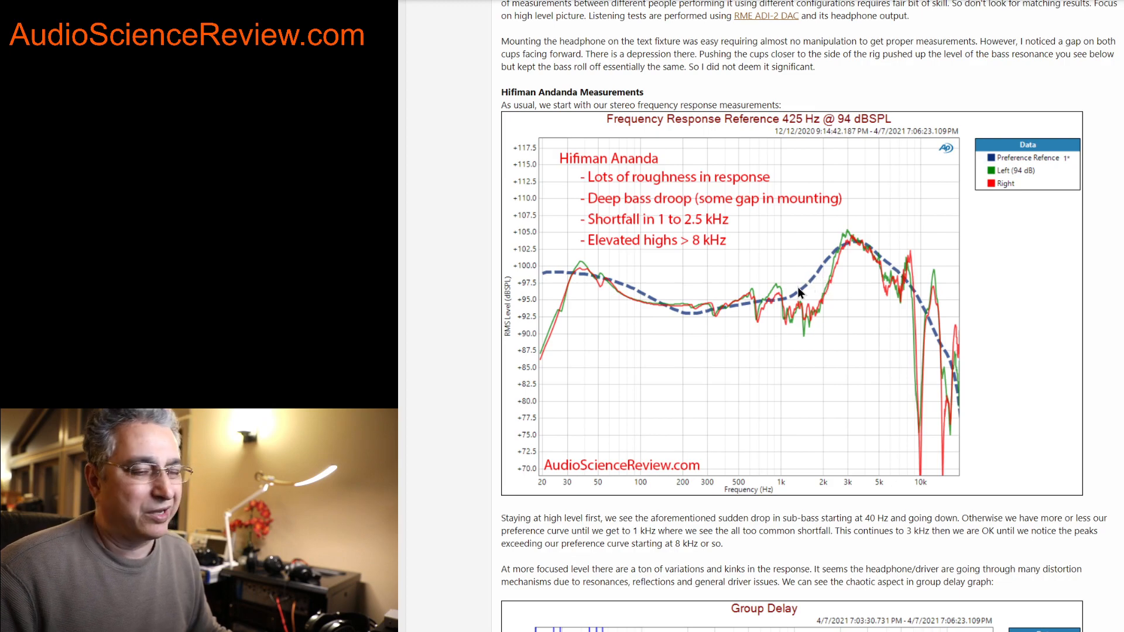
mouse_move(776, 302)
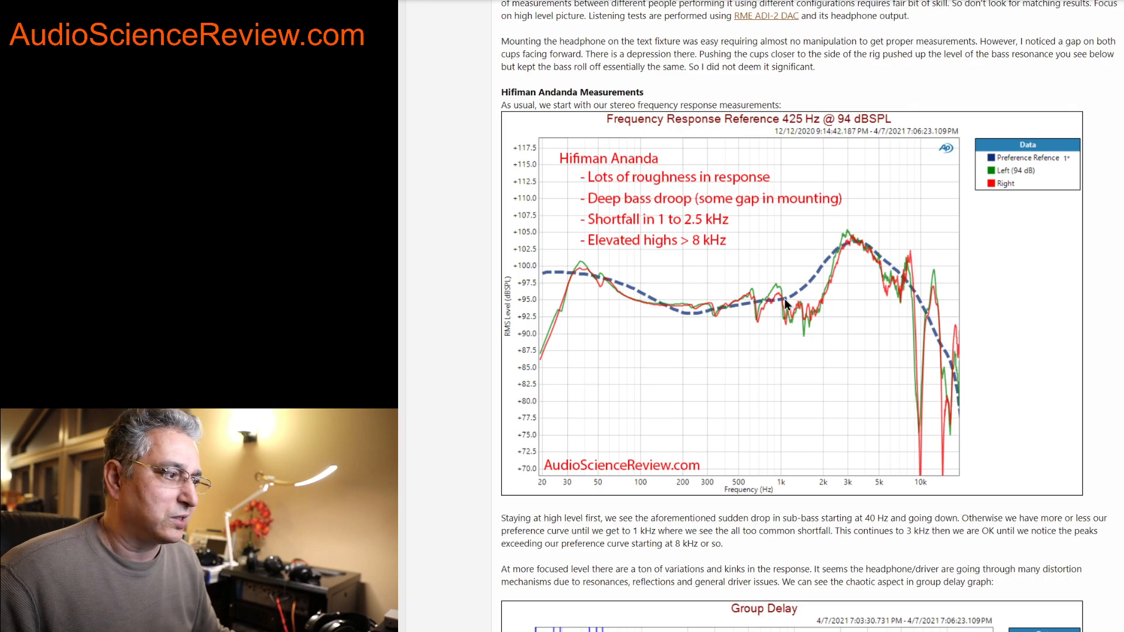
mouse_move(601, 292)
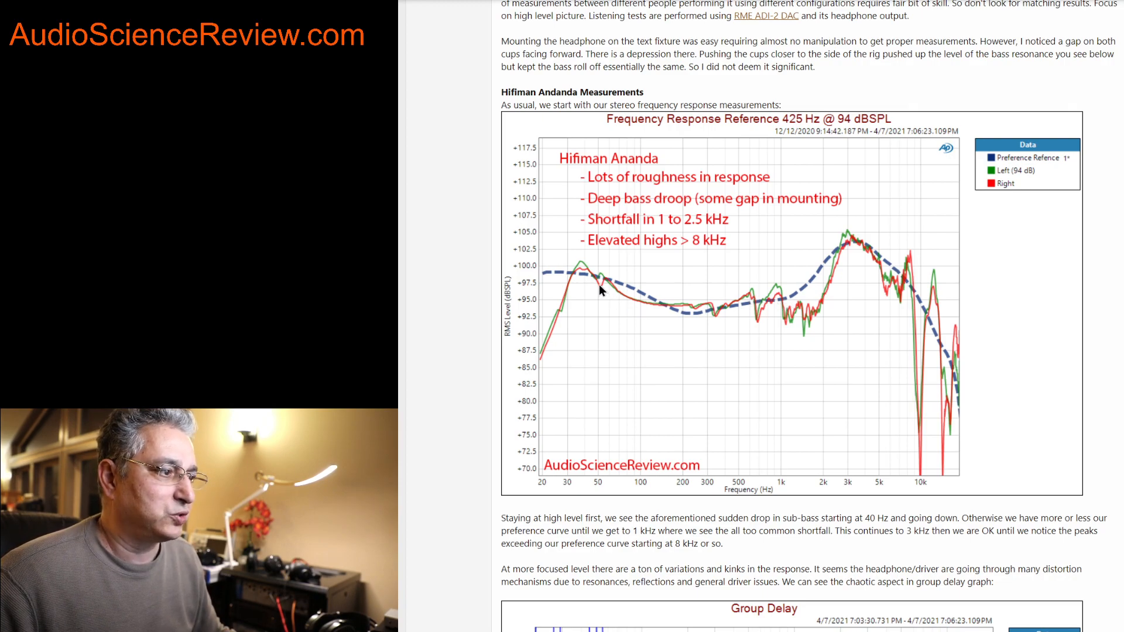
mouse_move(621, 295)
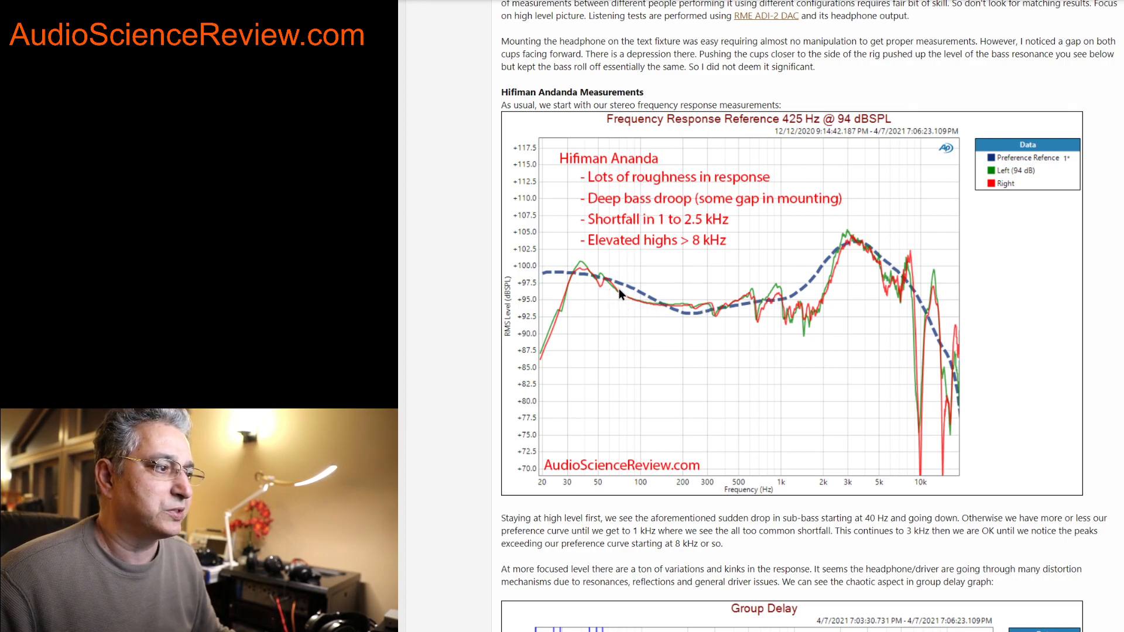
mouse_move(684, 309)
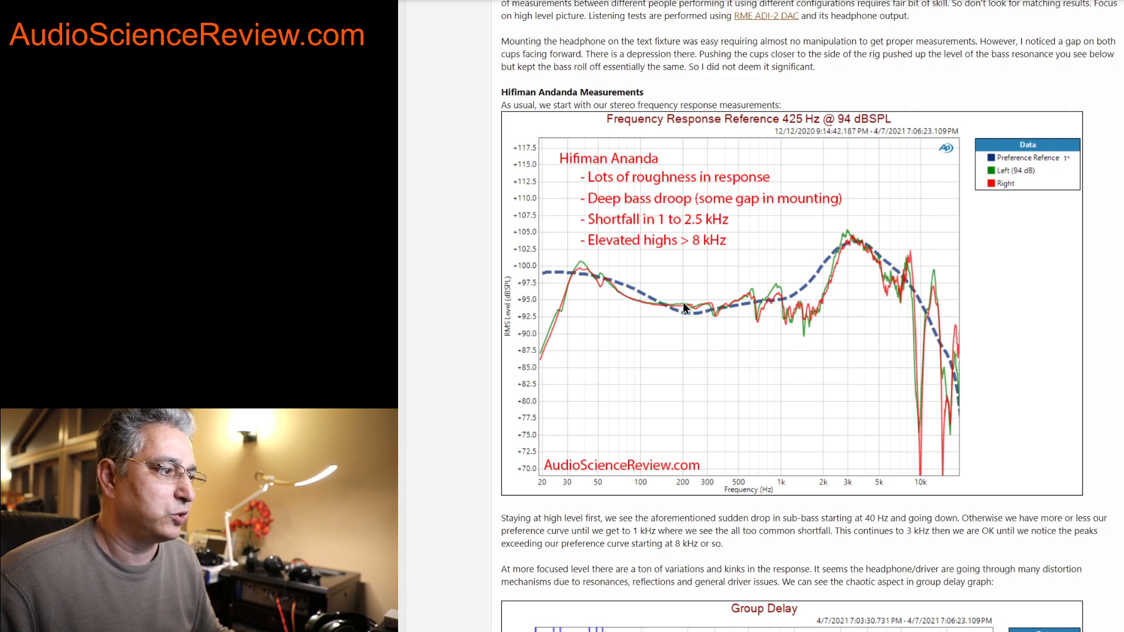
mouse_move(757, 293)
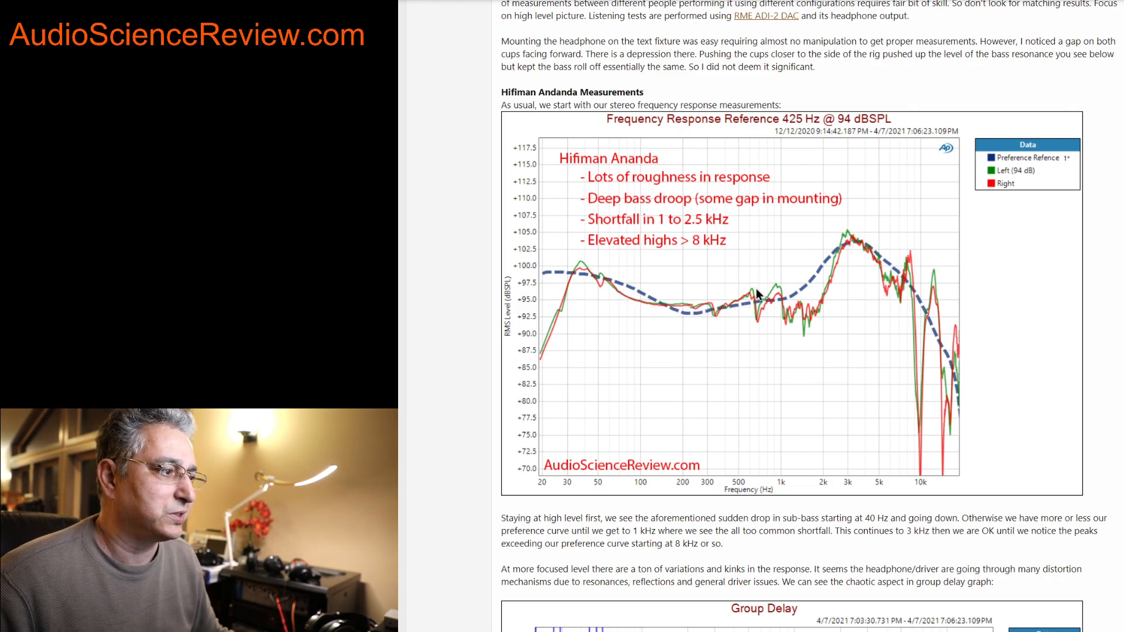
scroll("down", 3)
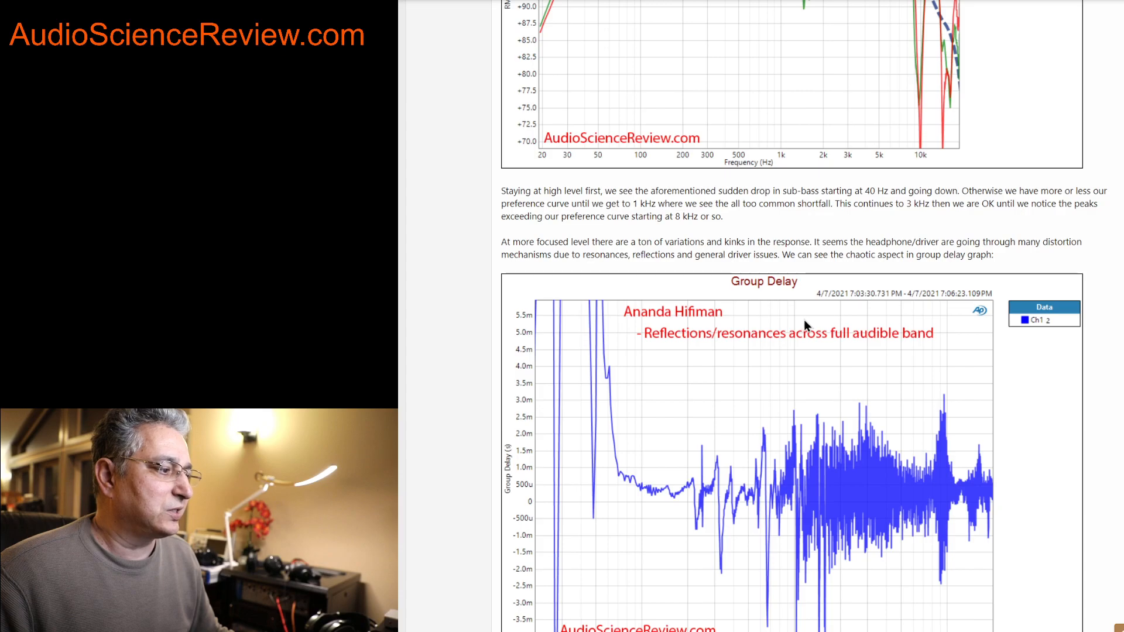
scroll("down", 3)
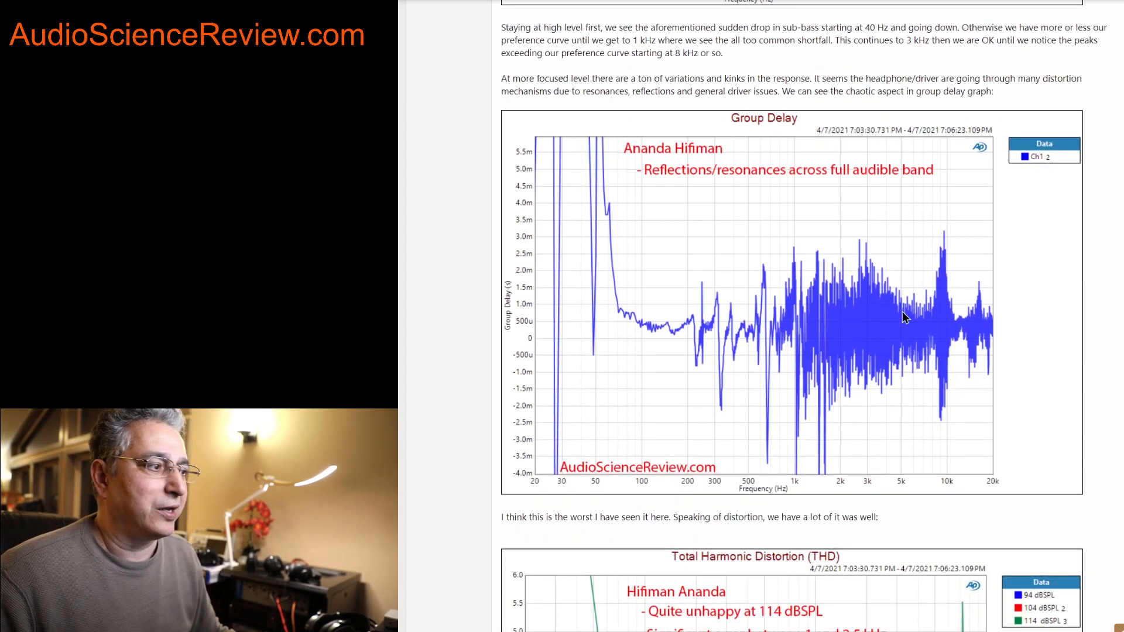
mouse_move(781, 266)
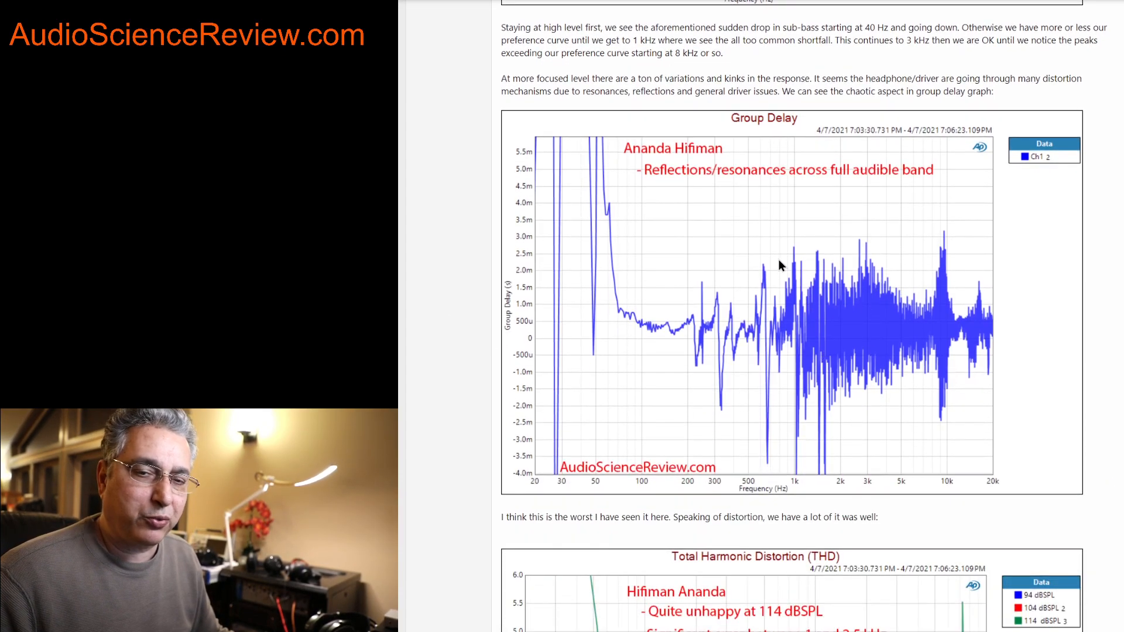
mouse_move(646, 257)
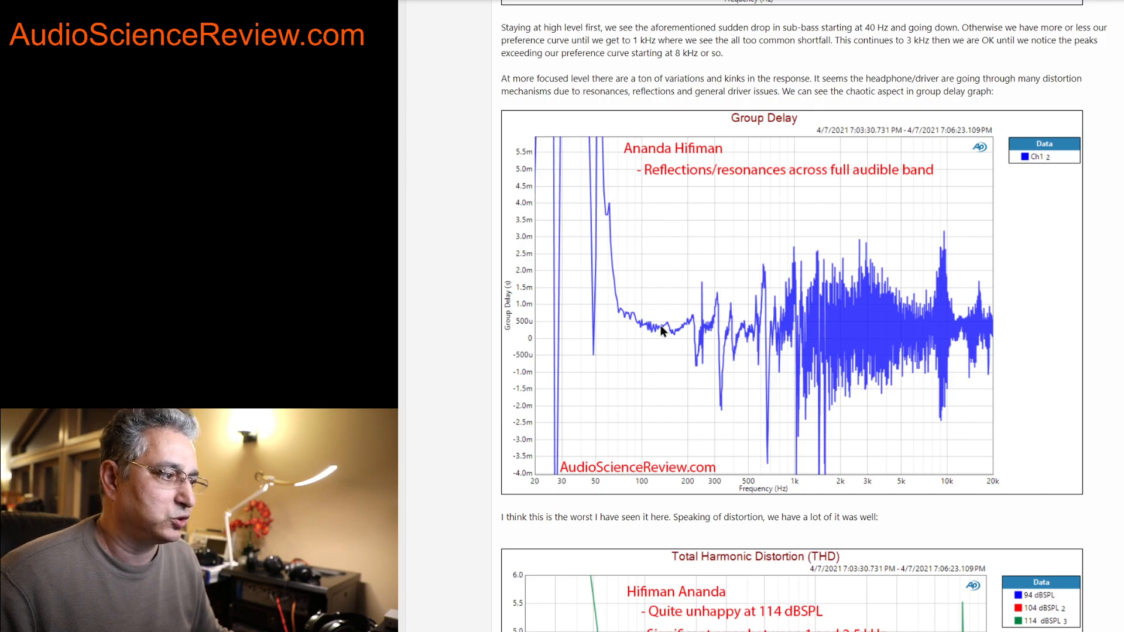
mouse_move(1002, 339)
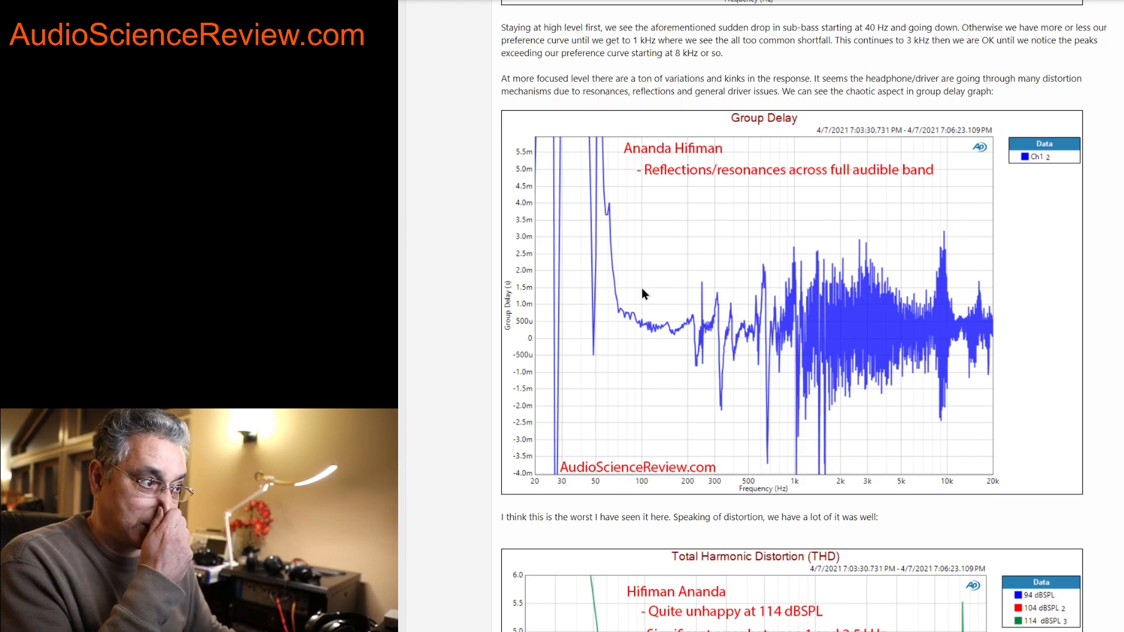
mouse_move(898, 274)
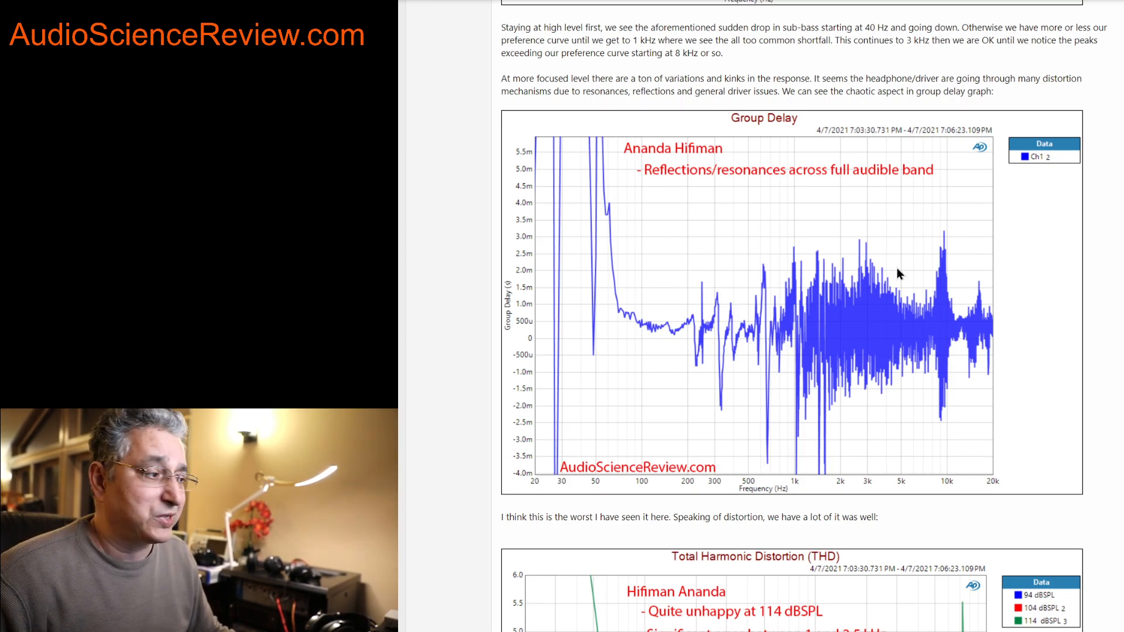
mouse_move(963, 331)
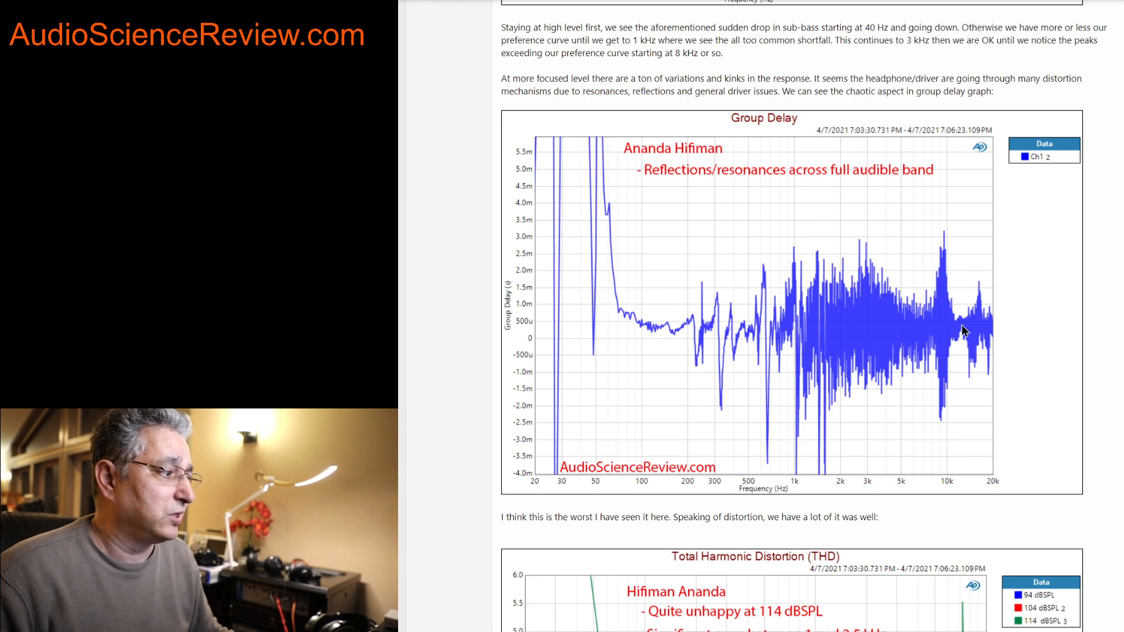
mouse_move(753, 337)
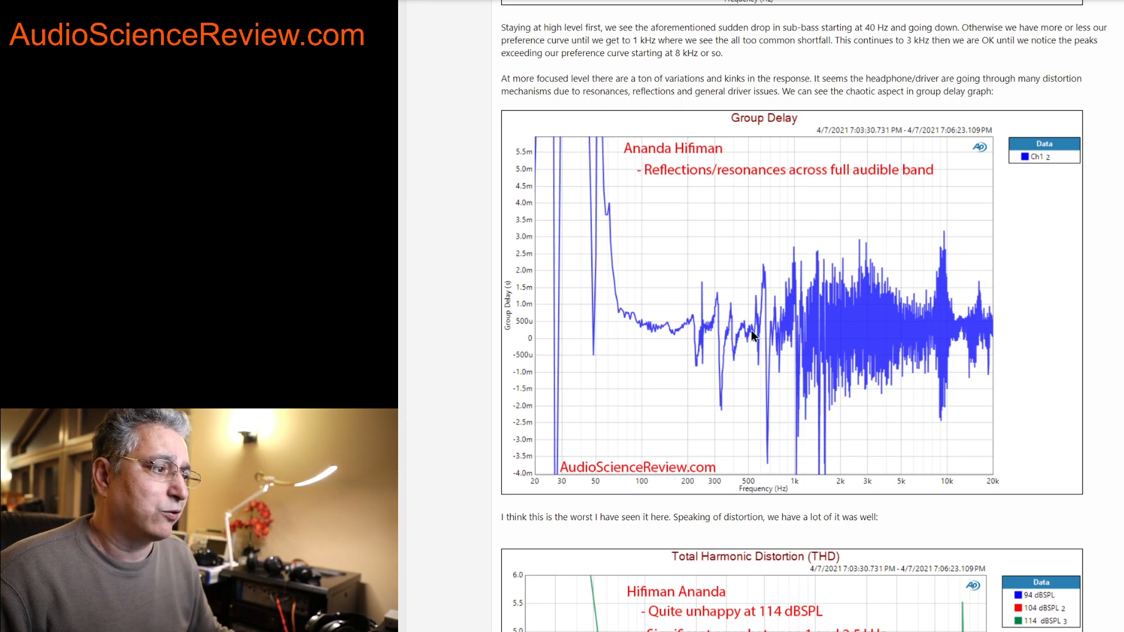
mouse_move(645, 328)
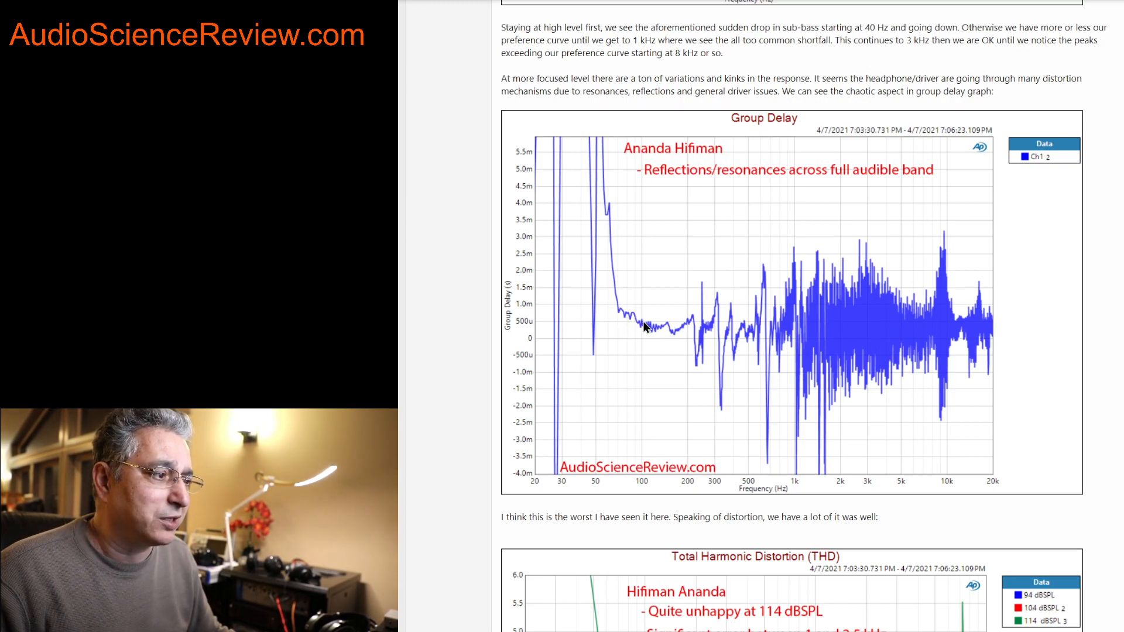
mouse_move(575, 186)
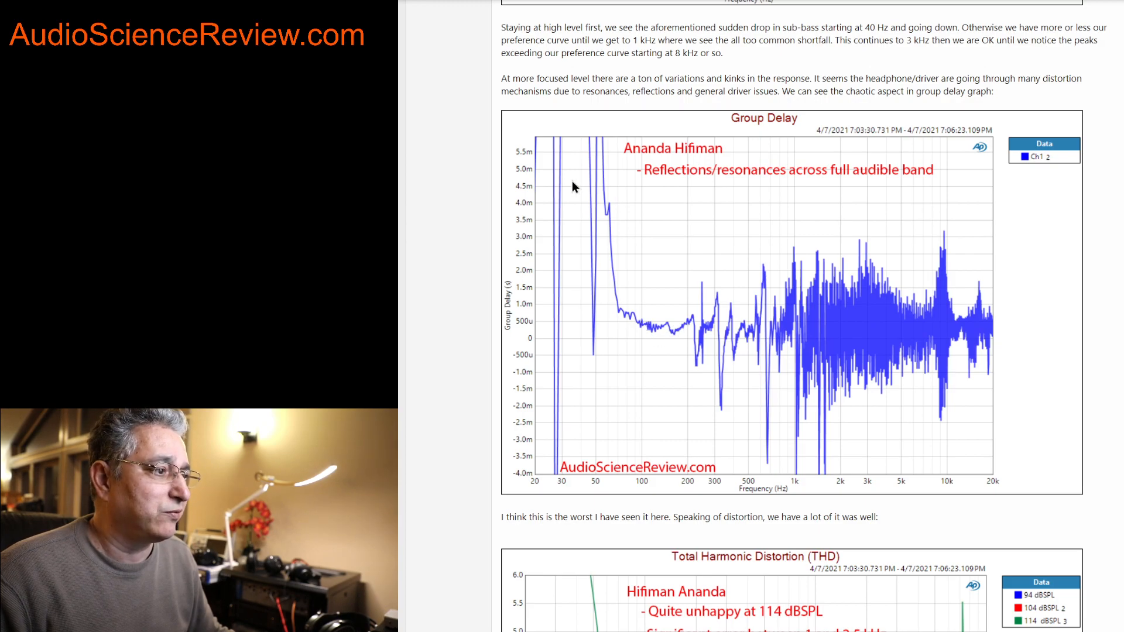
mouse_move(879, 331)
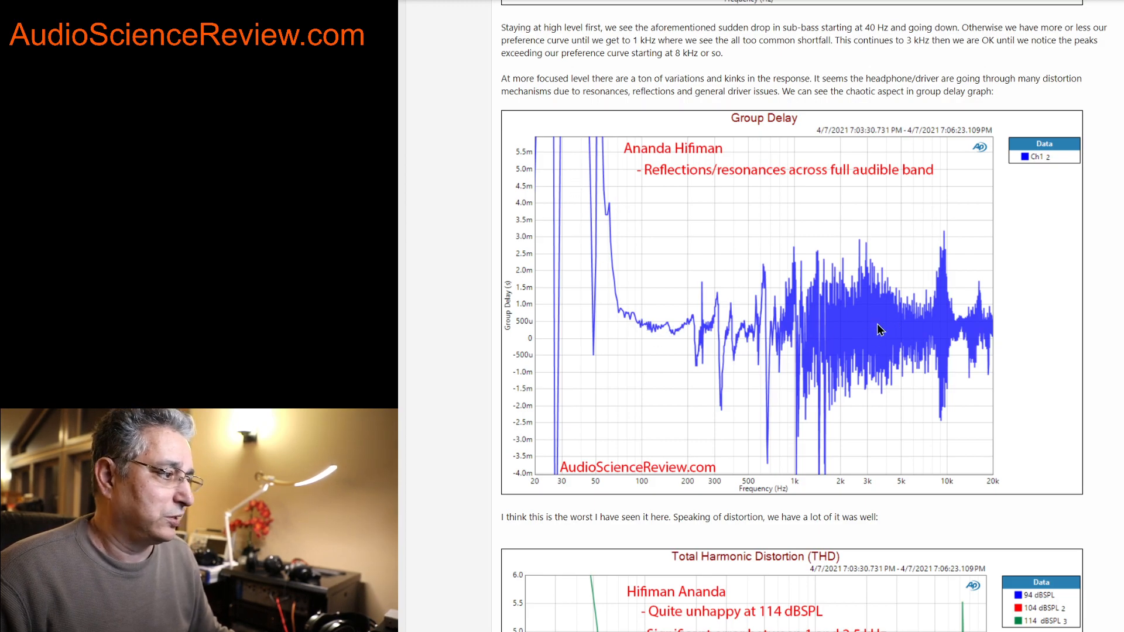
mouse_move(864, 322)
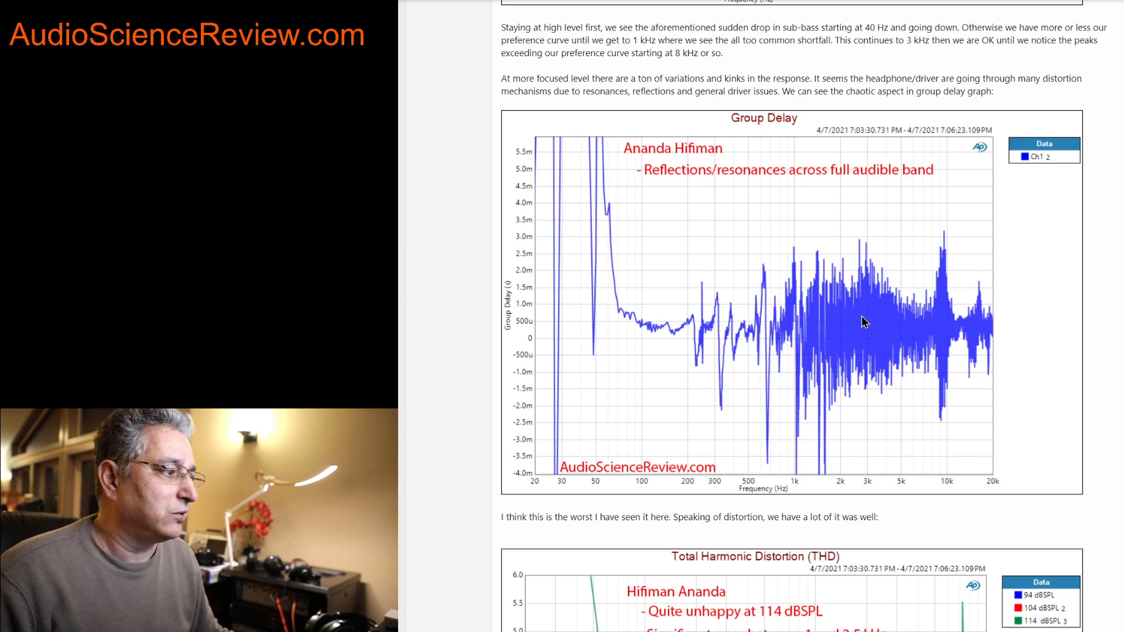
mouse_move(836, 313)
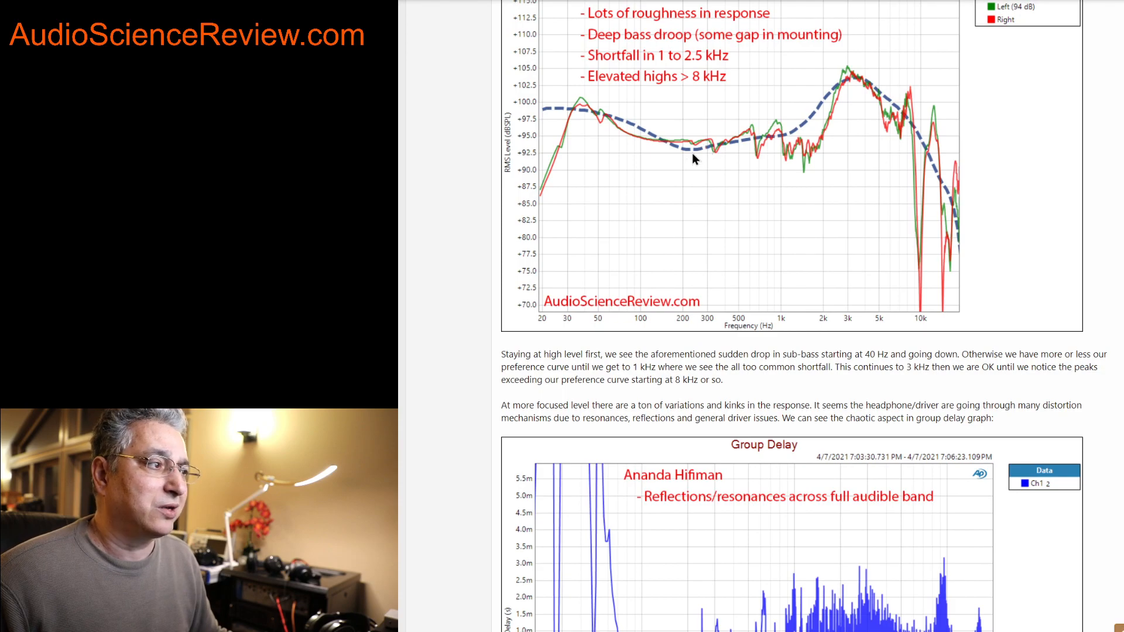
mouse_move(821, 143)
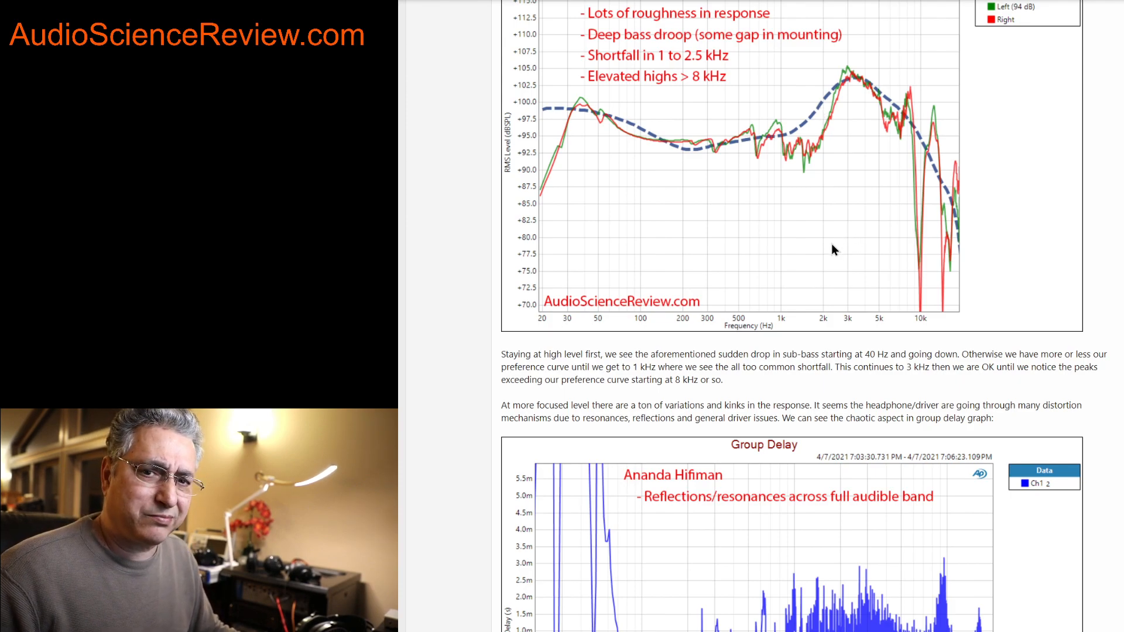
mouse_move(781, 158)
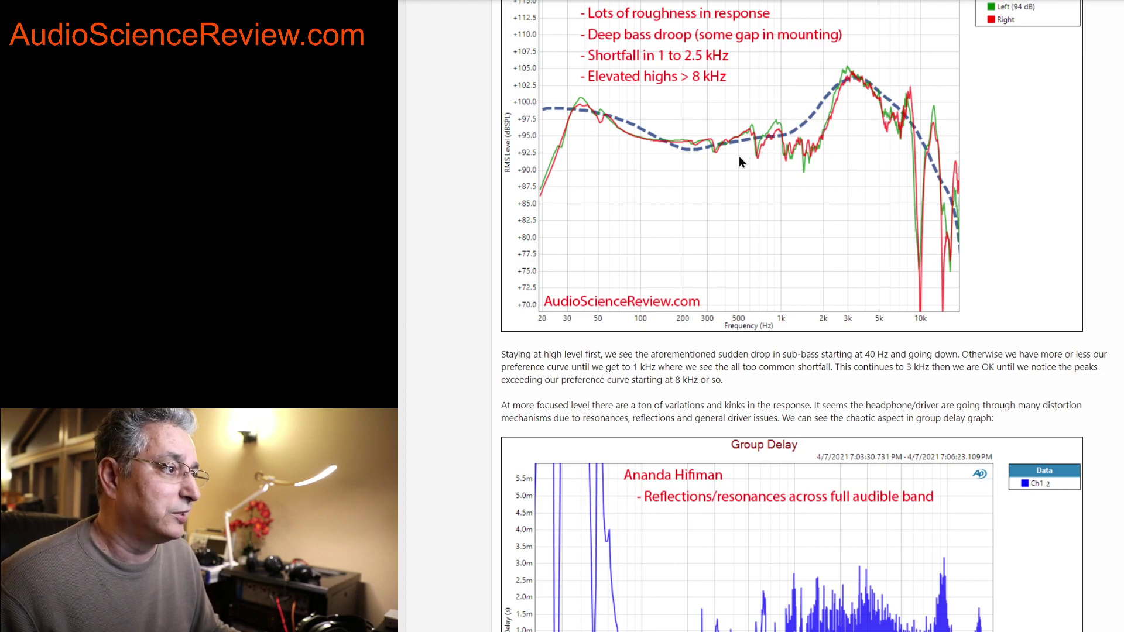
mouse_move(574, 108)
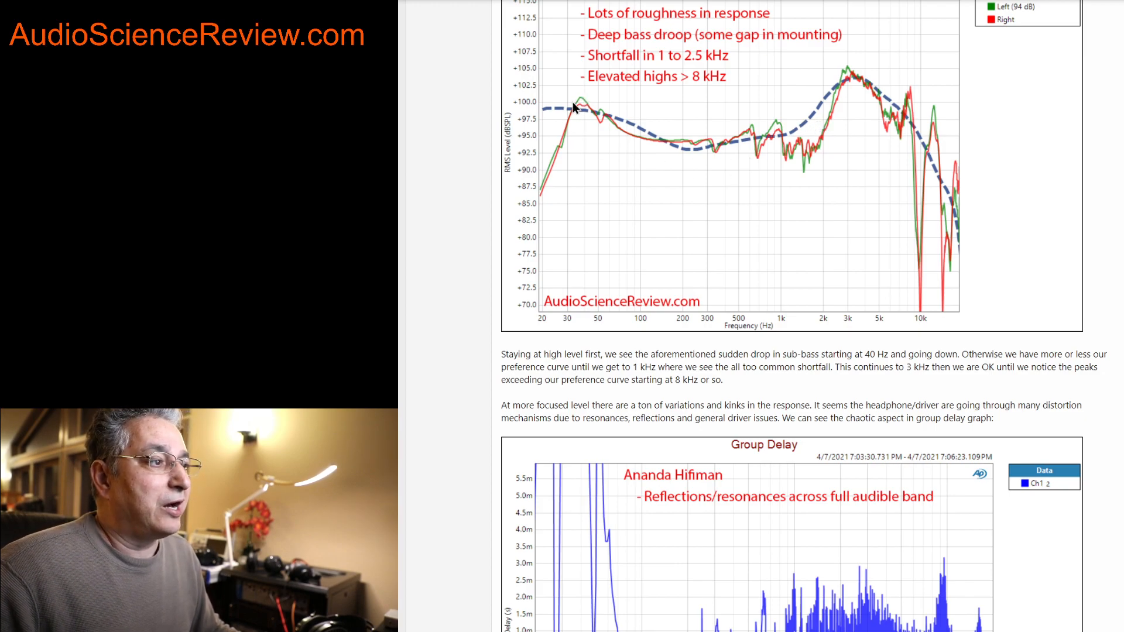
mouse_move(626, 134)
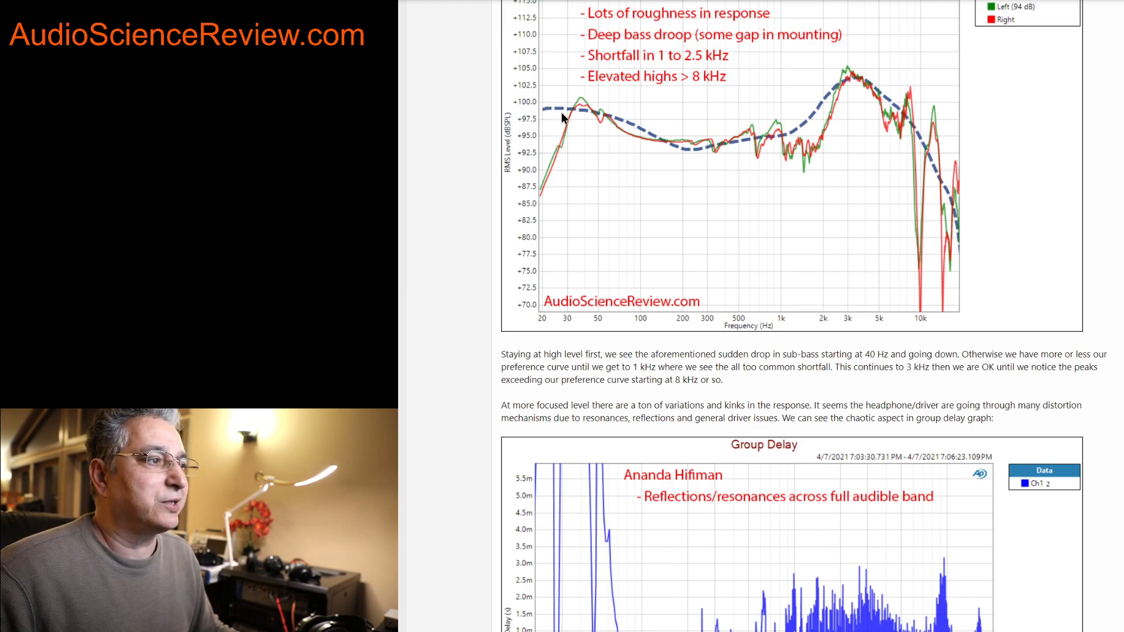
mouse_move(569, 122)
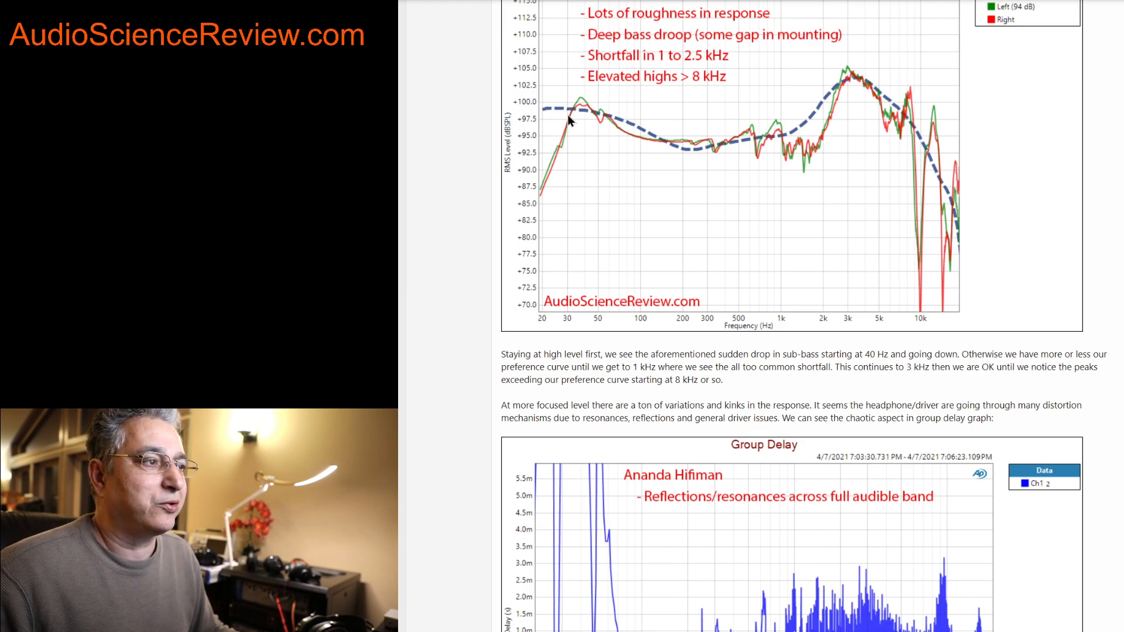
mouse_move(758, 39)
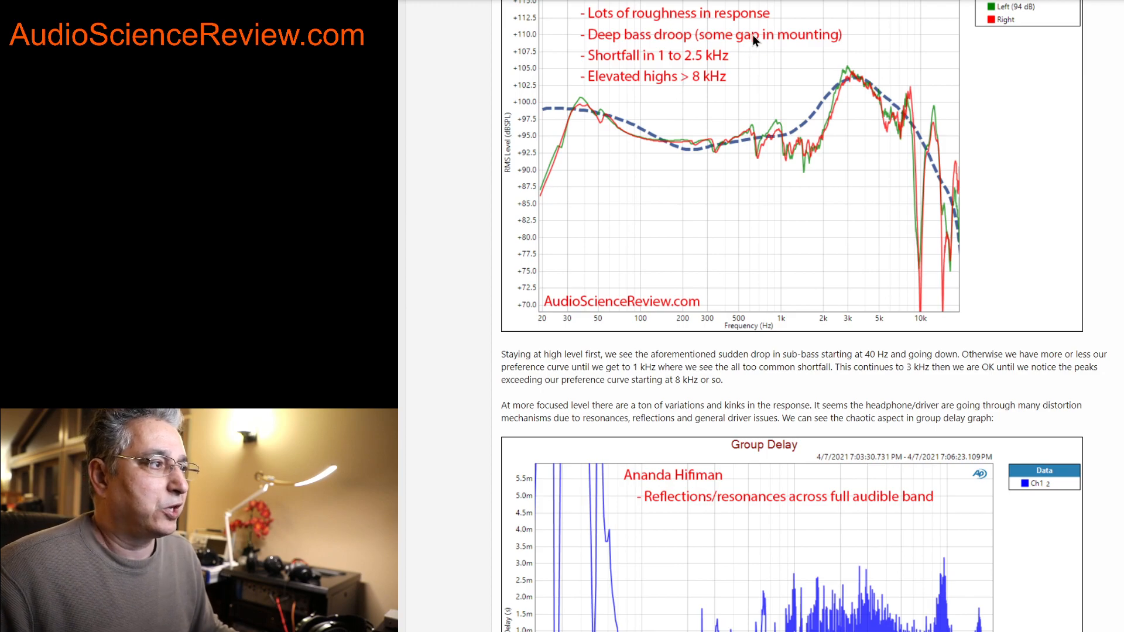
mouse_move(737, 86)
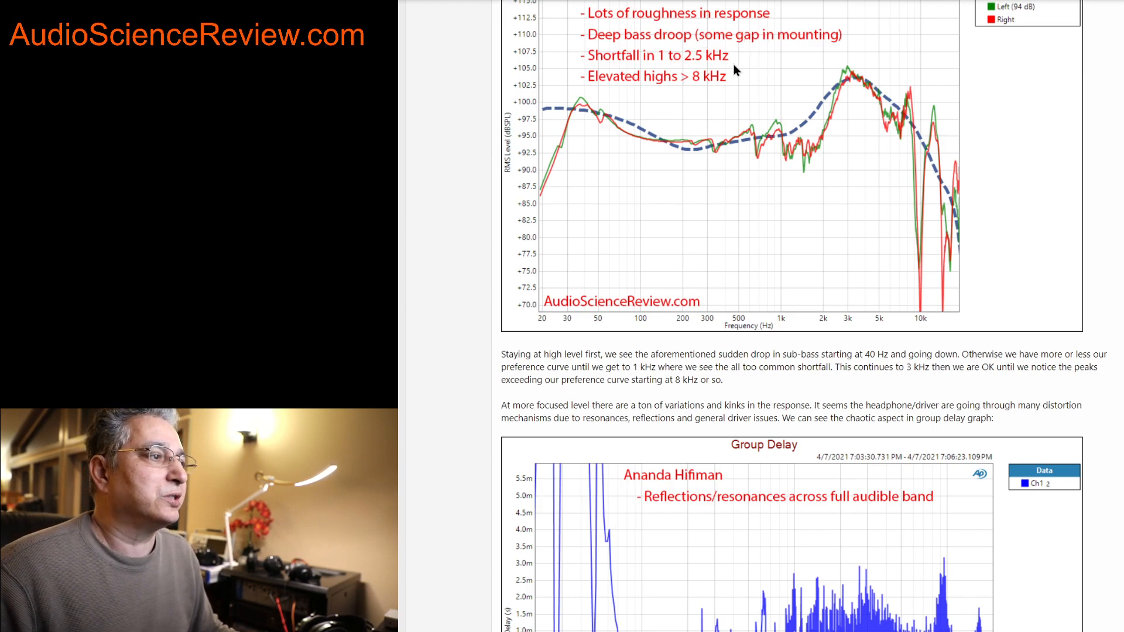
mouse_move(789, 172)
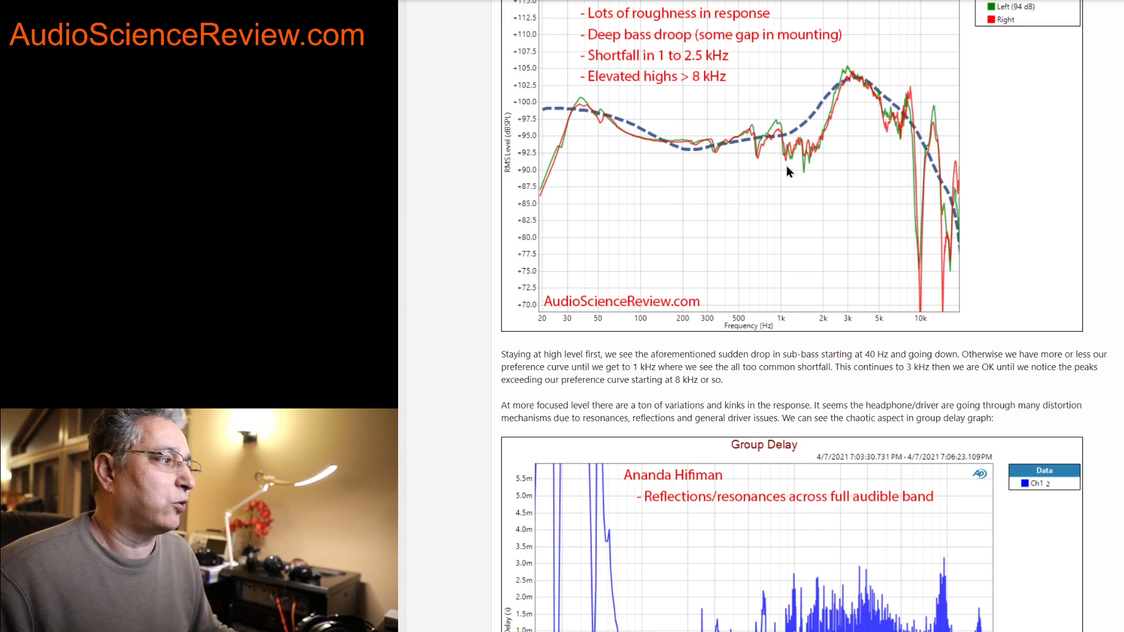
mouse_move(567, 118)
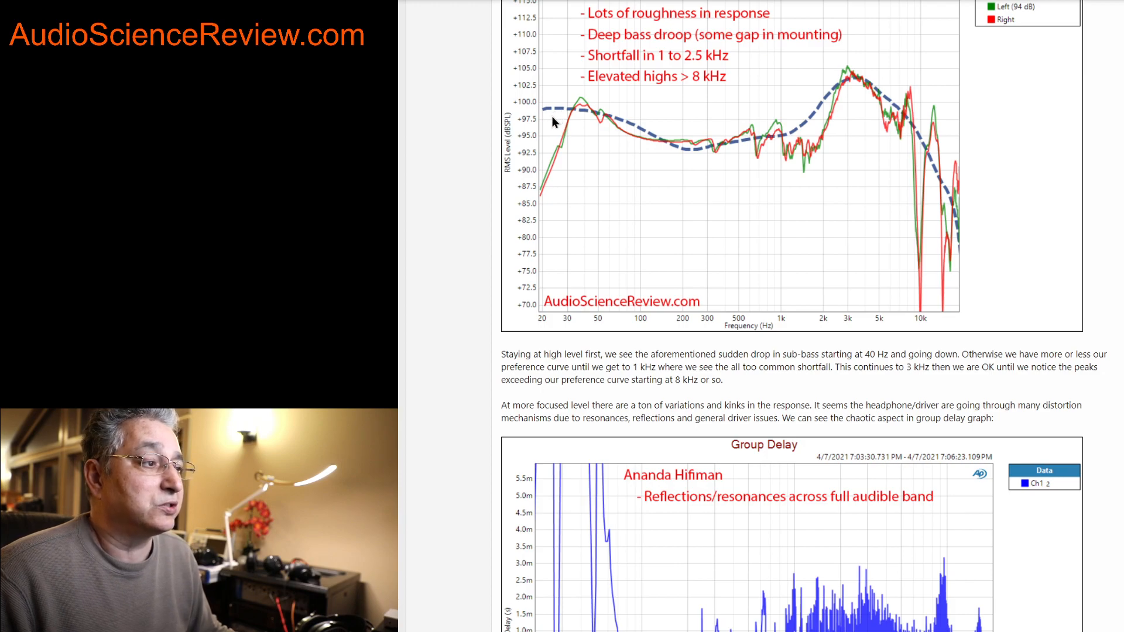
scroll("down", 3)
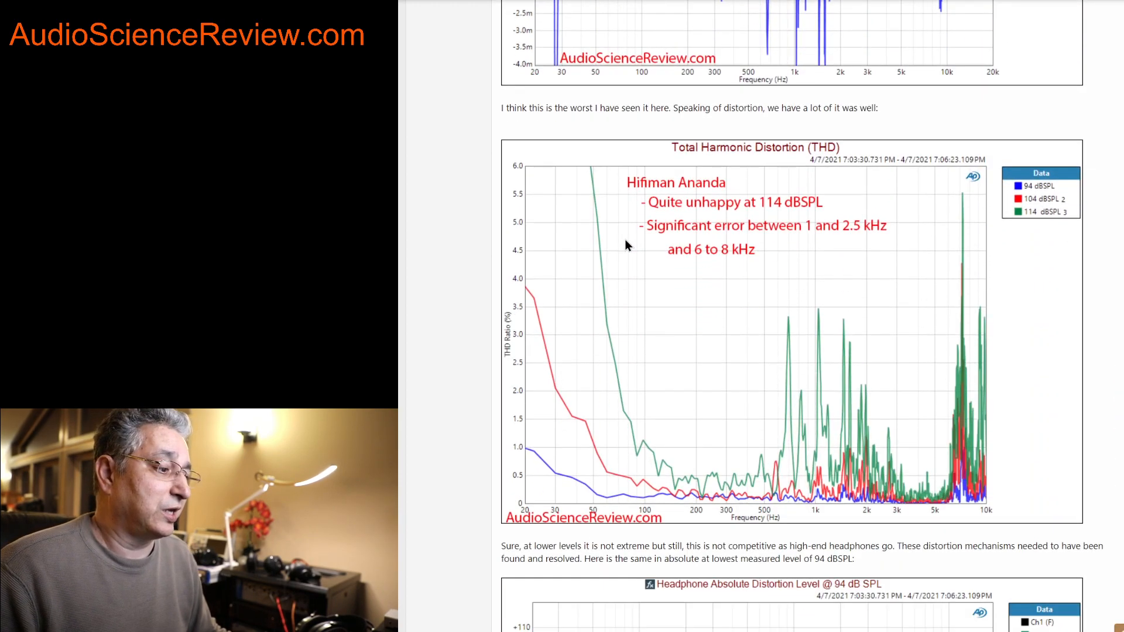
mouse_move(698, 352)
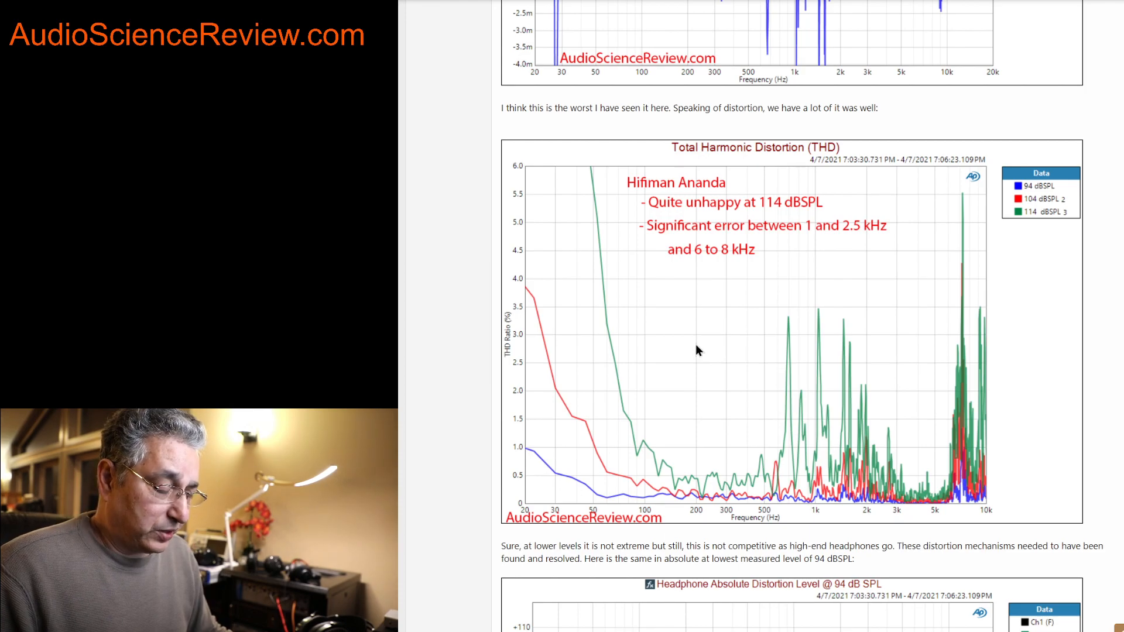
mouse_move(932, 519)
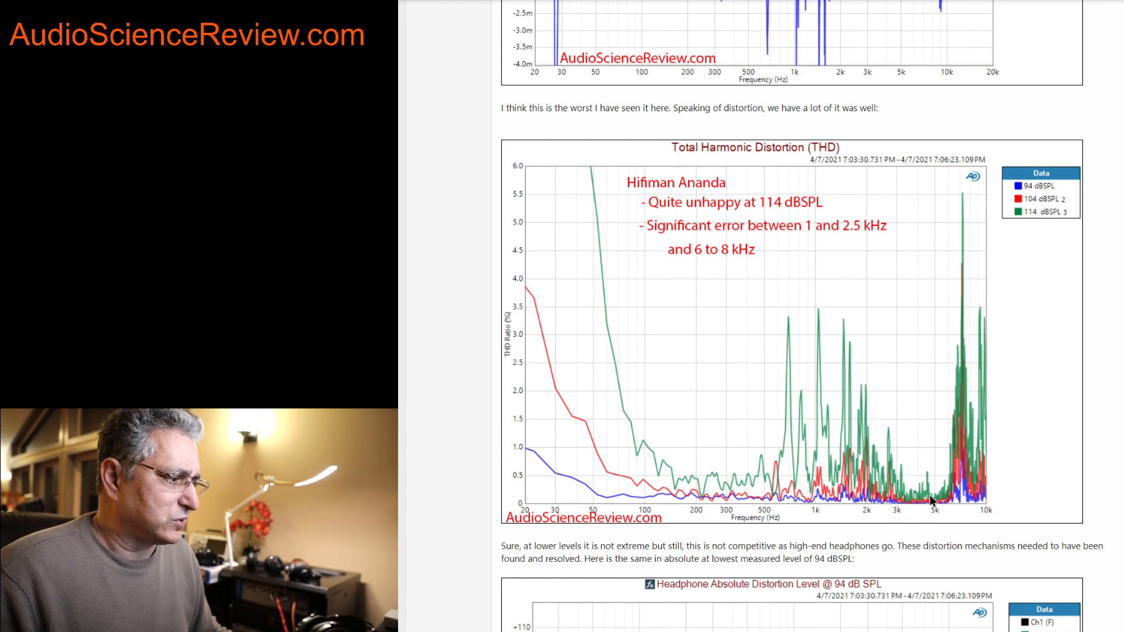
scroll("down", 3)
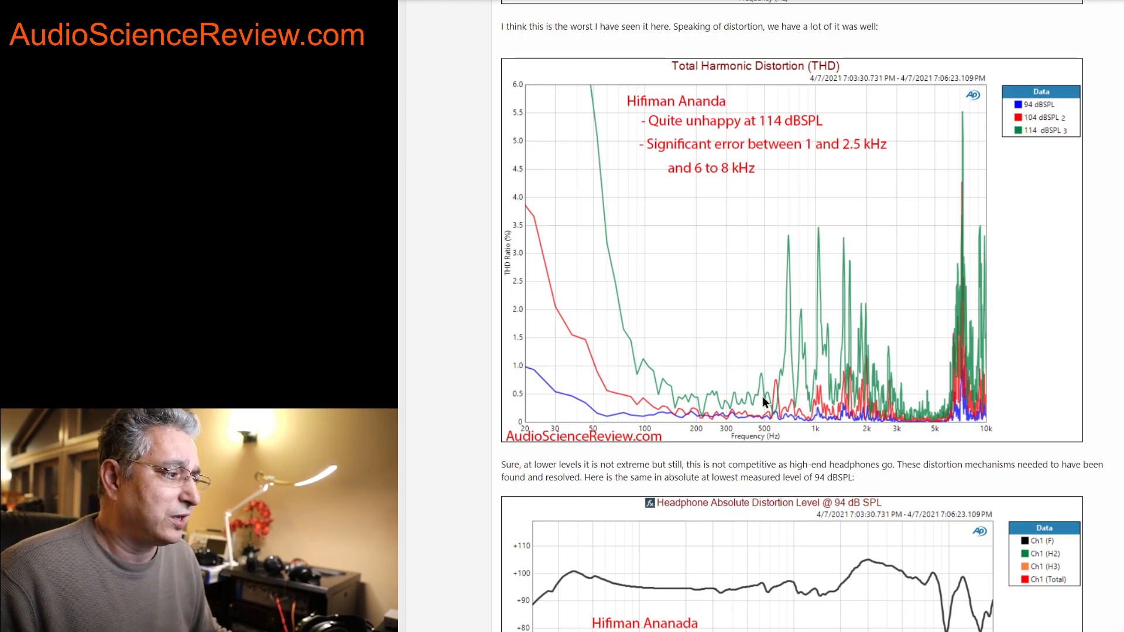
mouse_move(786, 244)
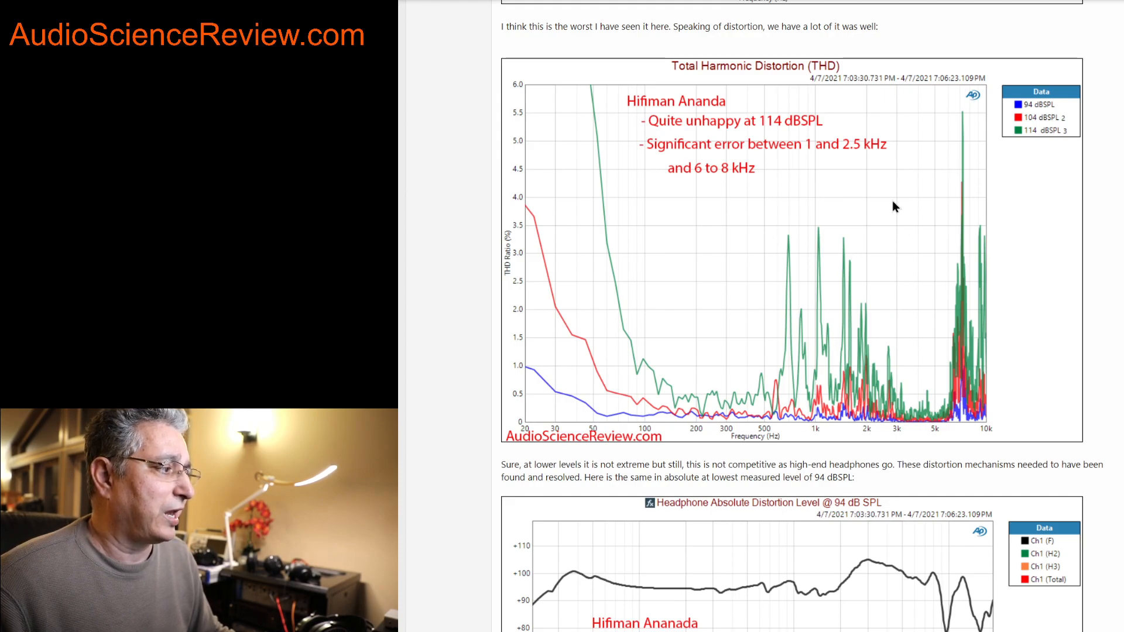
mouse_move(967, 394)
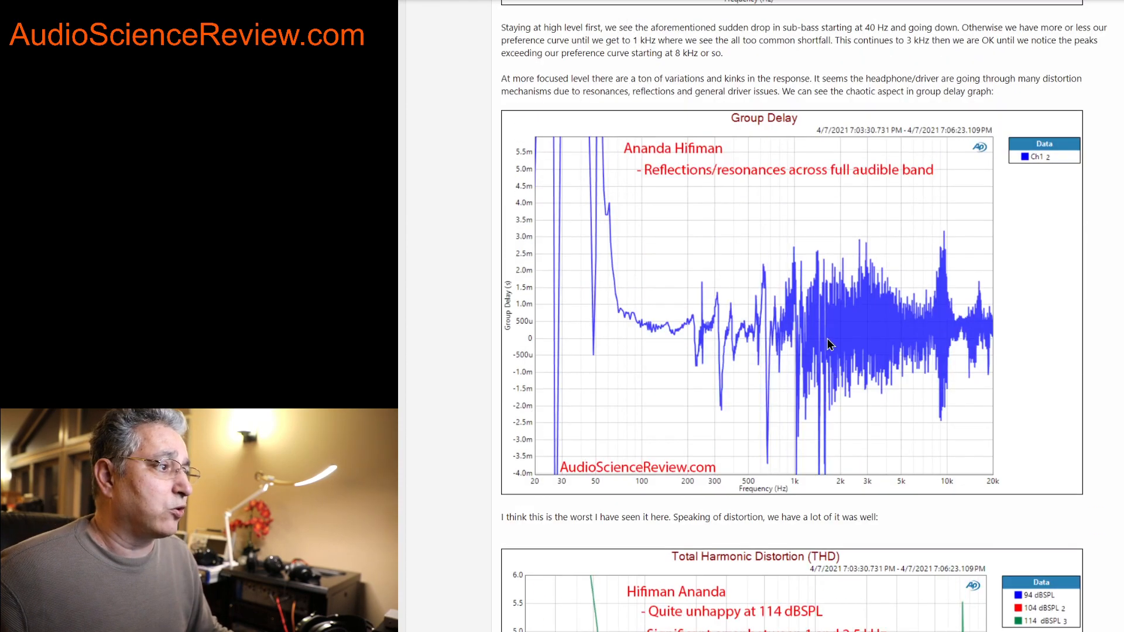
scroll("down", 3)
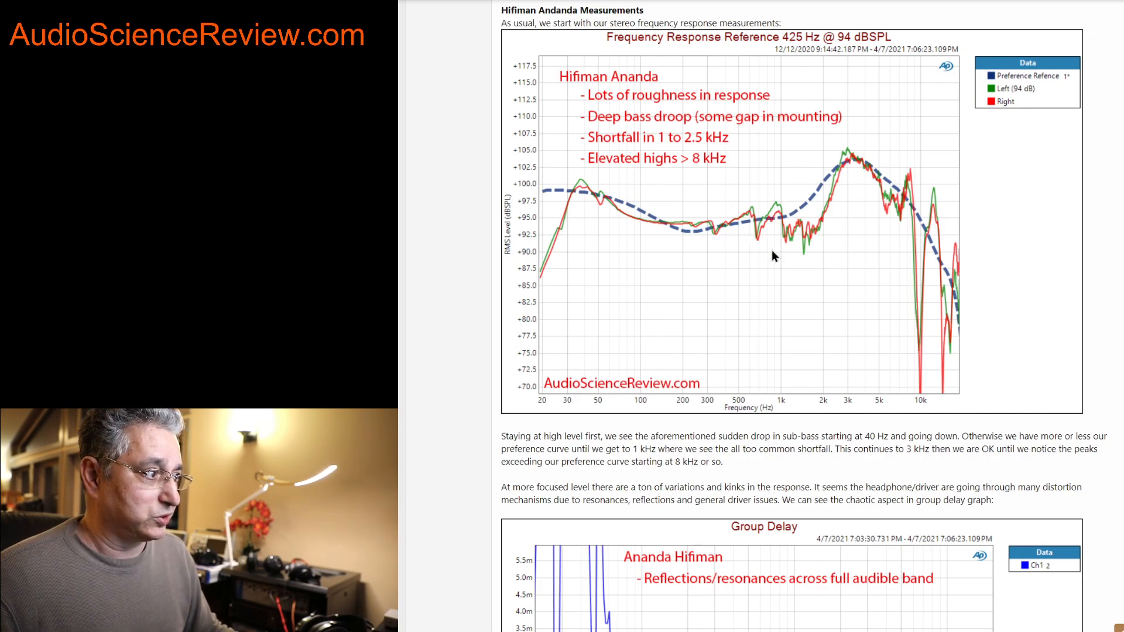
mouse_move(911, 185)
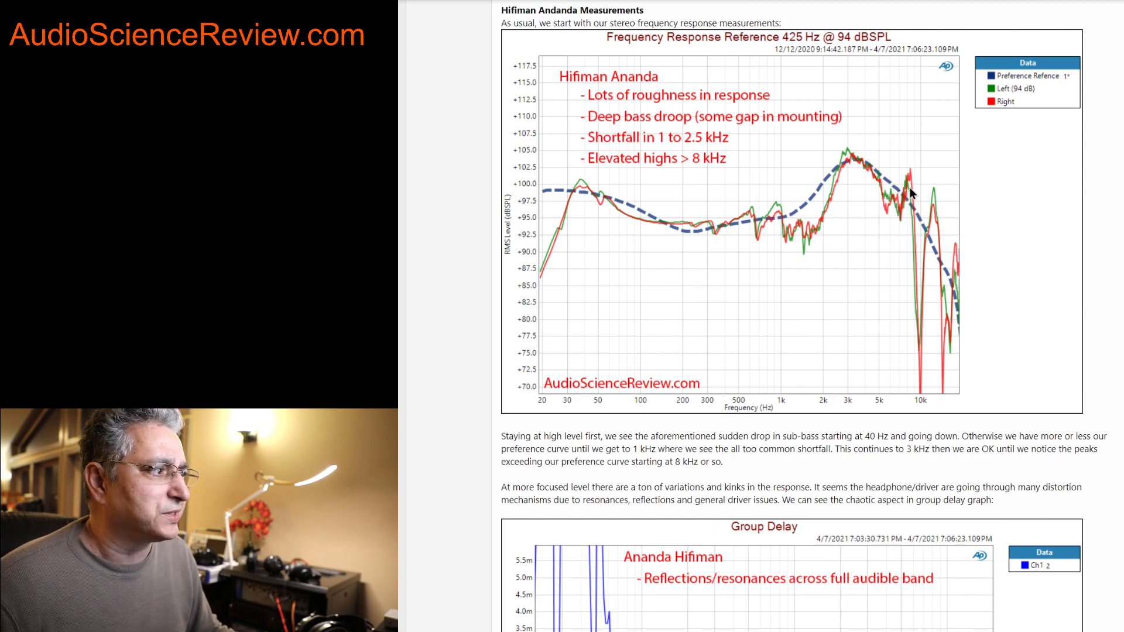
mouse_move(867, 241)
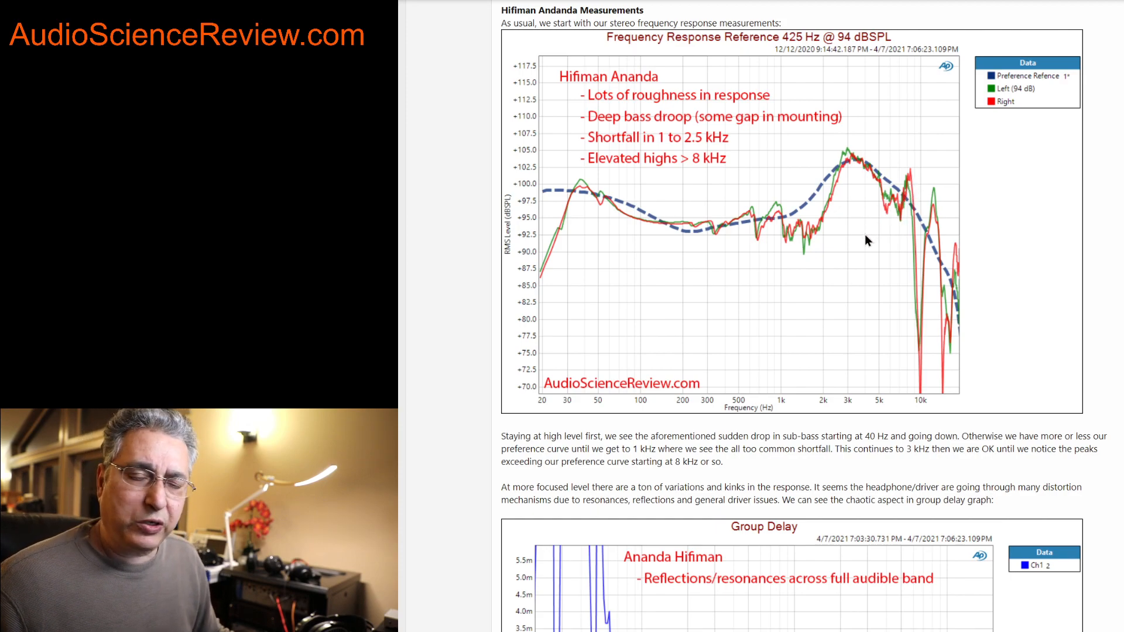
mouse_move(709, 234)
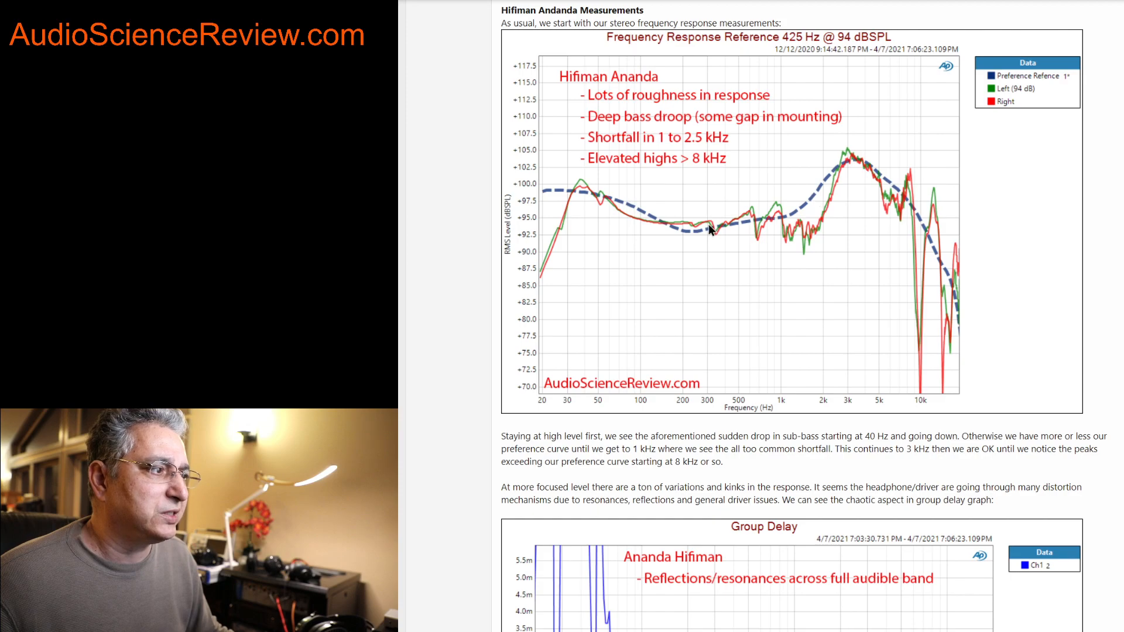
mouse_move(588, 197)
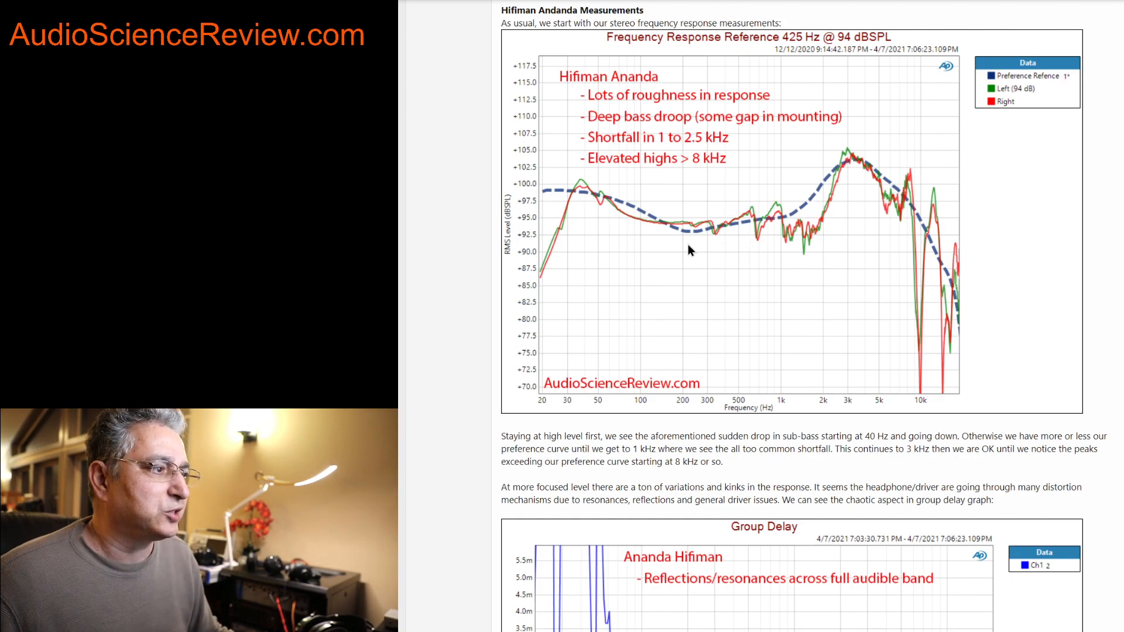
mouse_move(784, 248)
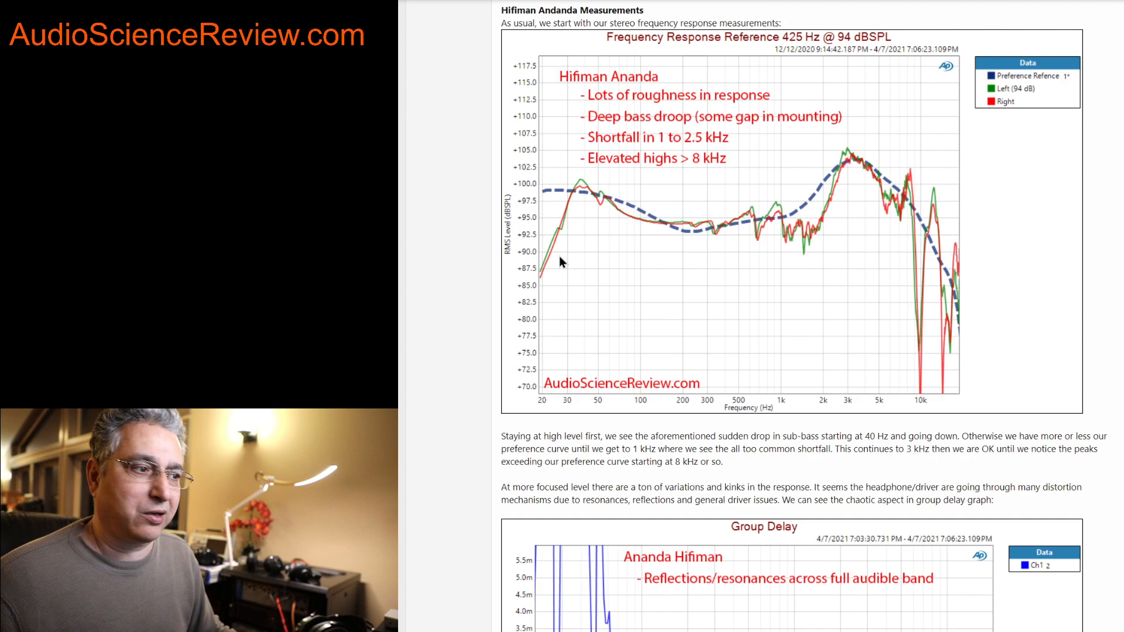
mouse_move(575, 293)
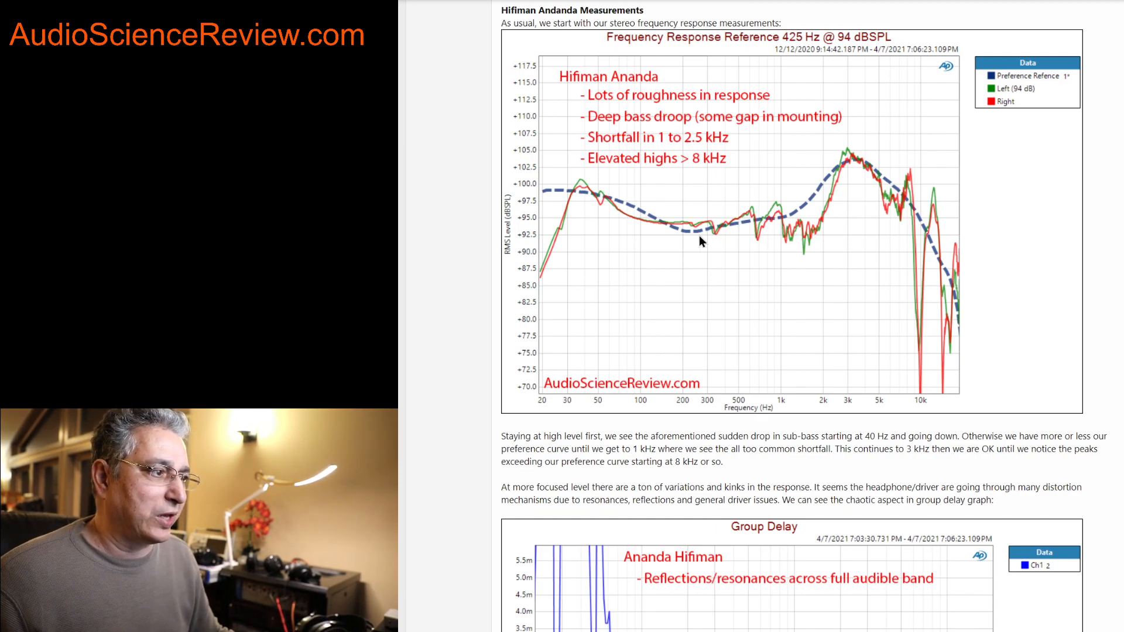
mouse_move(708, 227)
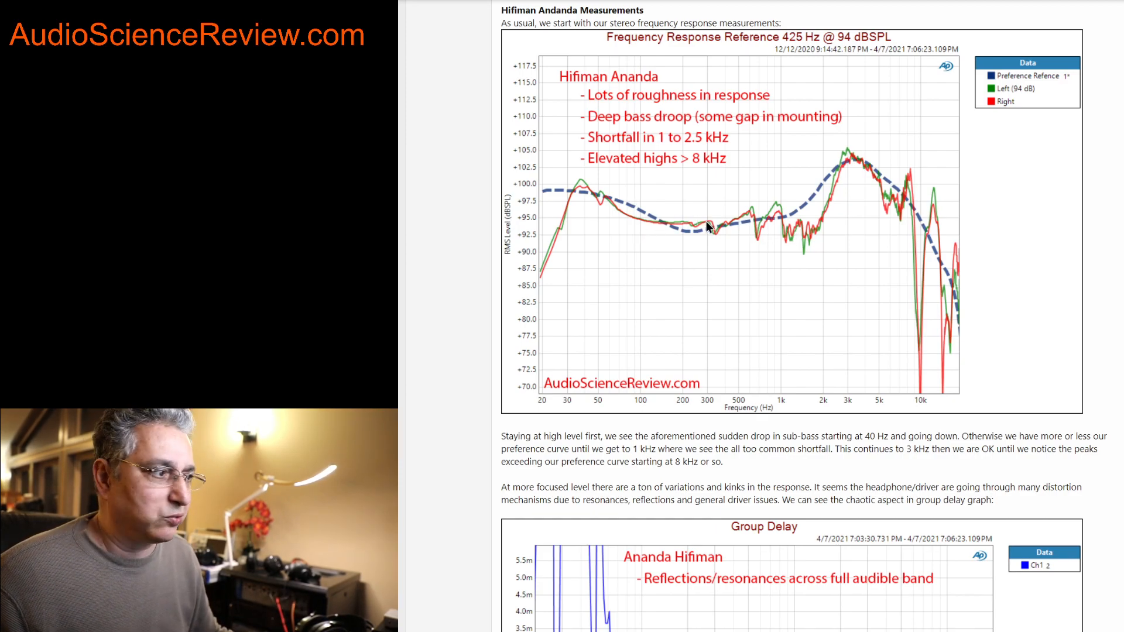
mouse_move(760, 219)
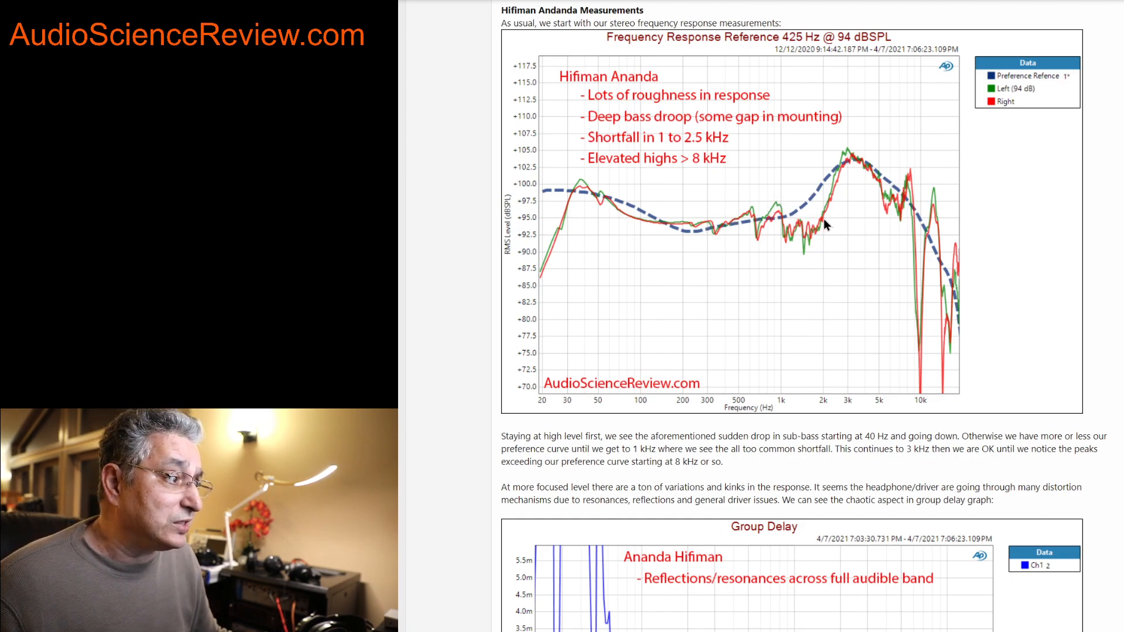
mouse_move(840, 190)
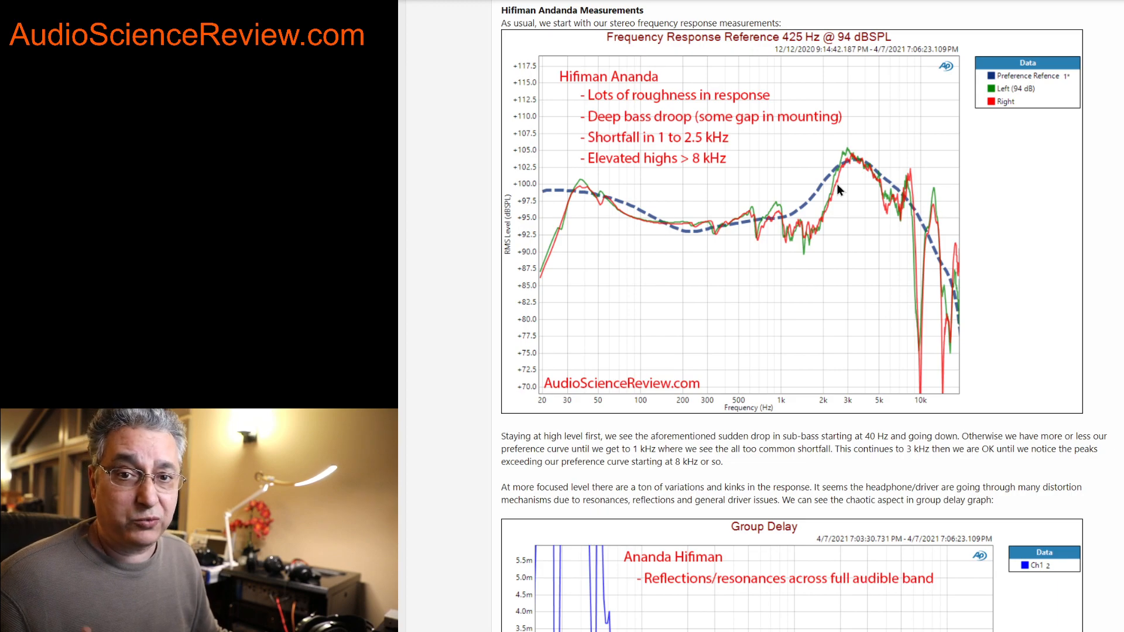
mouse_move(803, 255)
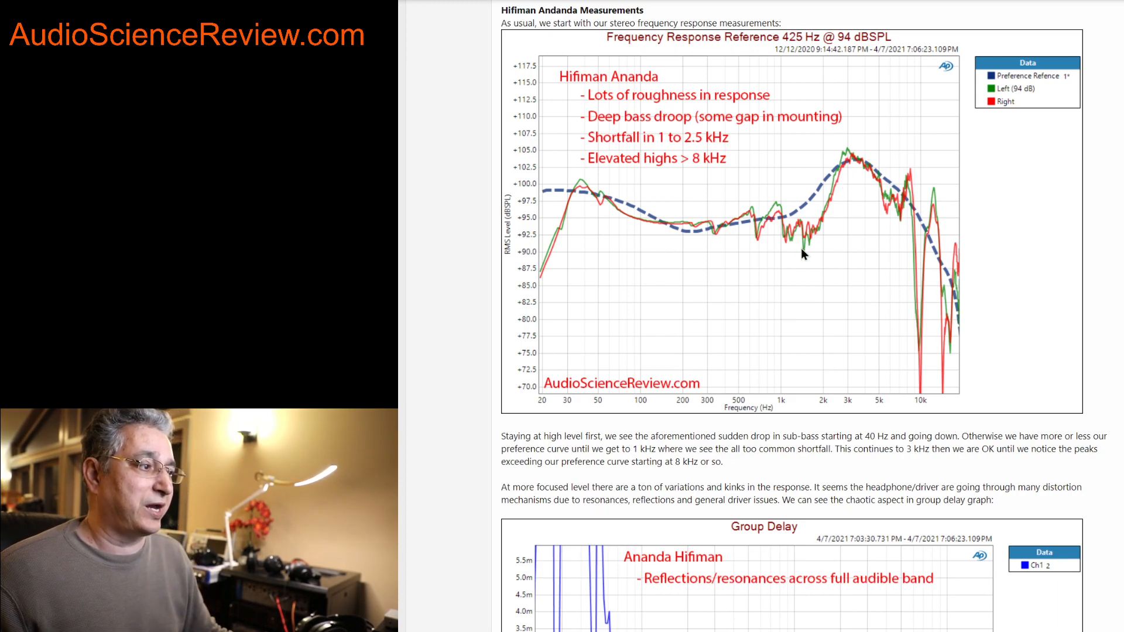
mouse_move(777, 220)
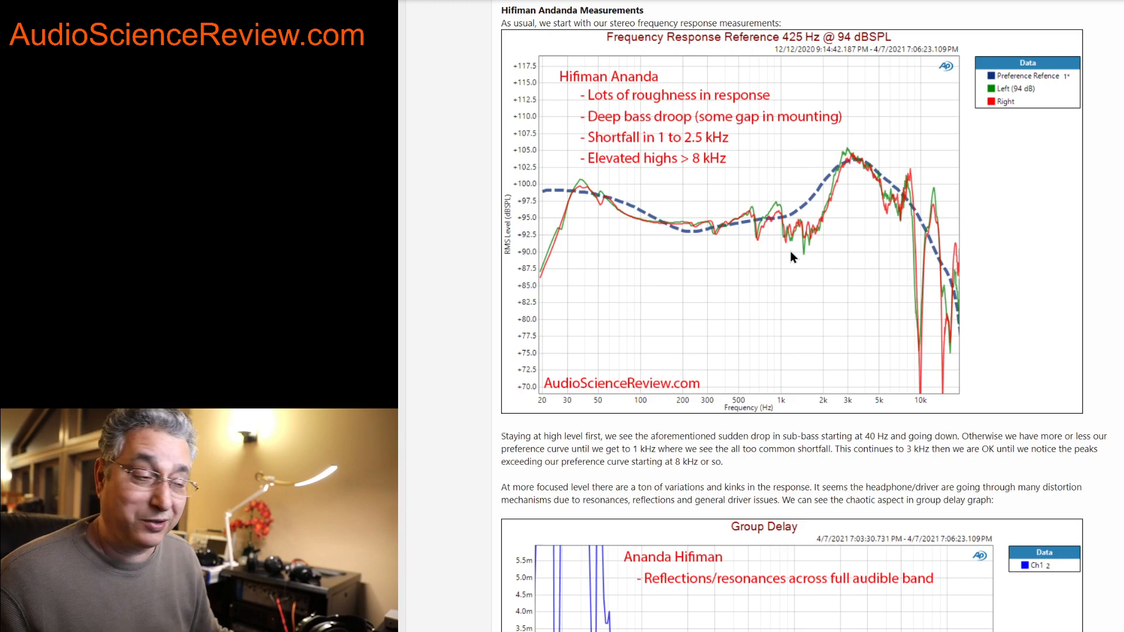
scroll("down", 3)
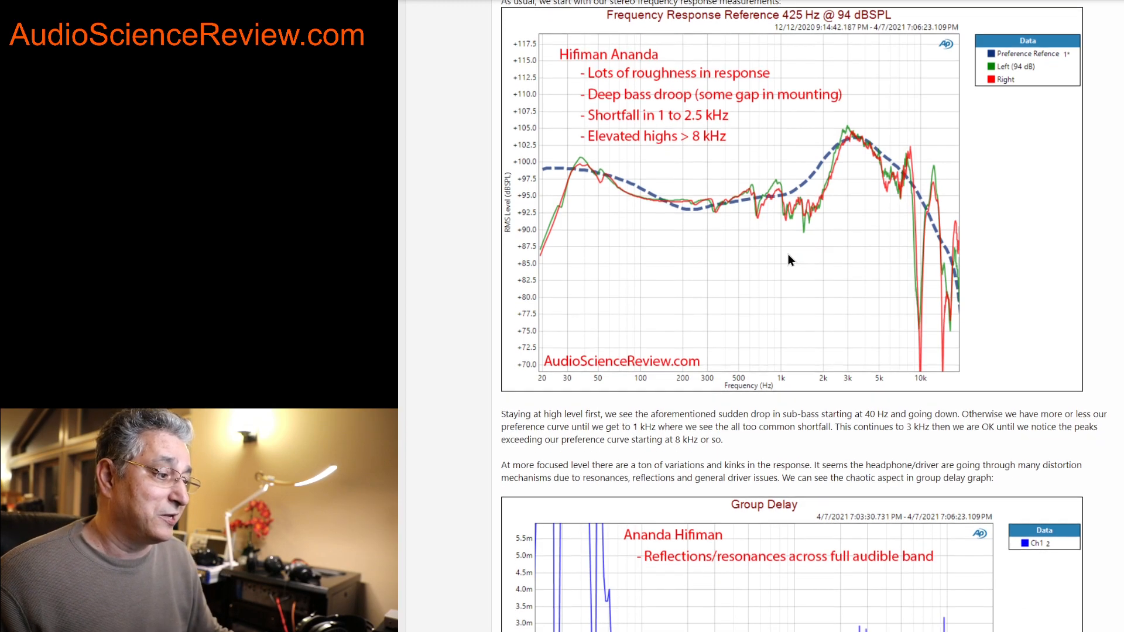
scroll("down", 3)
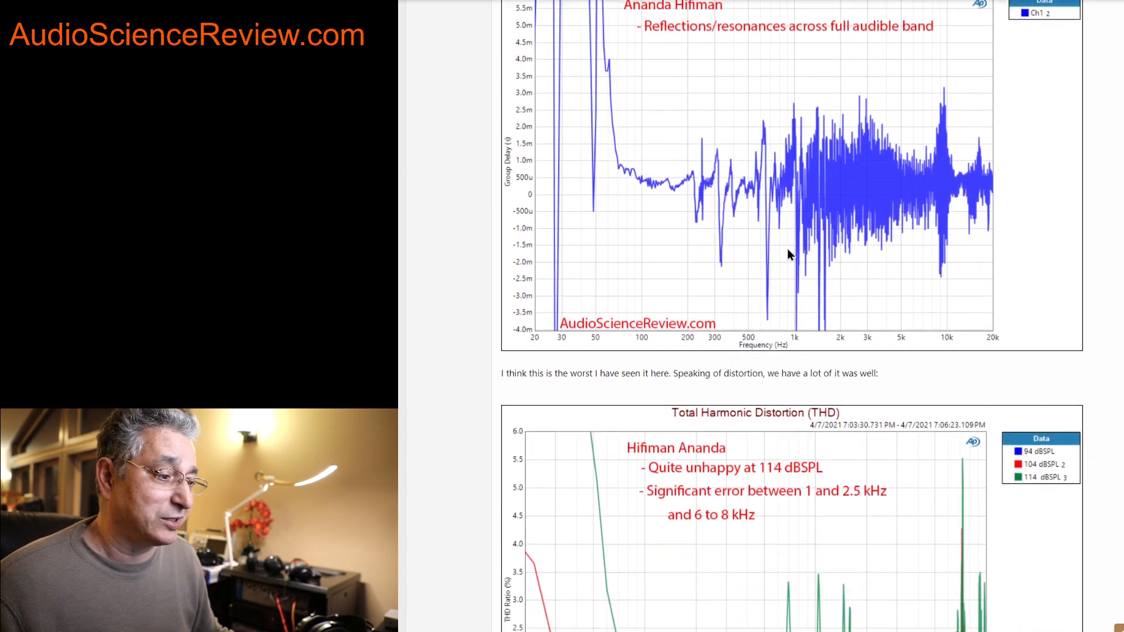
scroll("down", 3)
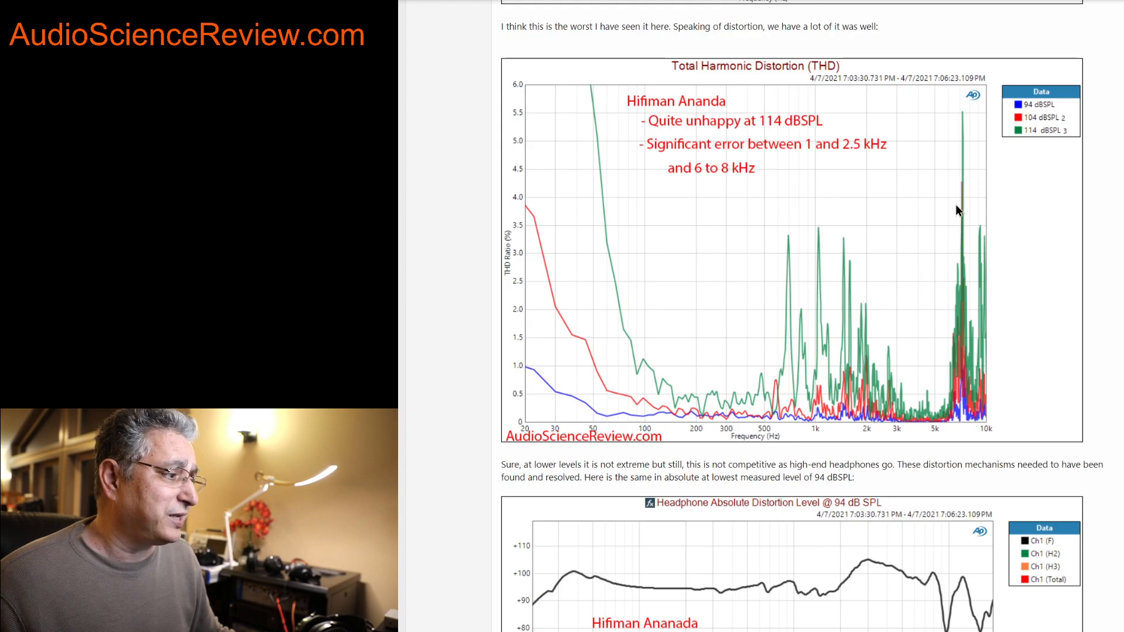
mouse_move(784, 370)
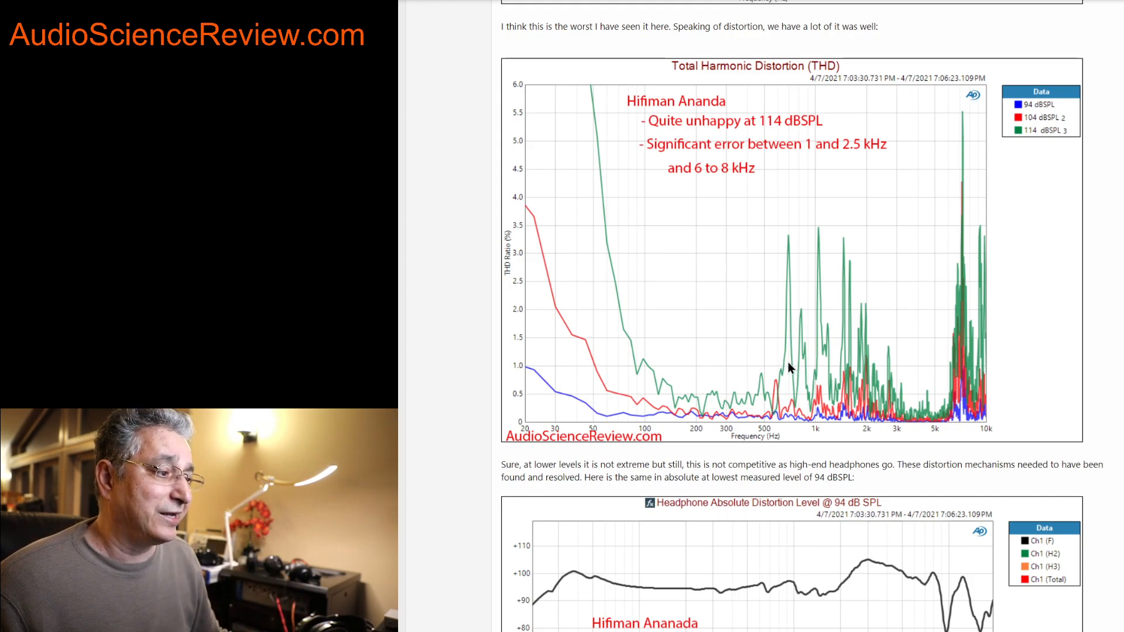
mouse_move(695, 352)
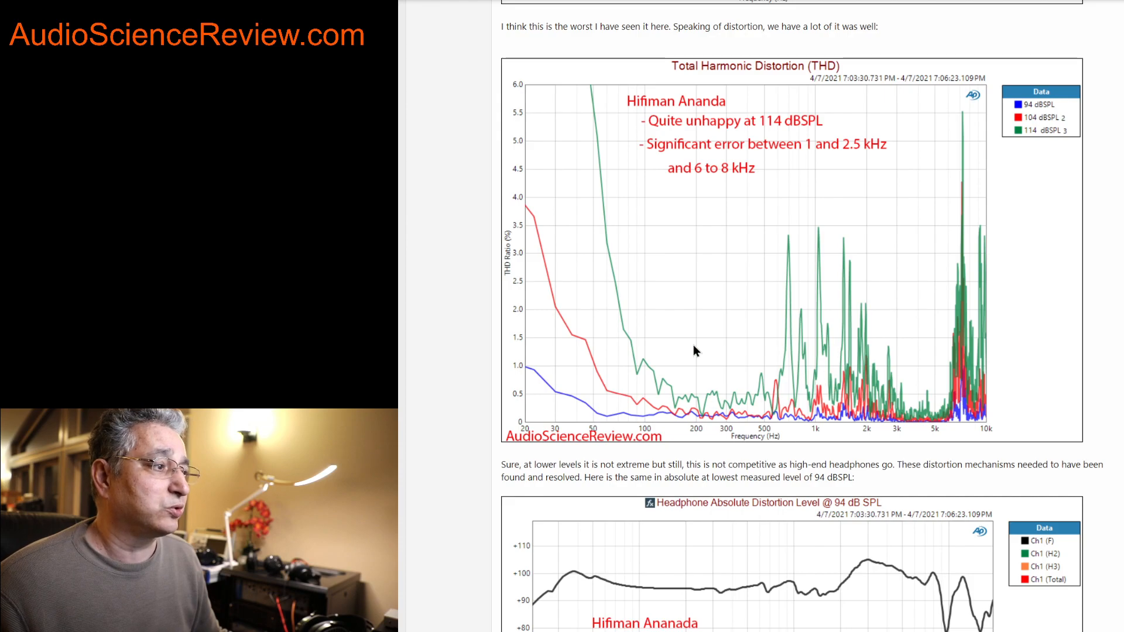
mouse_move(992, 218)
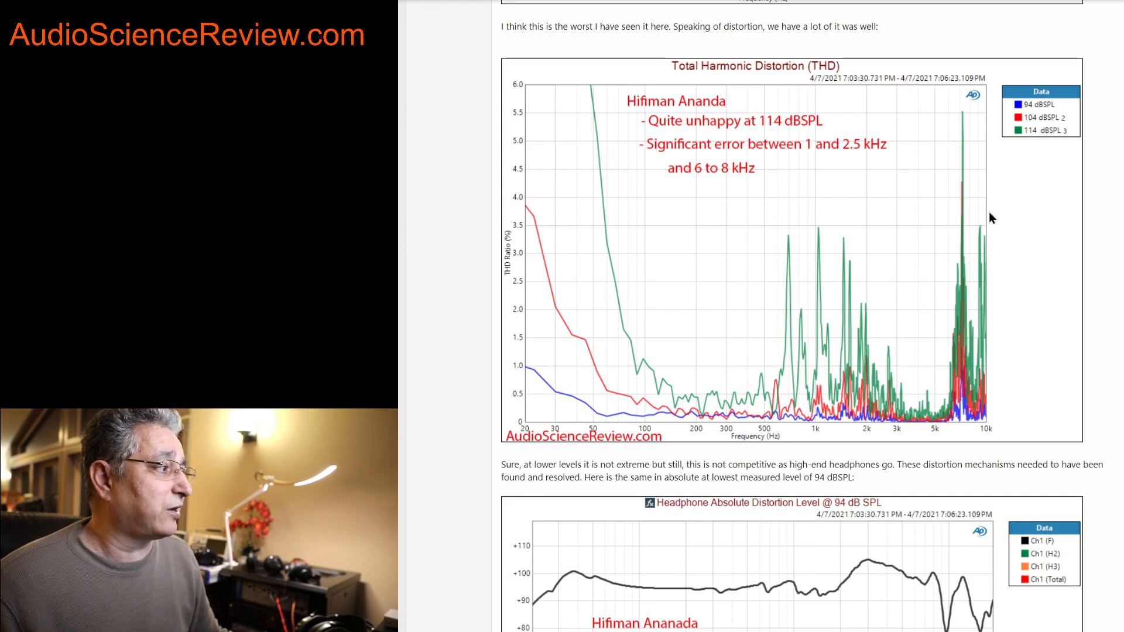
mouse_move(608, 195)
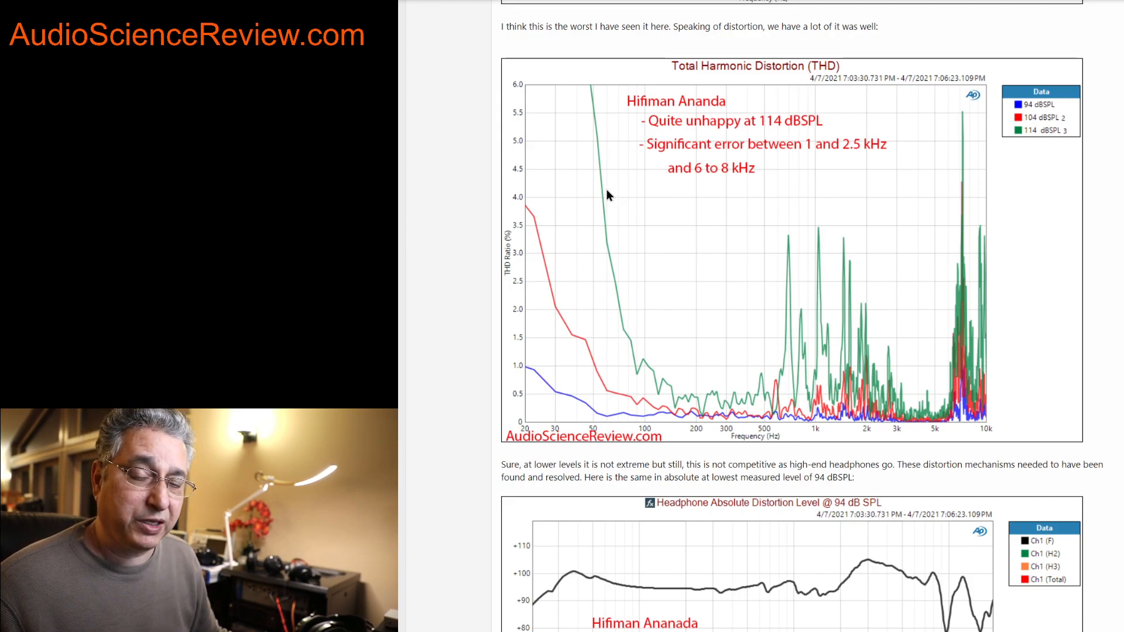
mouse_move(645, 380)
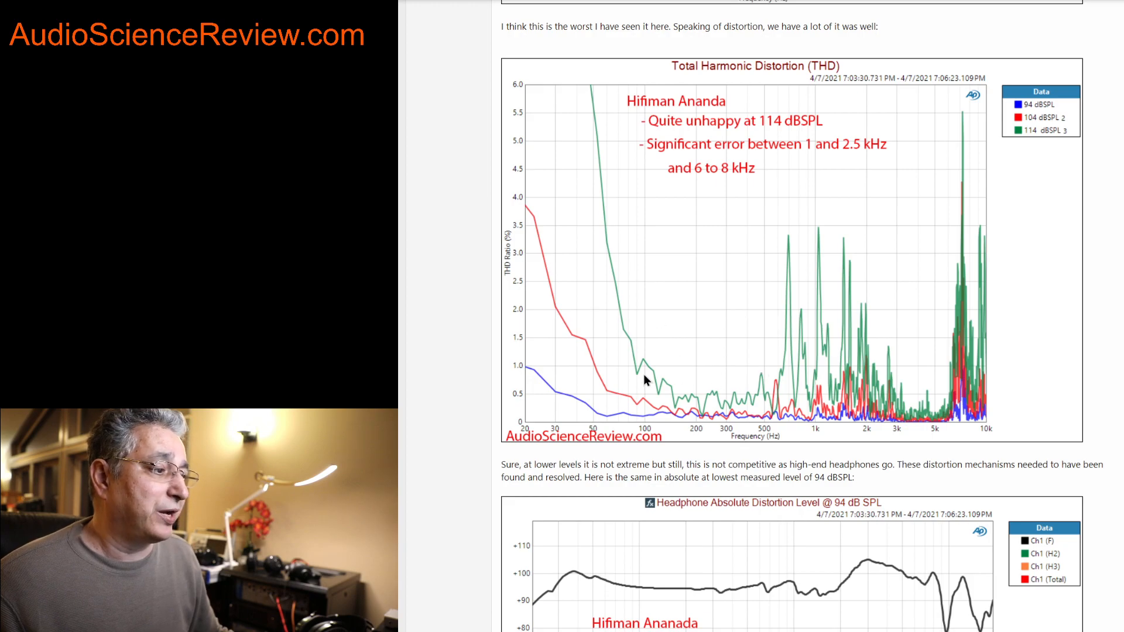
mouse_move(728, 392)
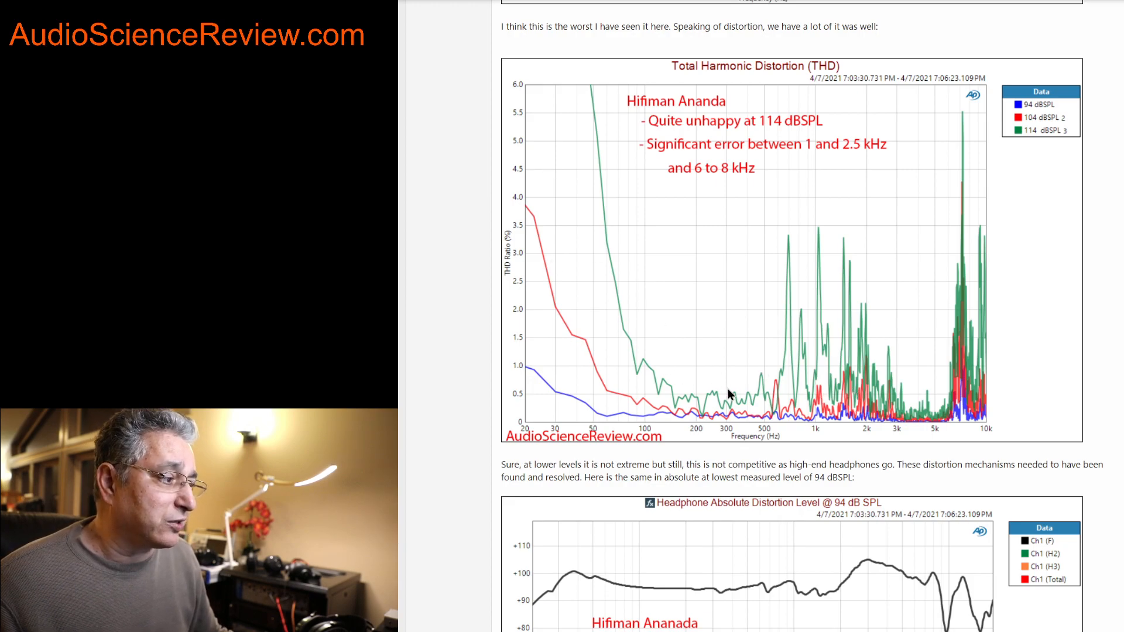
mouse_move(997, 321)
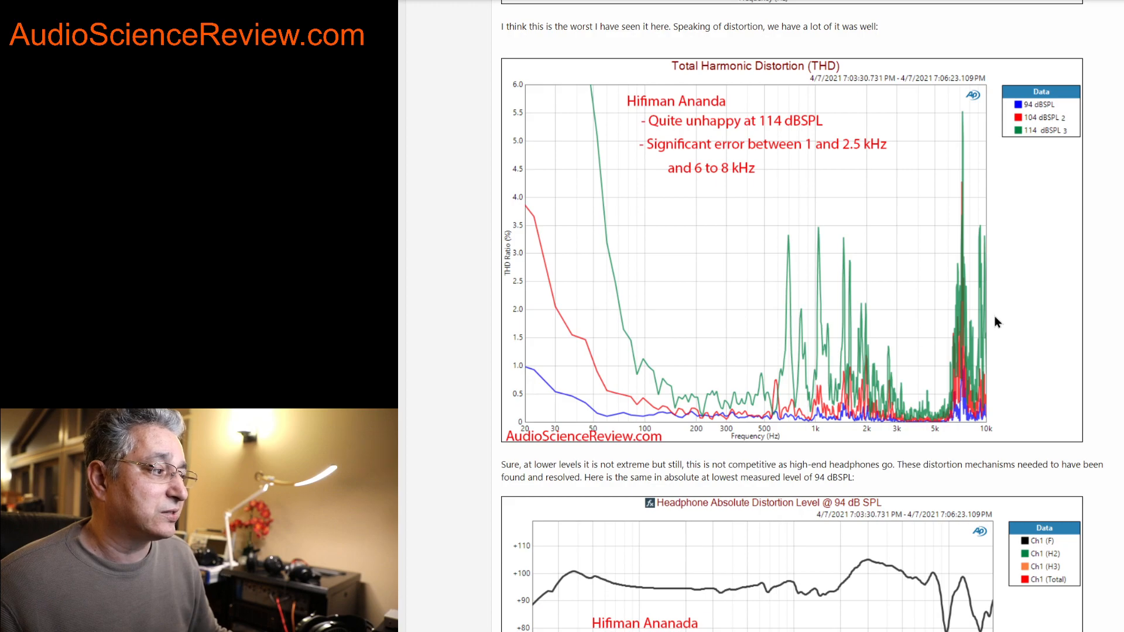
mouse_move(850, 185)
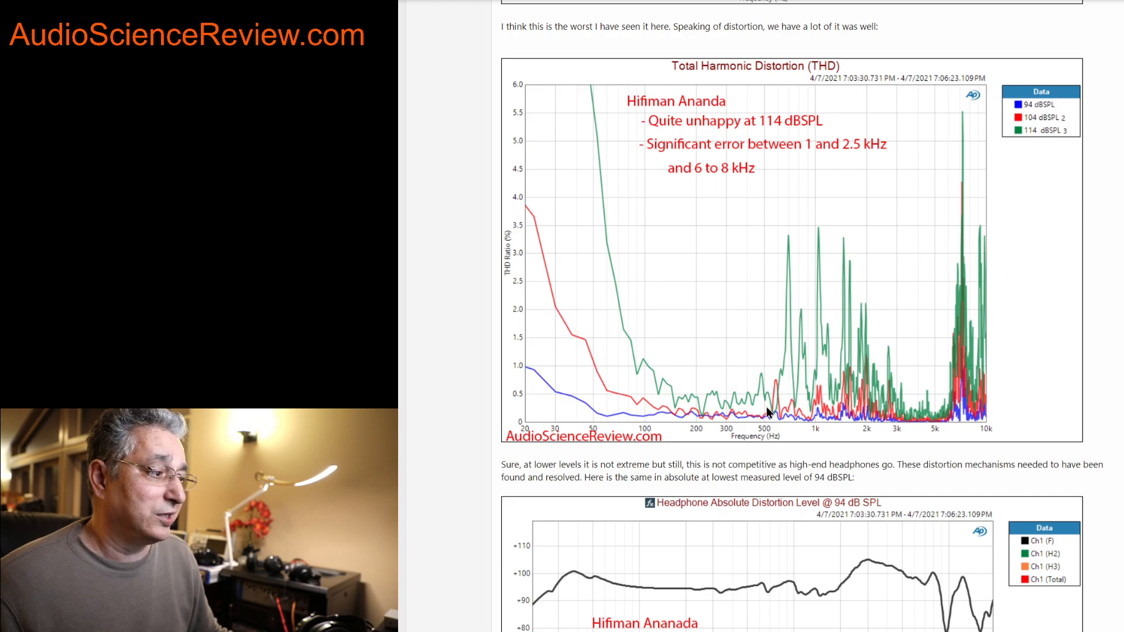
mouse_move(897, 409)
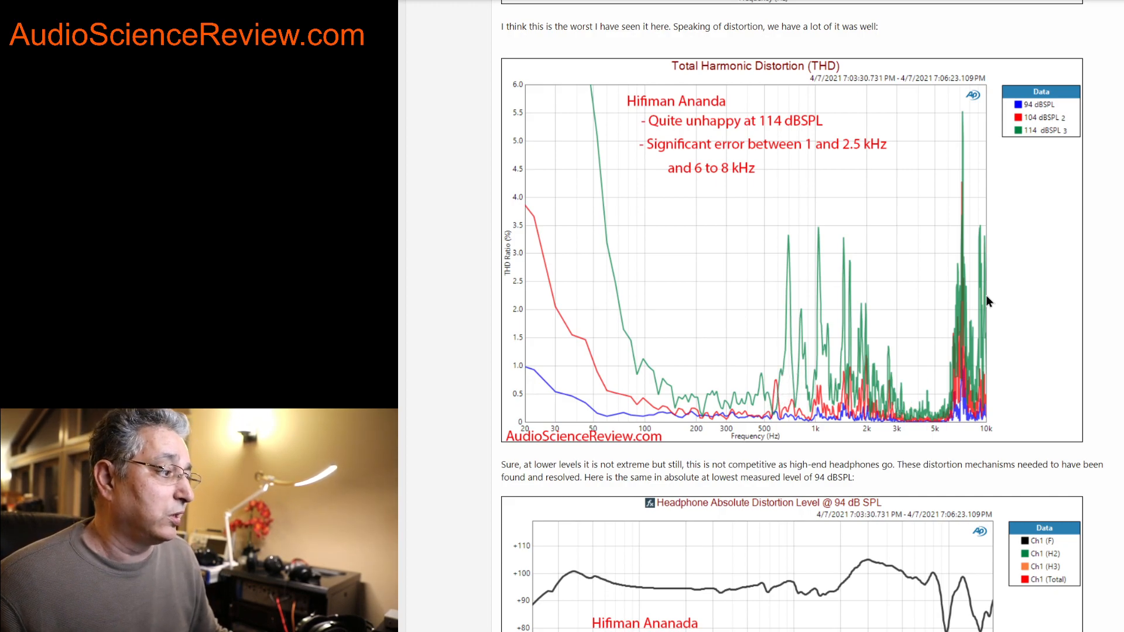
scroll("down", 3)
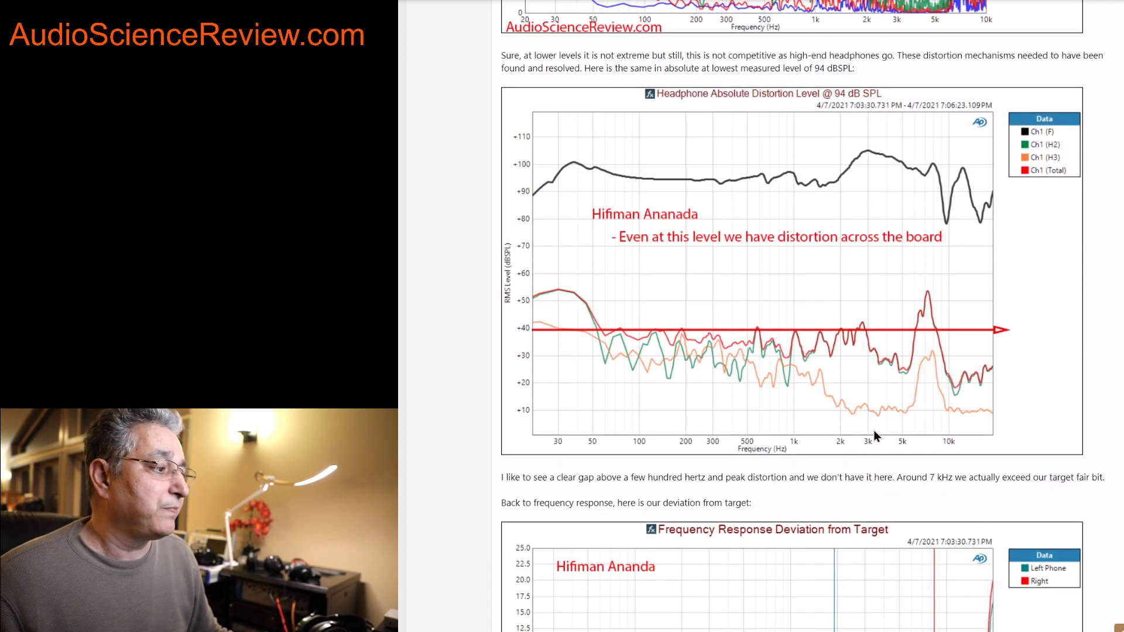
mouse_move(612, 309)
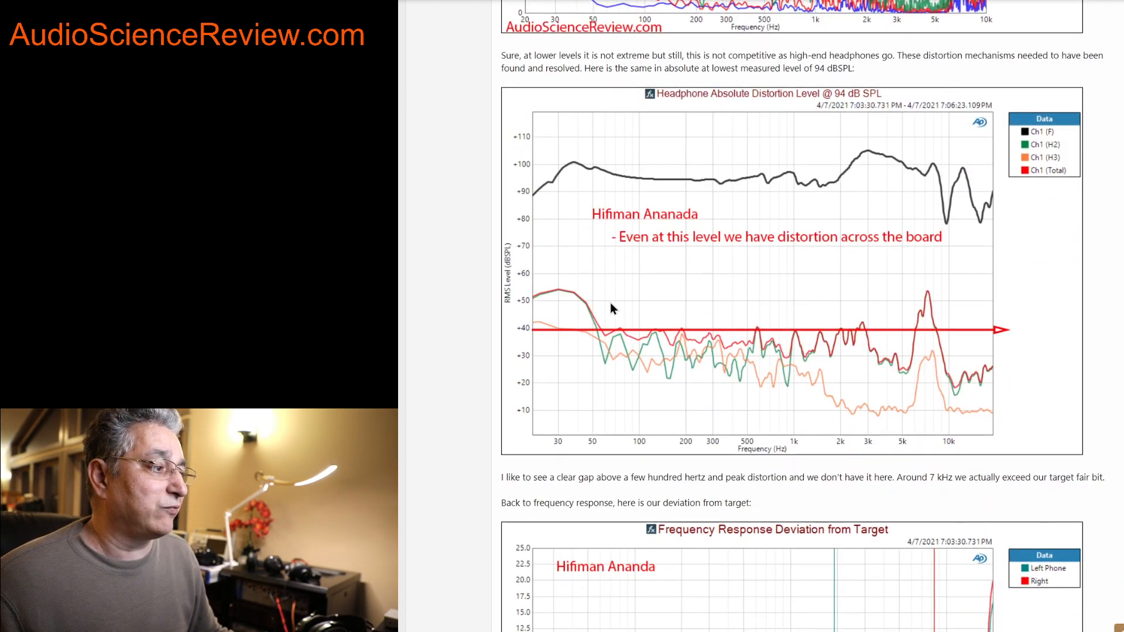
mouse_move(896, 224)
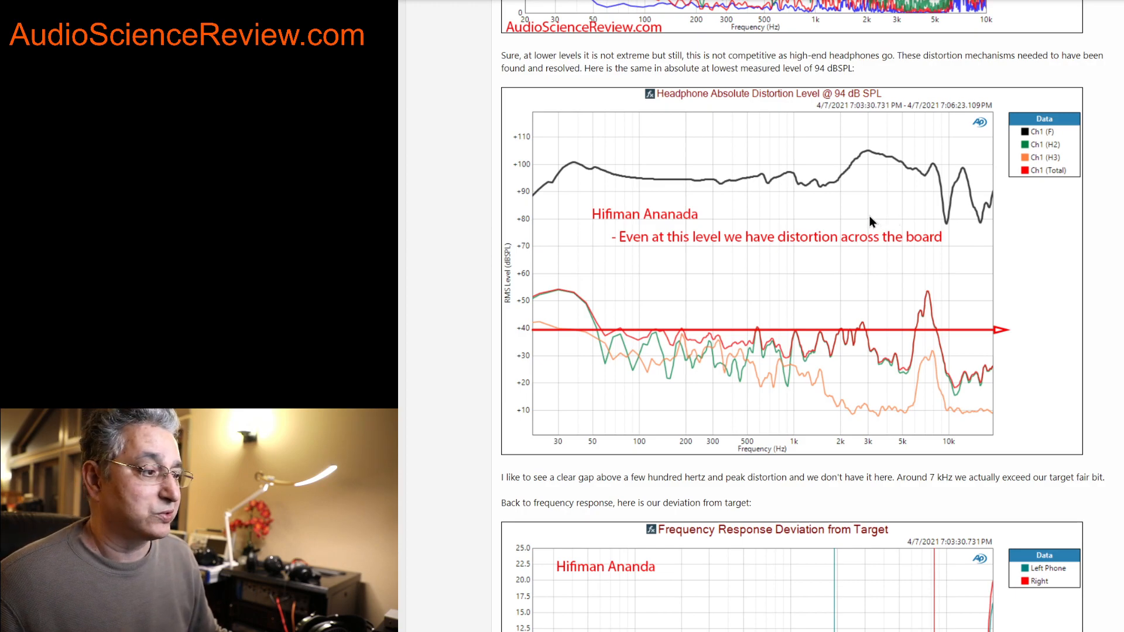
mouse_move(590, 334)
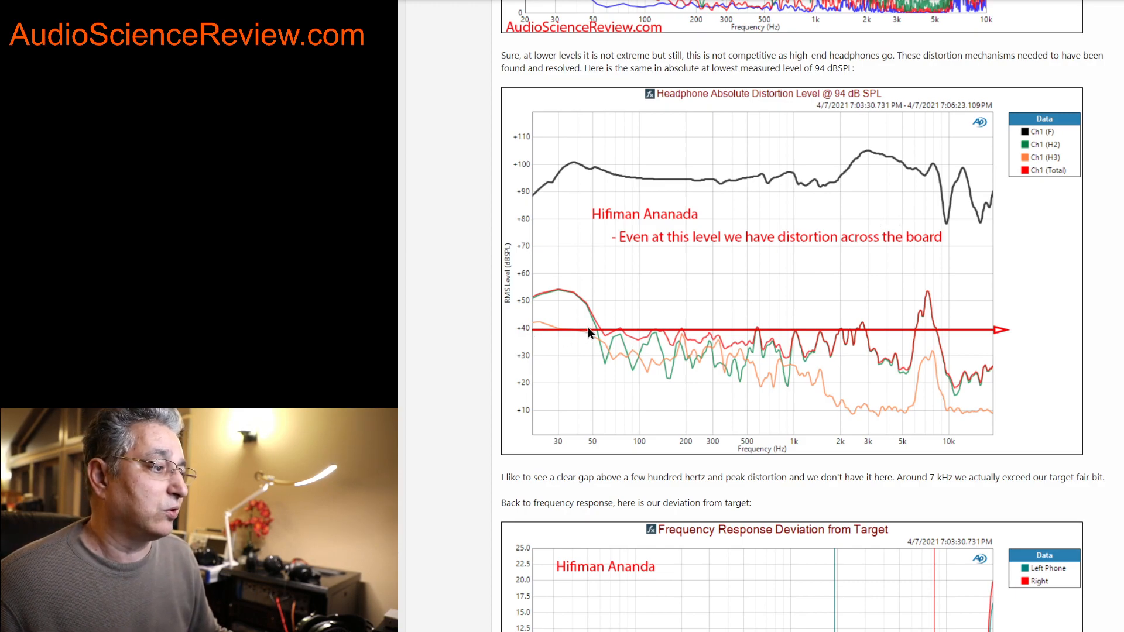
mouse_move(564, 339)
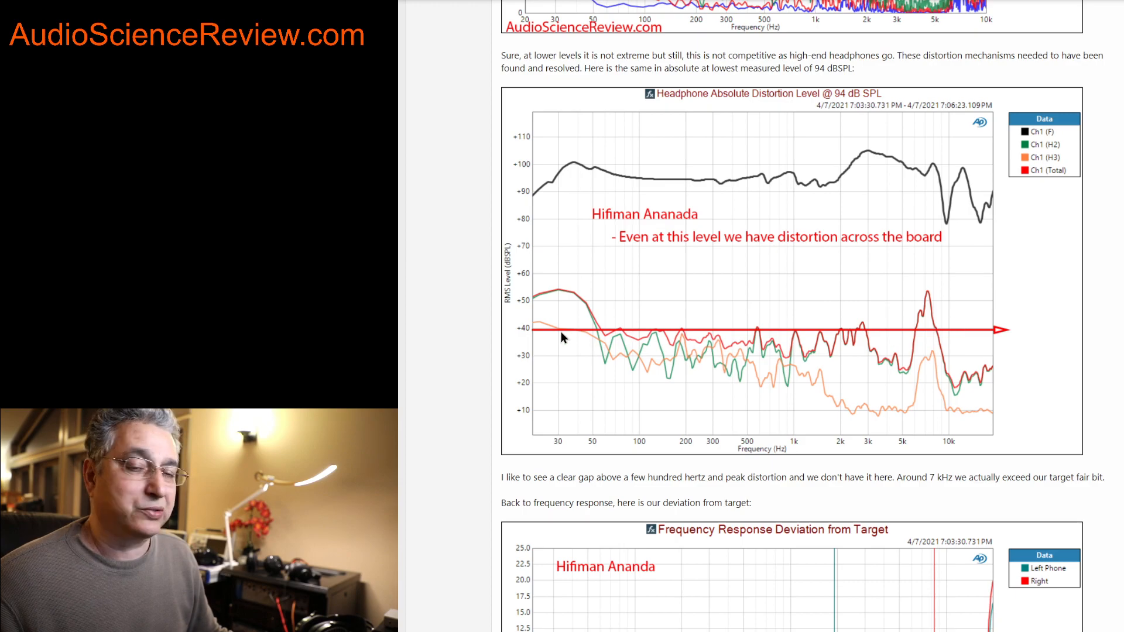
mouse_move(865, 343)
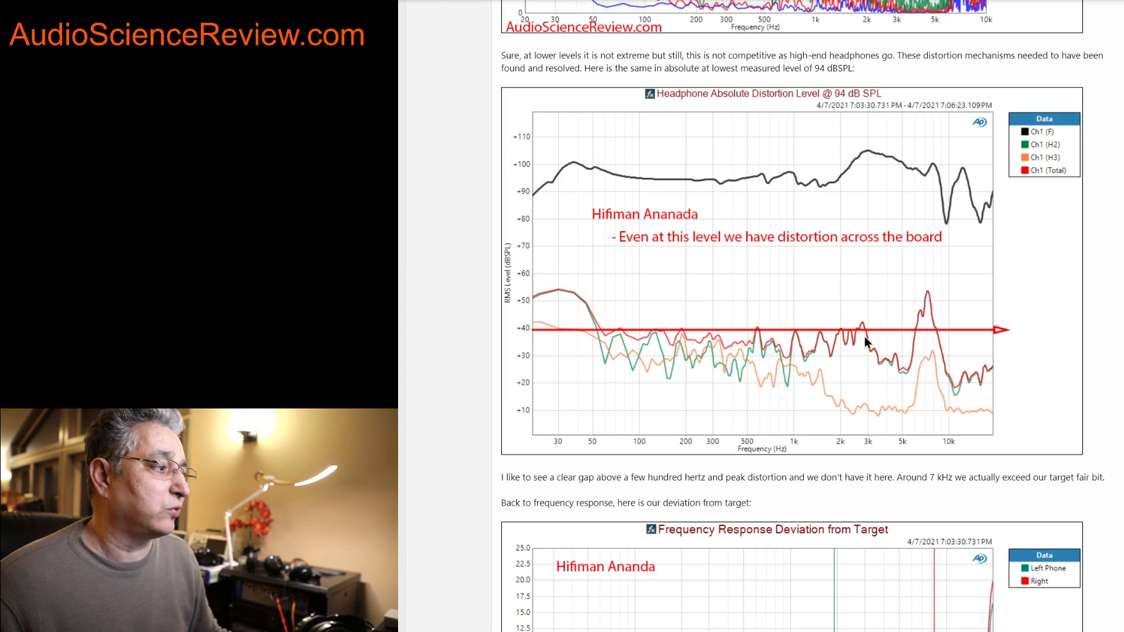
mouse_move(925, 289)
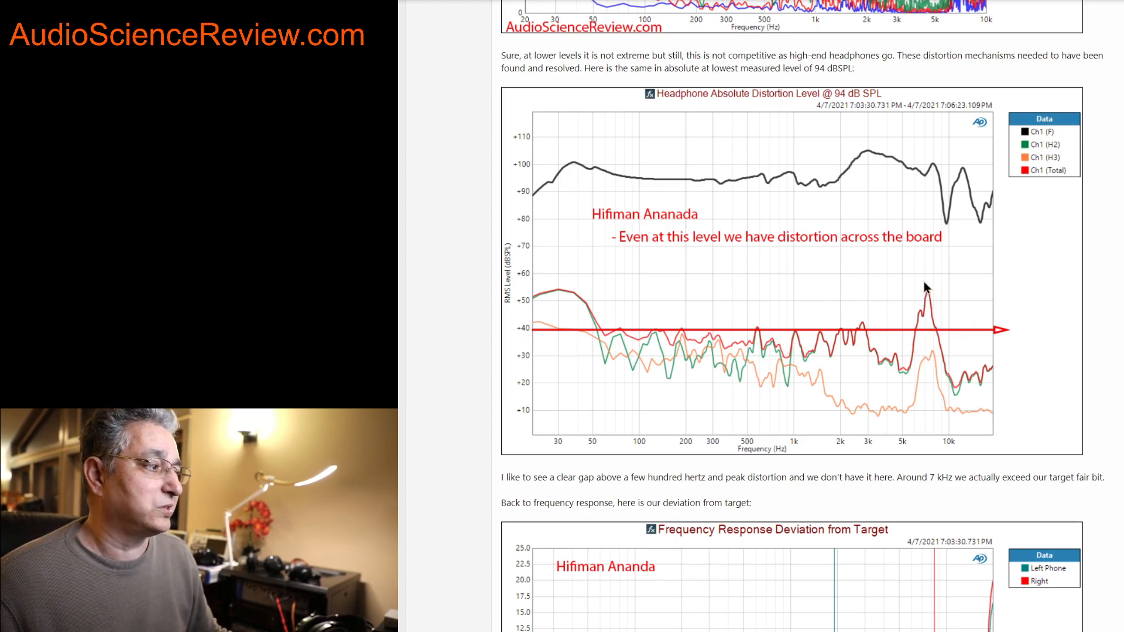
mouse_move(878, 319)
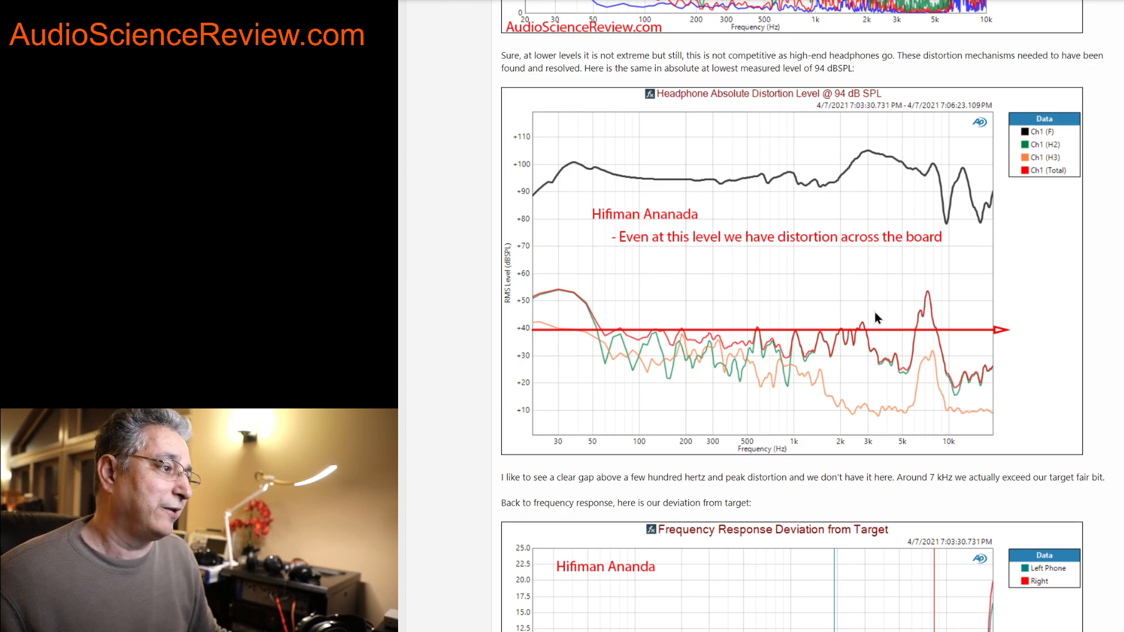
mouse_move(837, 329)
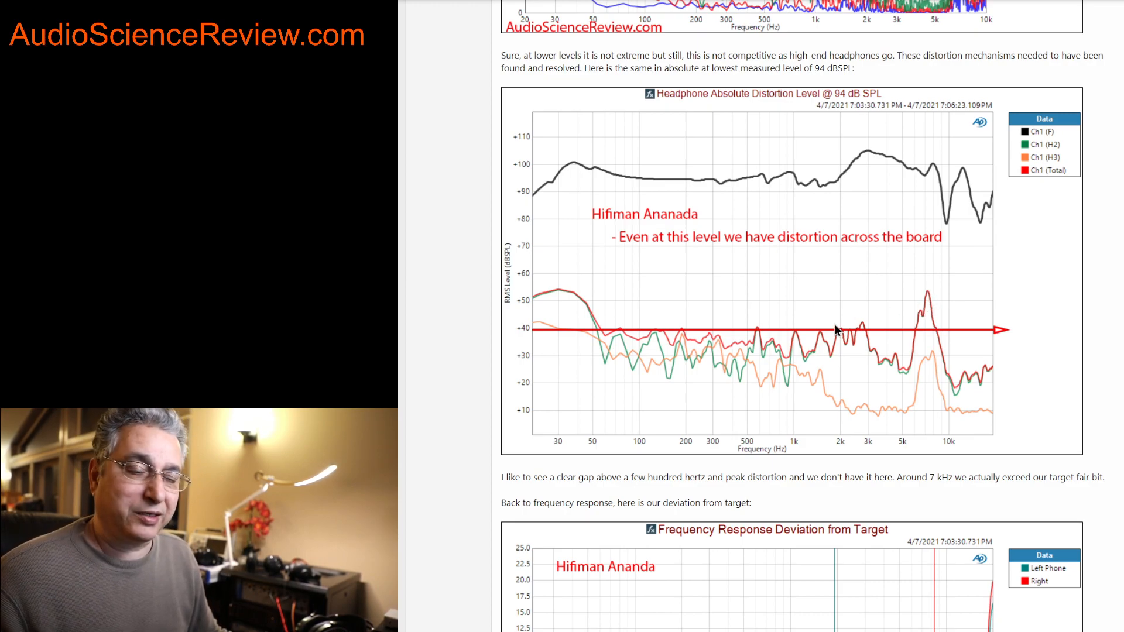
scroll("down", 3)
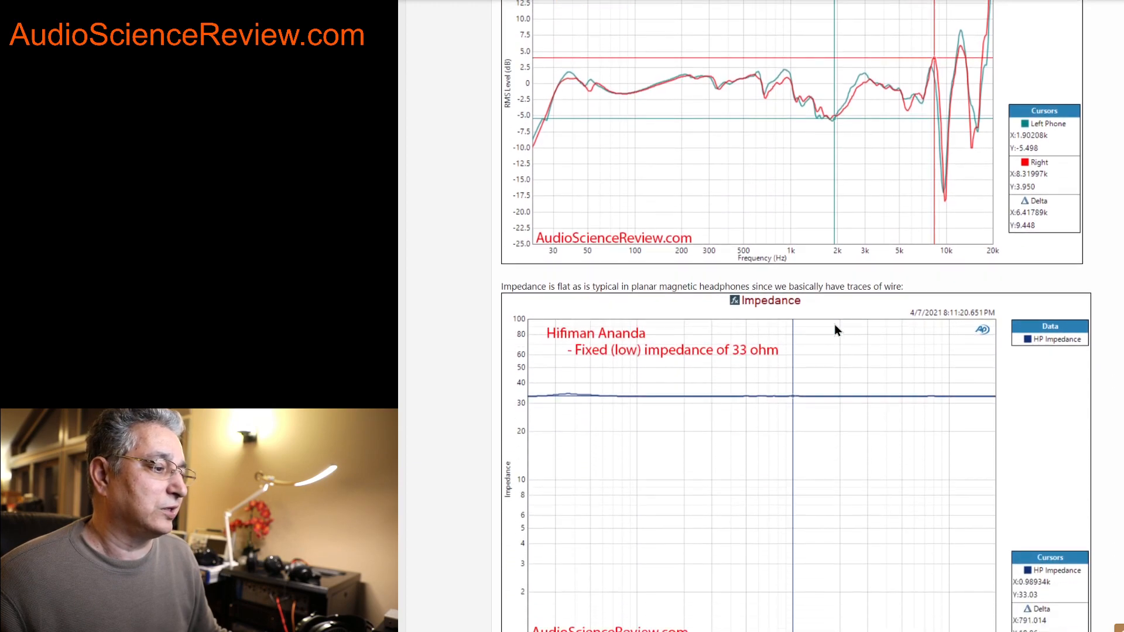
scroll("down", 3)
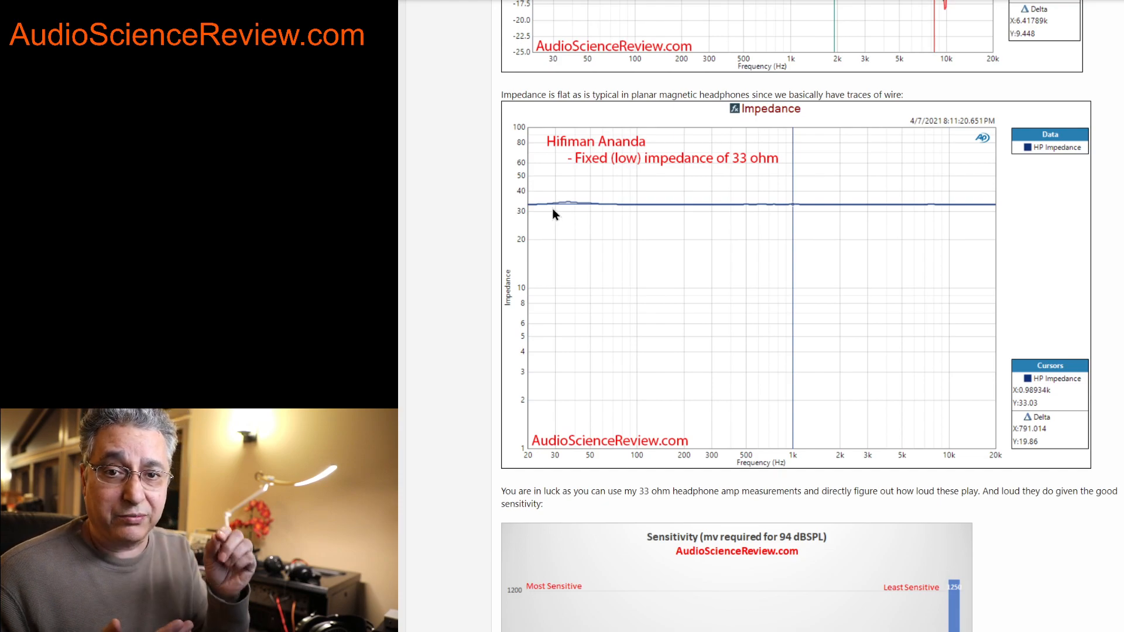
mouse_move(525, 225)
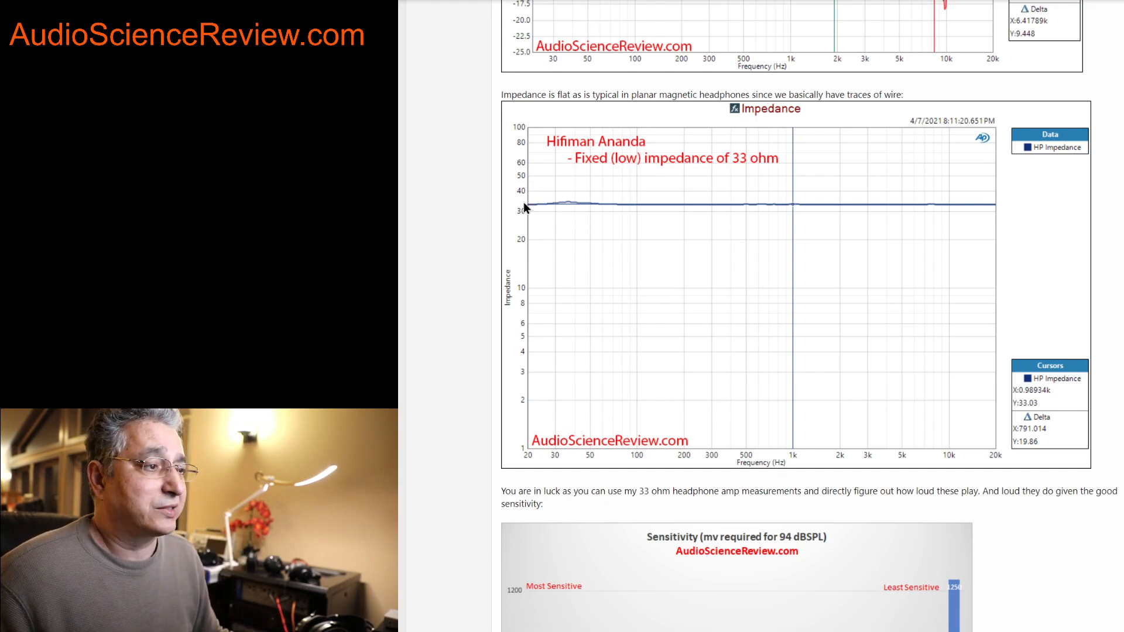
mouse_move(588, 216)
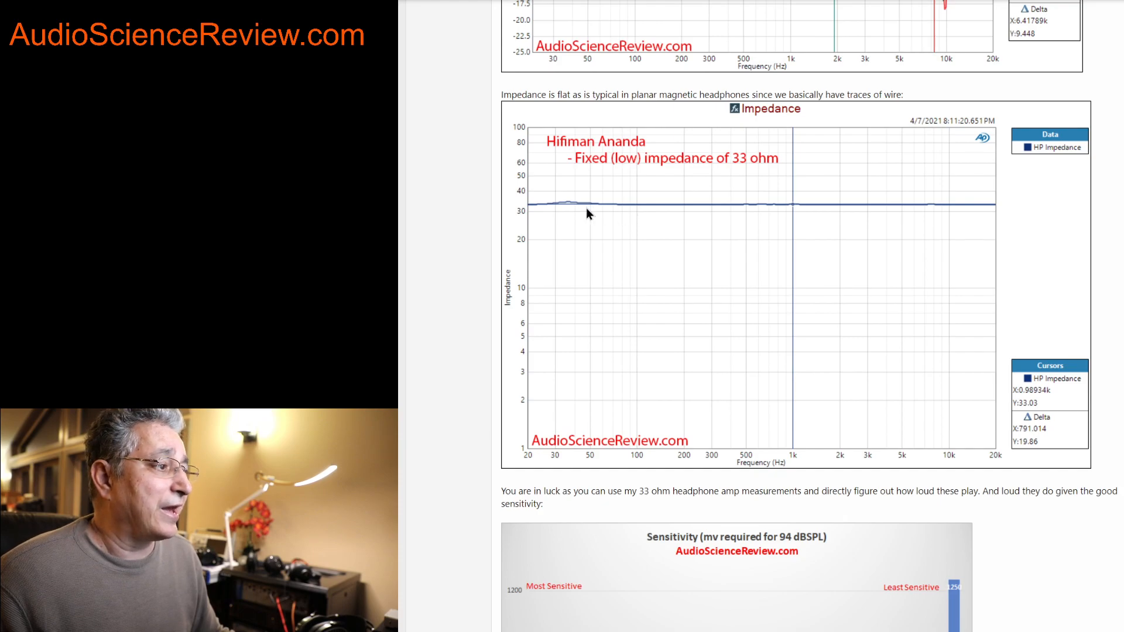
mouse_move(609, 224)
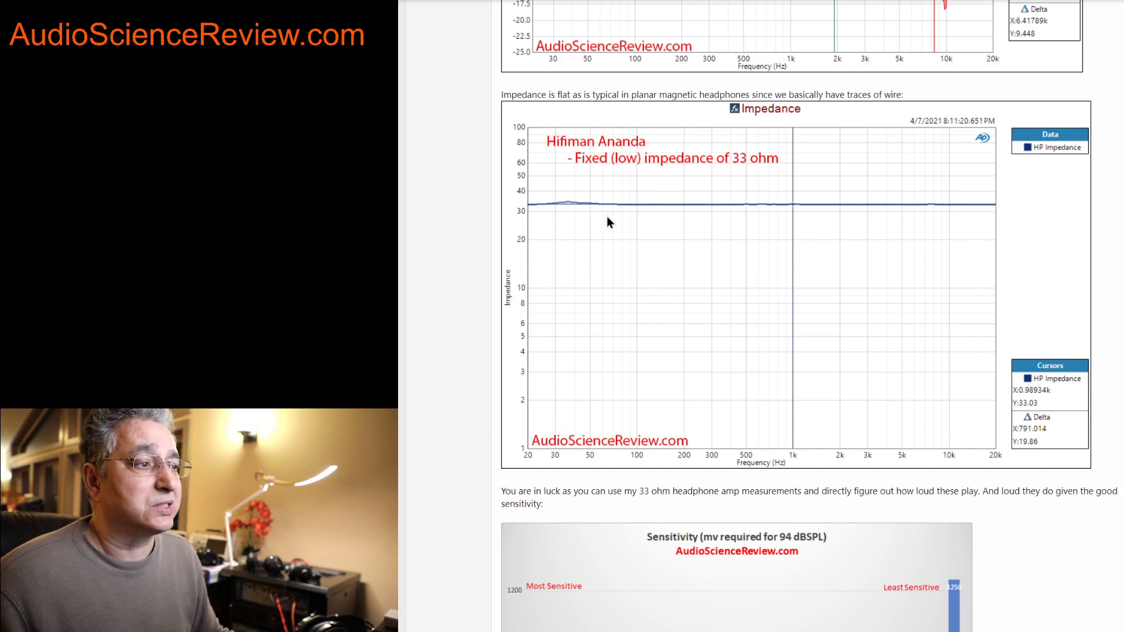
mouse_move(676, 211)
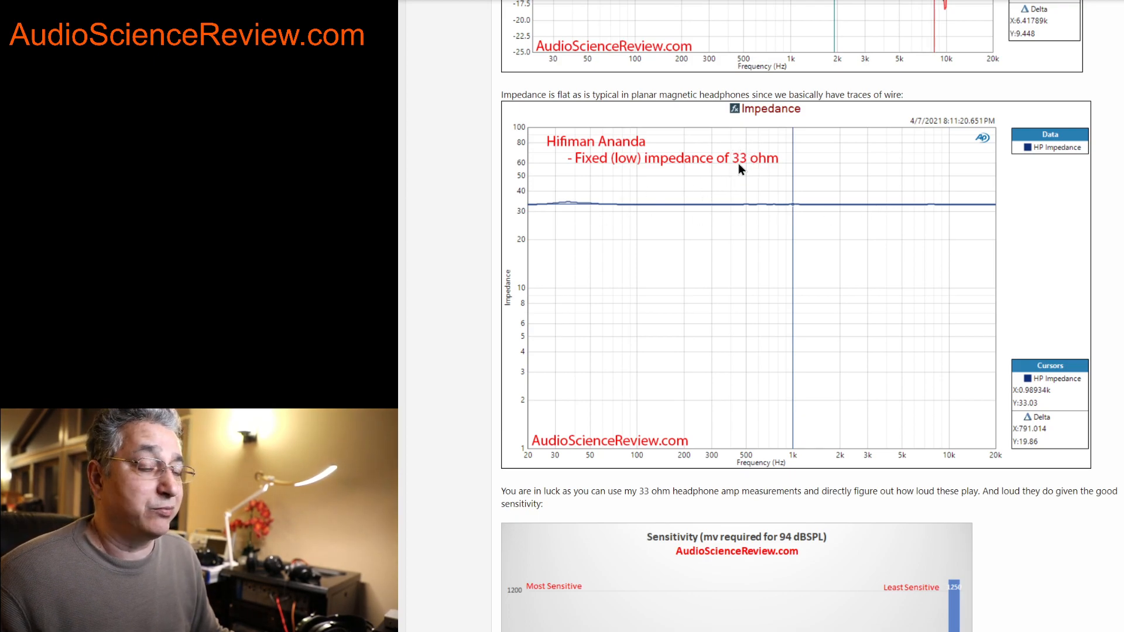
scroll("down", 3)
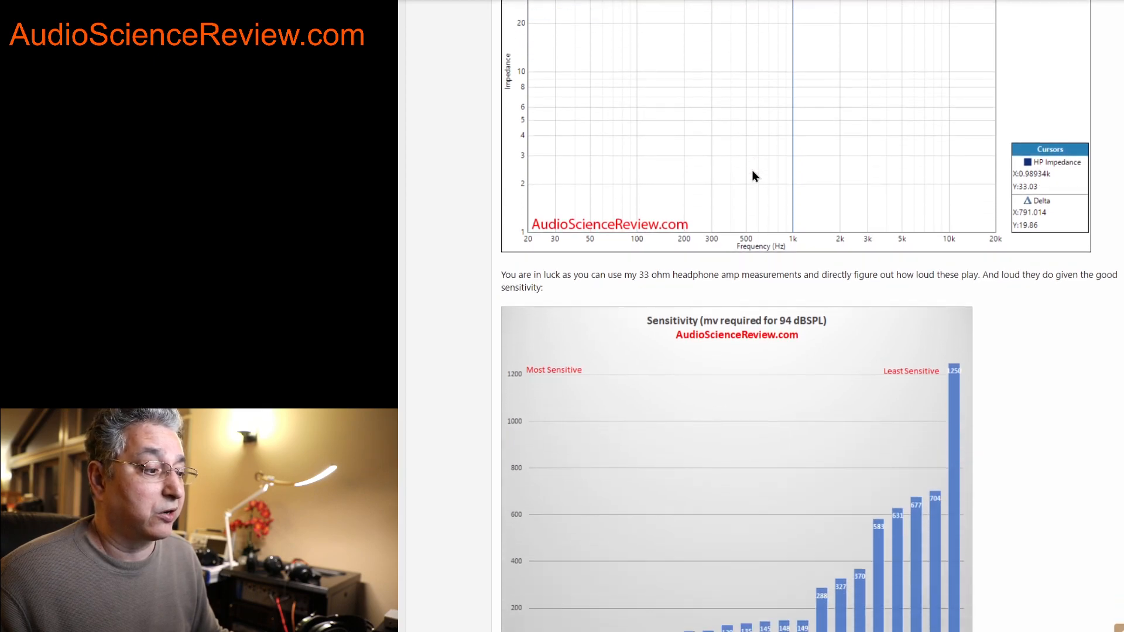
scroll("down", 3)
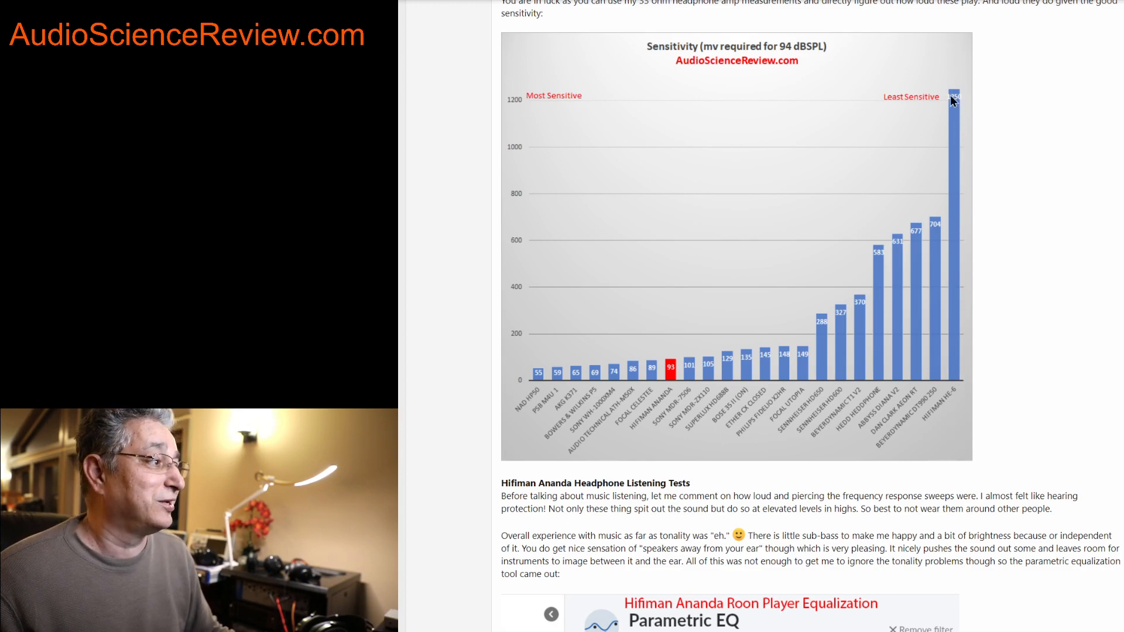
mouse_move(665, 380)
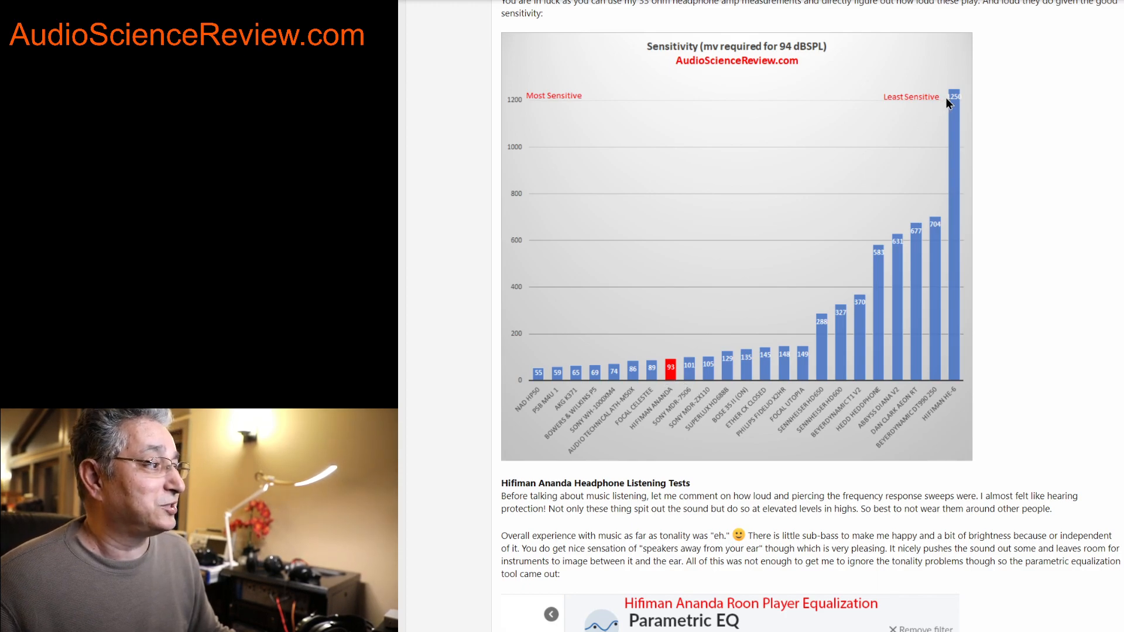
mouse_move(662, 361)
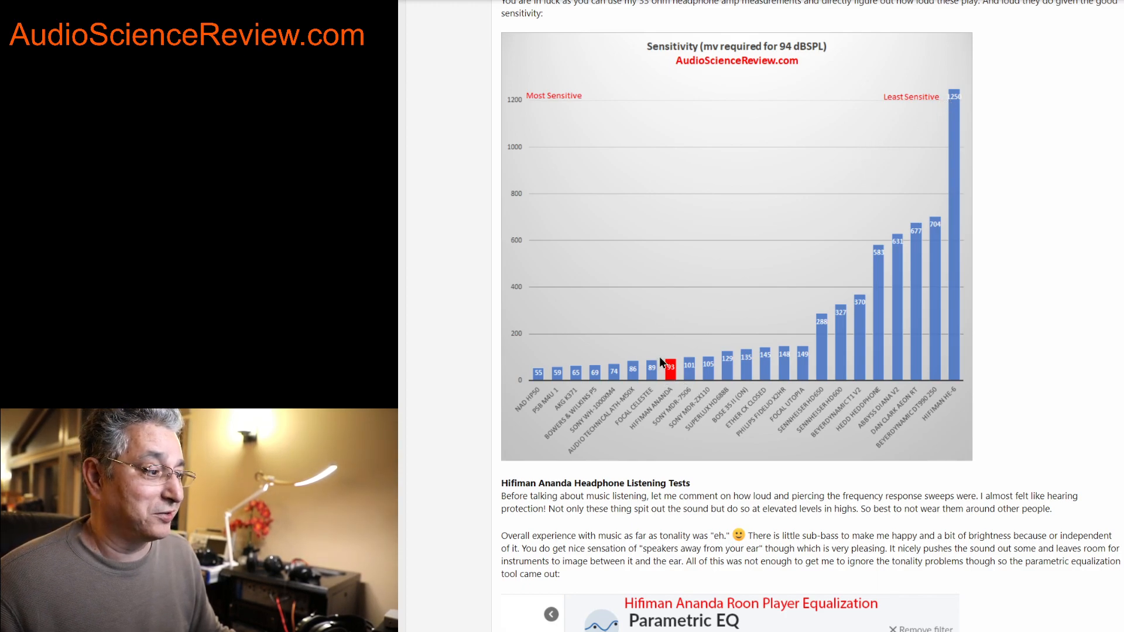
mouse_move(673, 388)
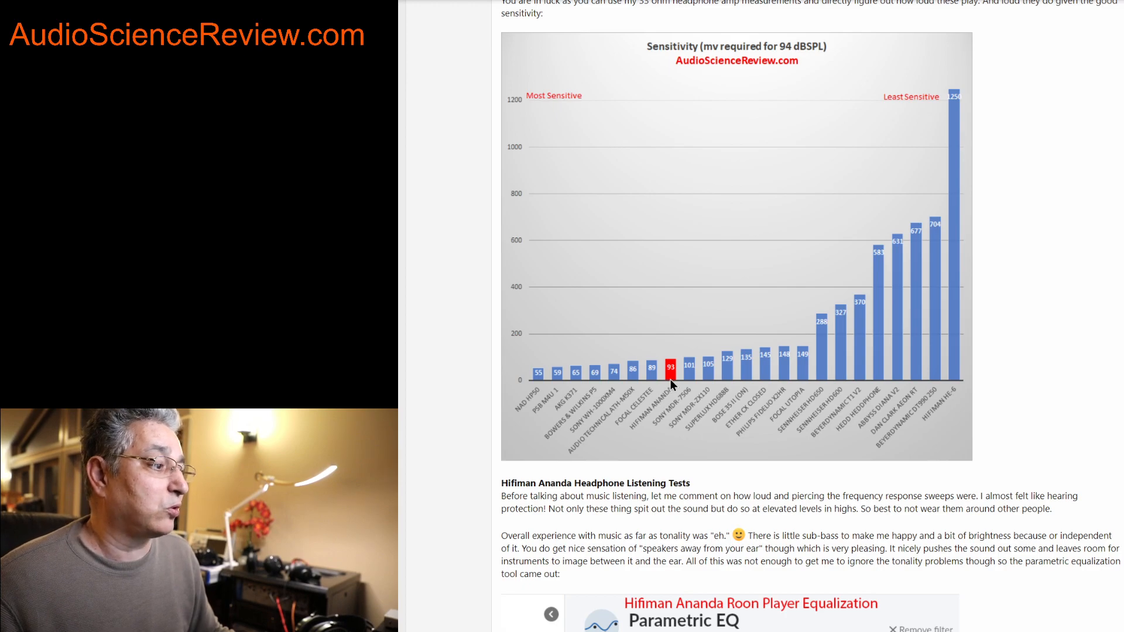
mouse_move(822, 350)
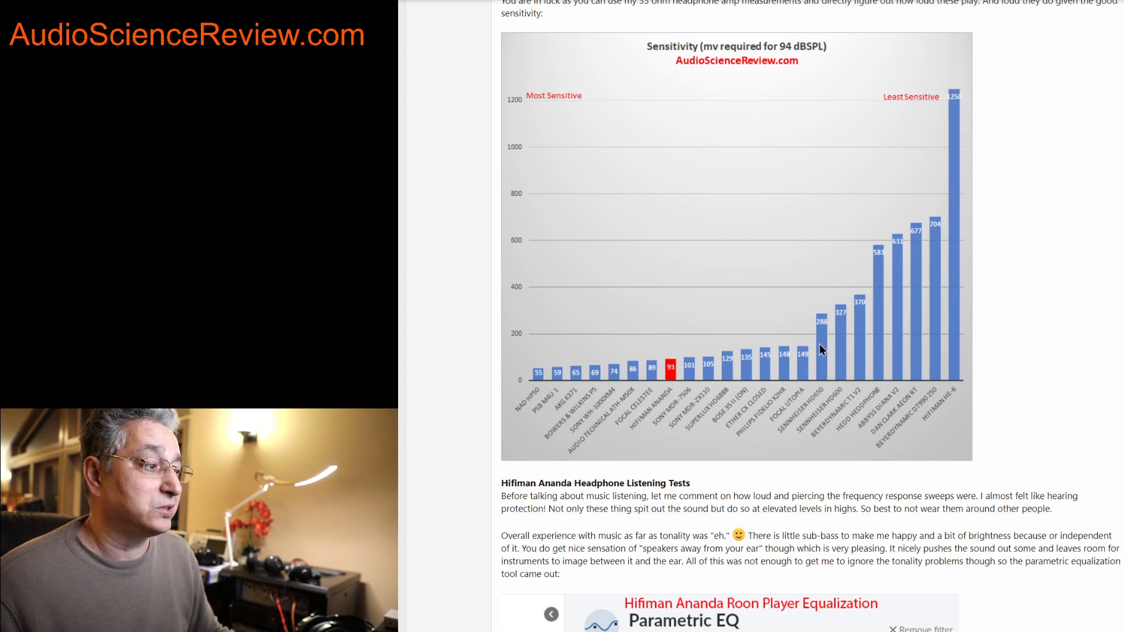
mouse_move(822, 340)
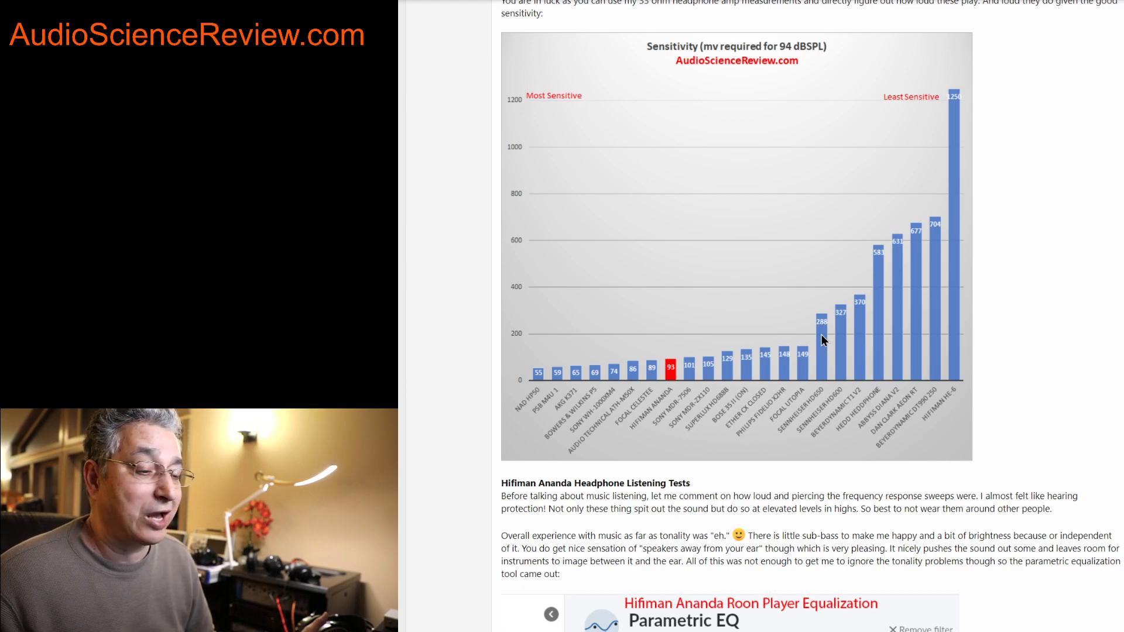
mouse_move(897, 494)
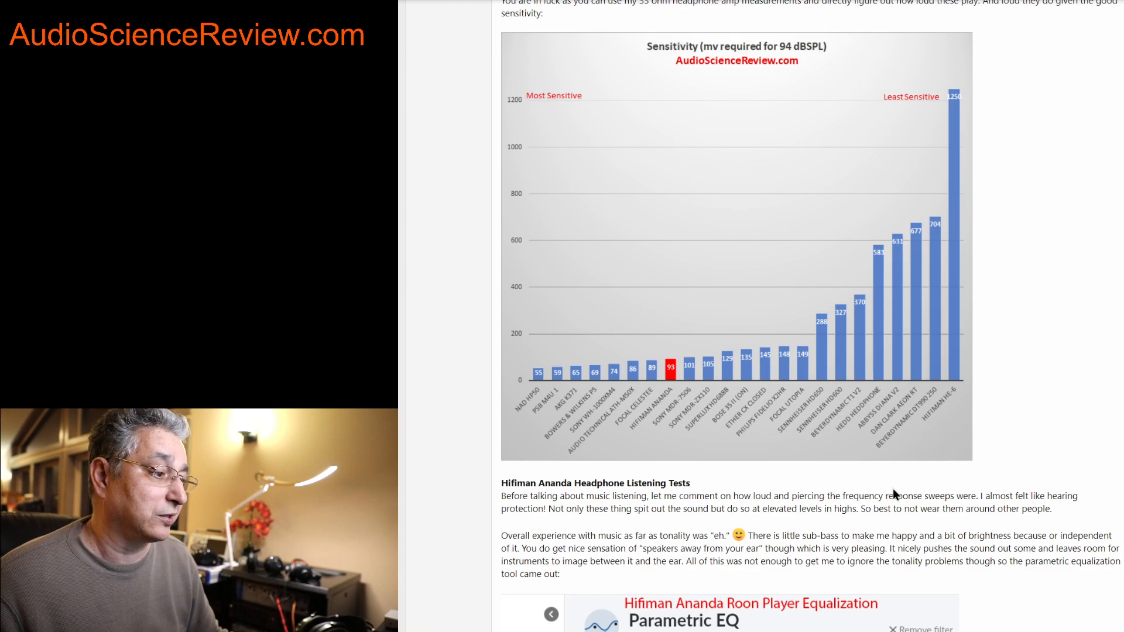
scroll("down", 3)
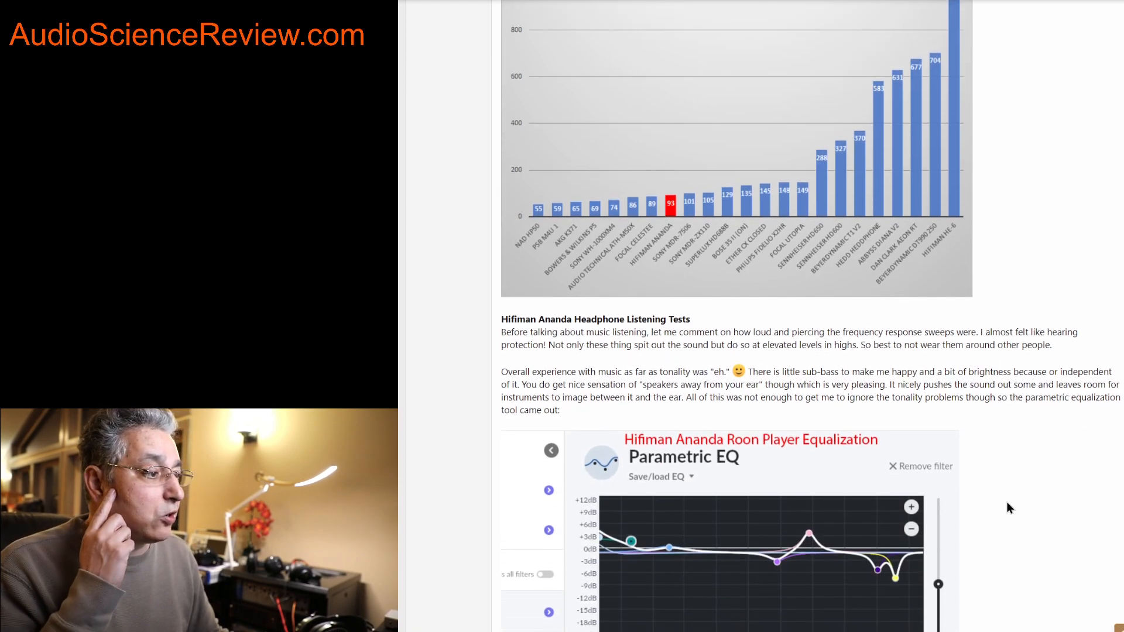
scroll("down", 3)
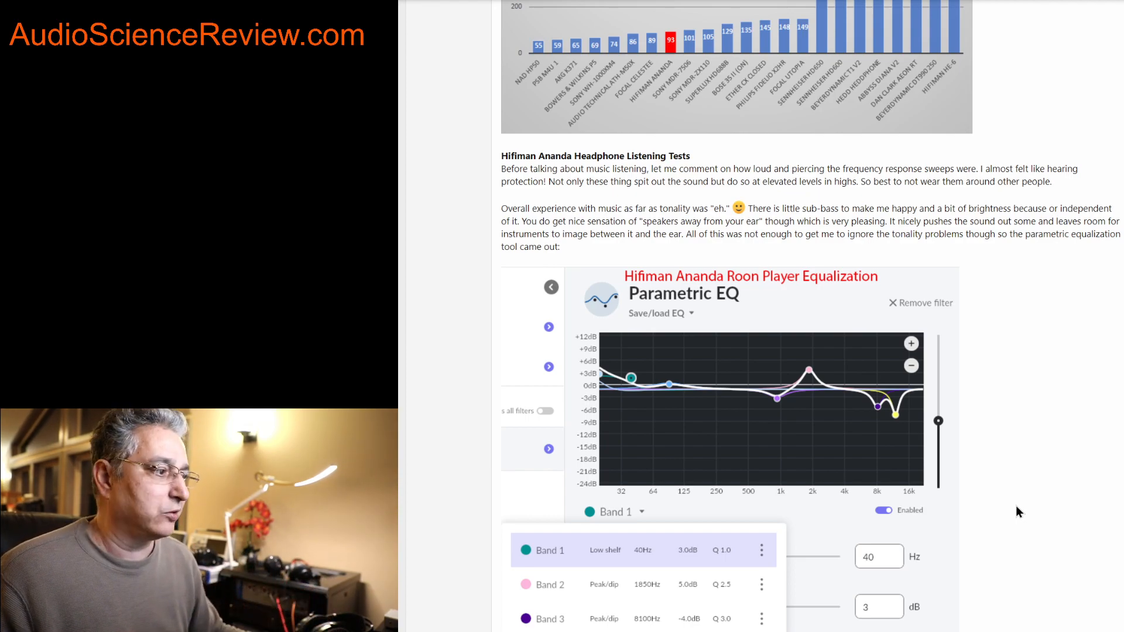
scroll("down", 3)
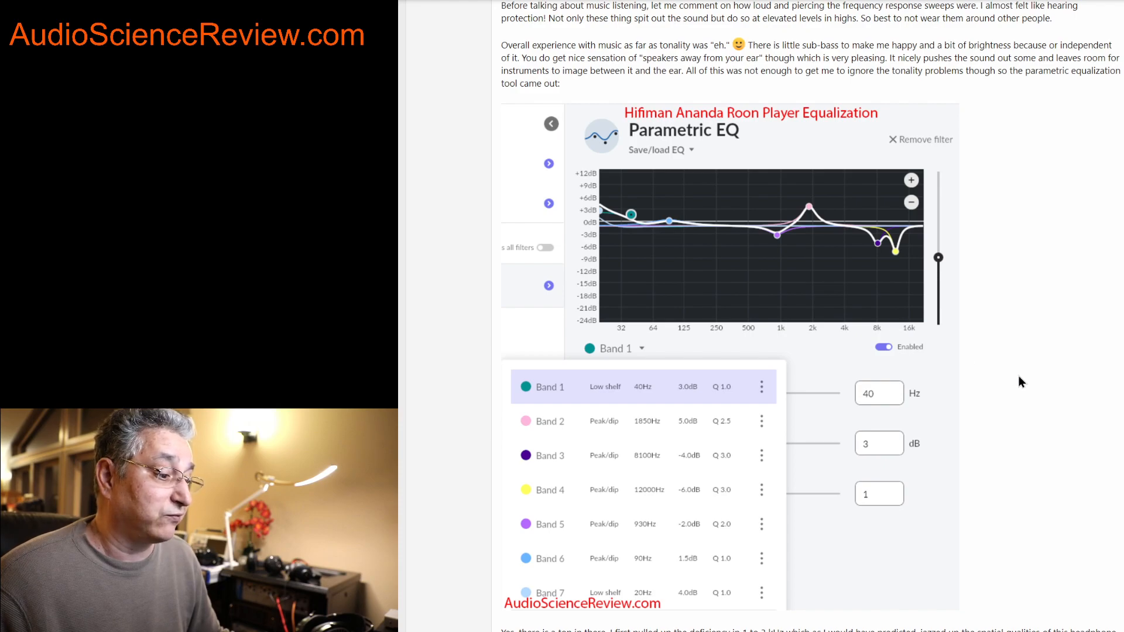
scroll("down", 3)
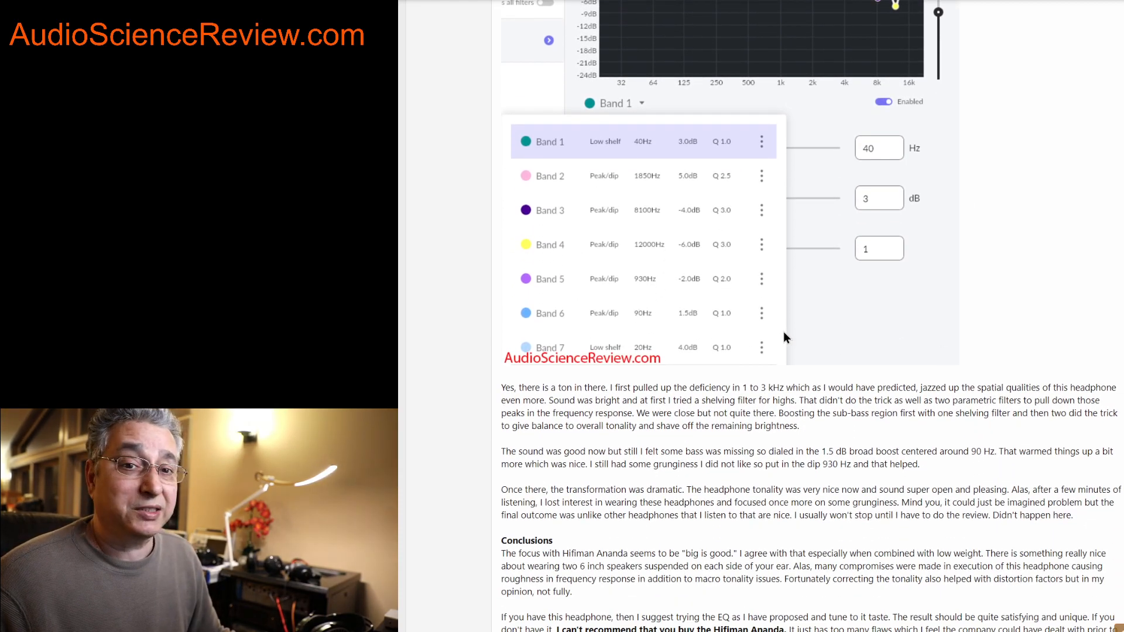
mouse_move(798, 337)
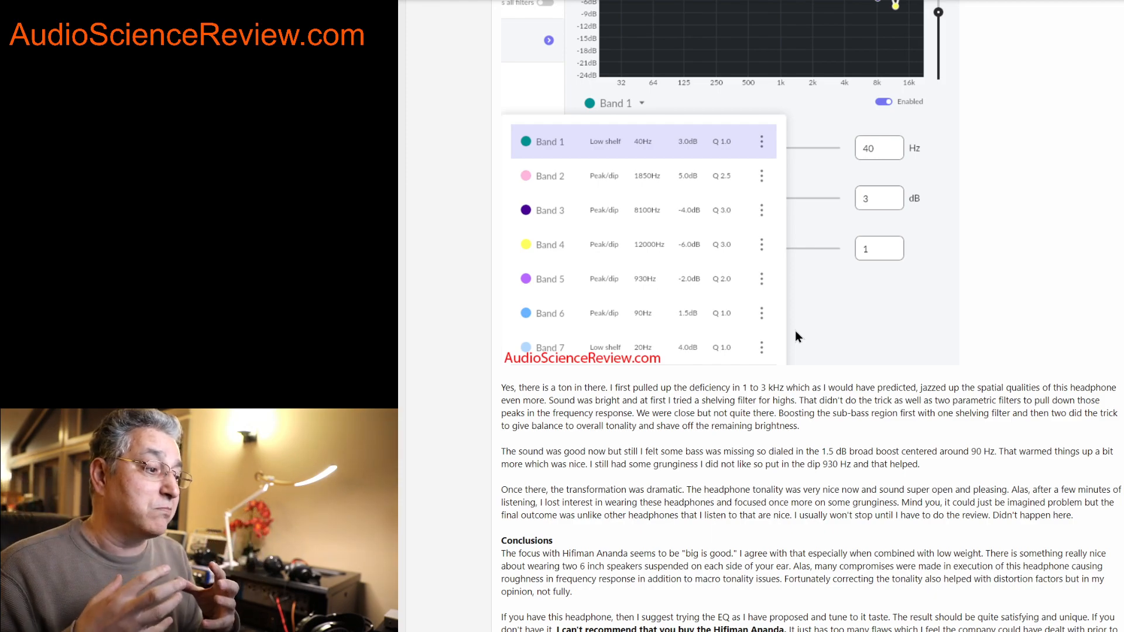
mouse_move(891, 375)
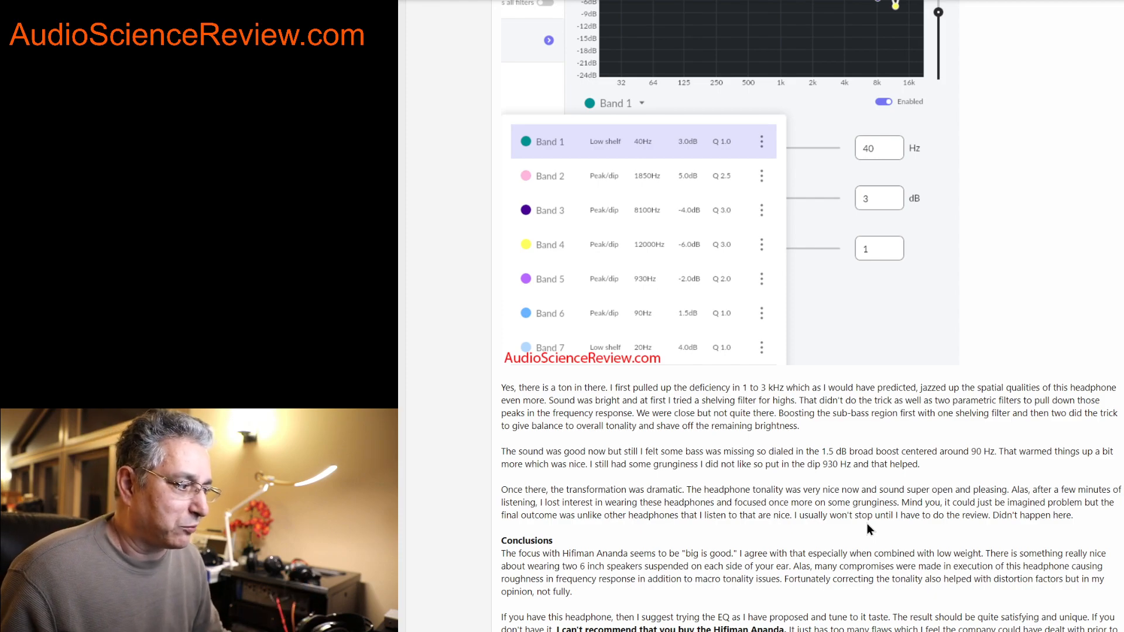
scroll("down", 3)
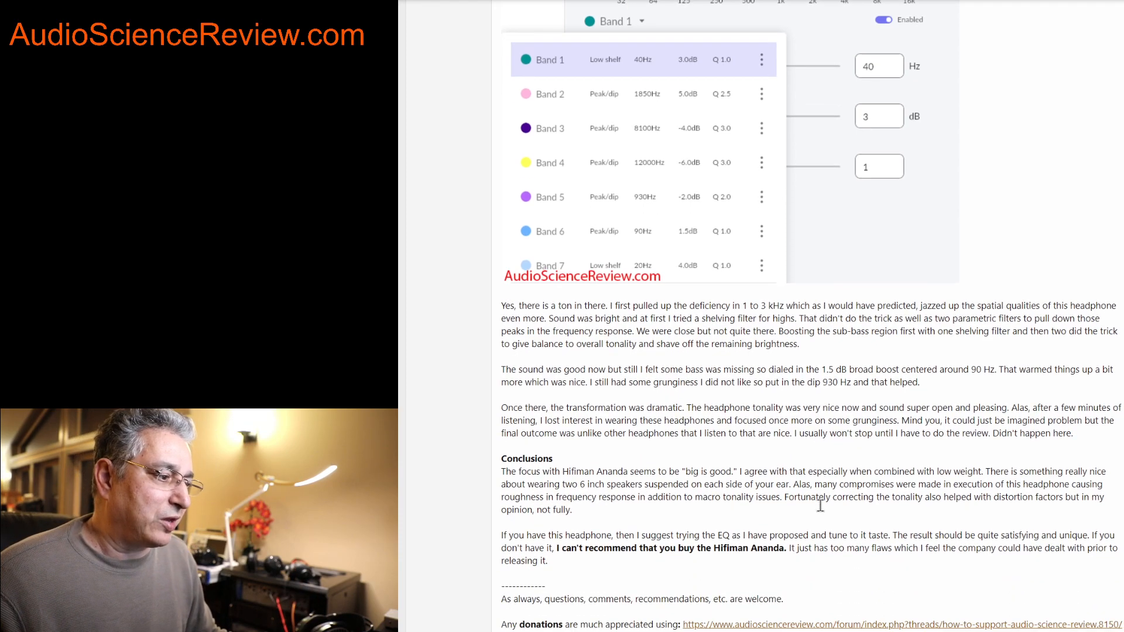
mouse_move(823, 513)
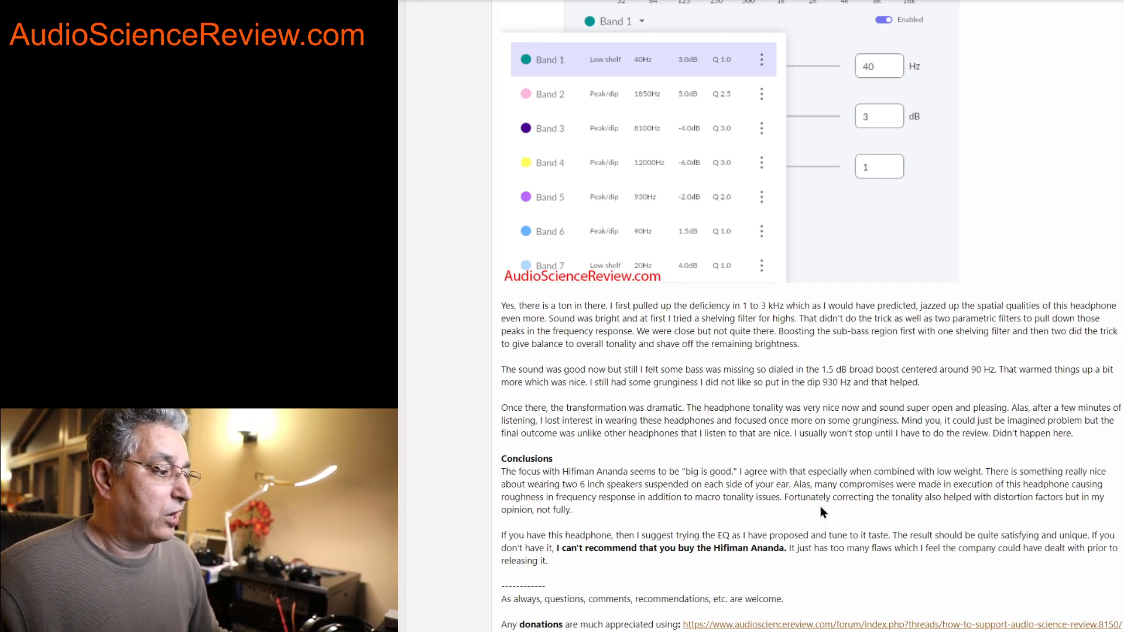
scroll("down", 3)
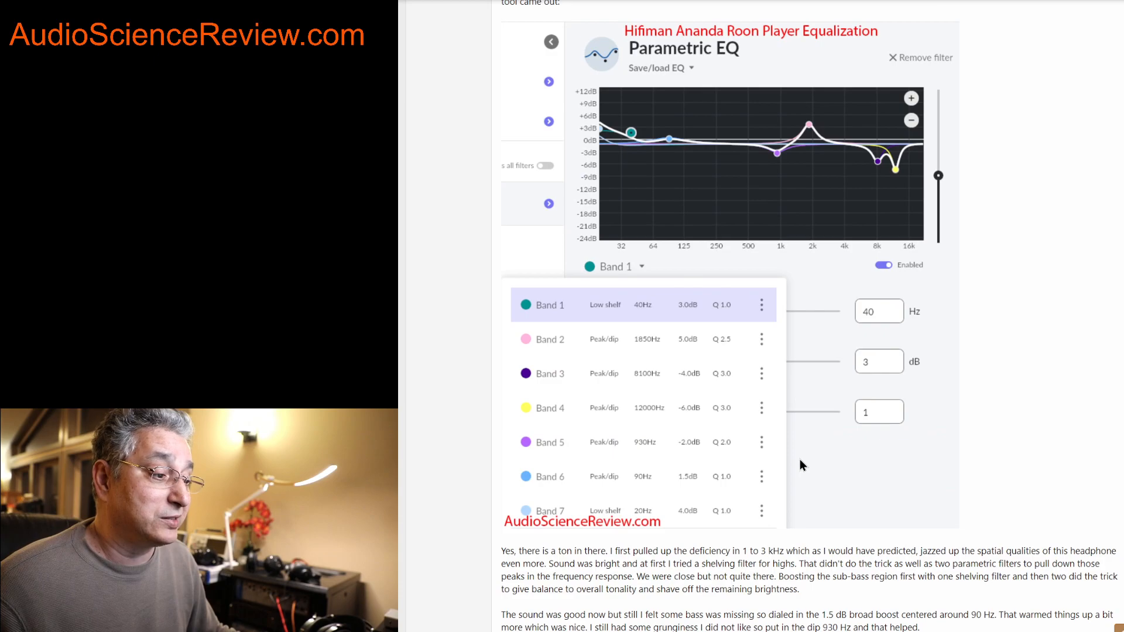
mouse_move(572, 456)
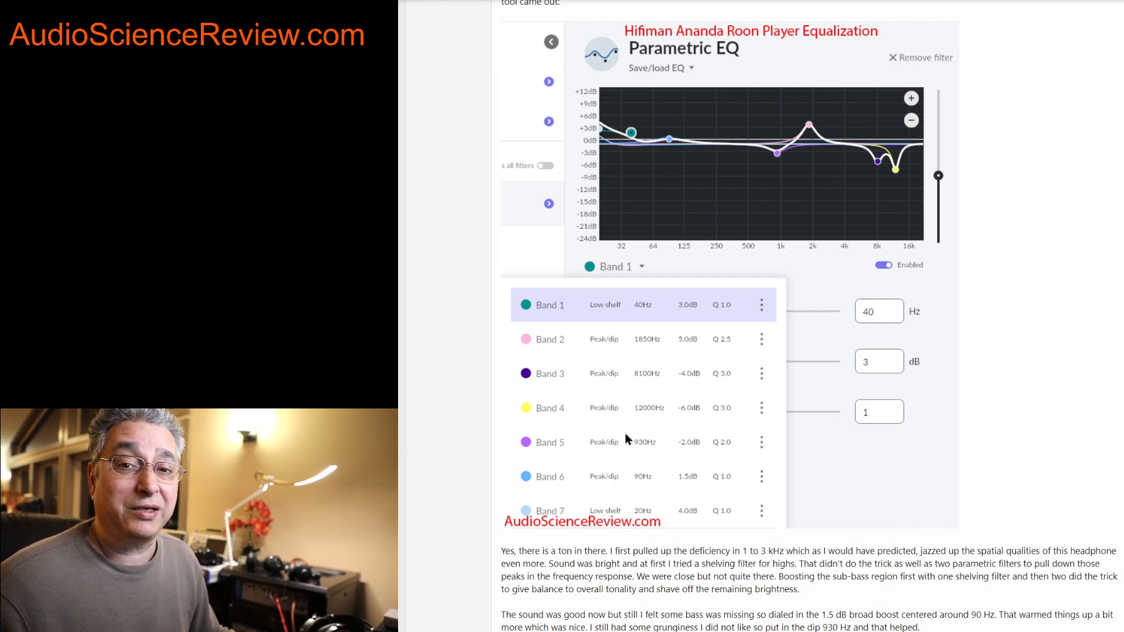
mouse_move(988, 424)
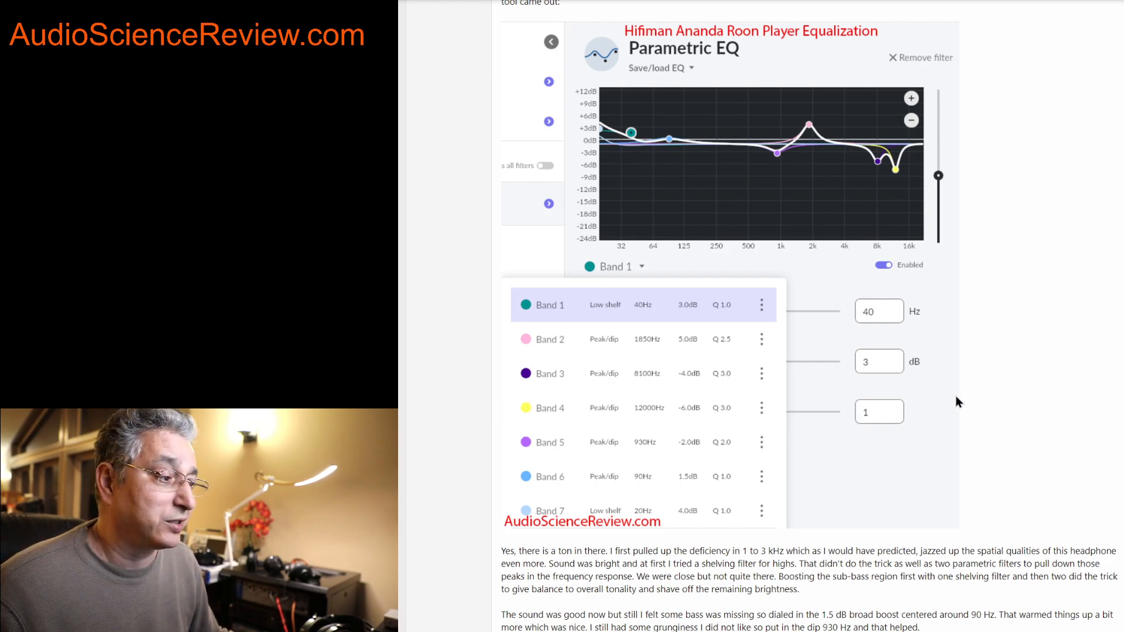
mouse_move(949, 408)
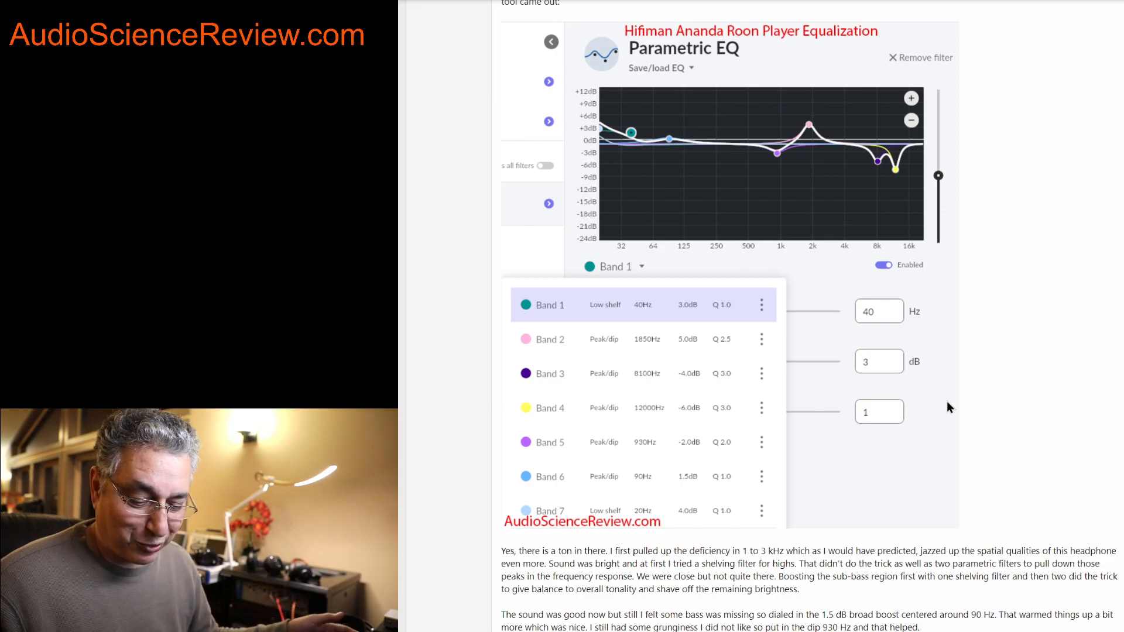
mouse_move(955, 403)
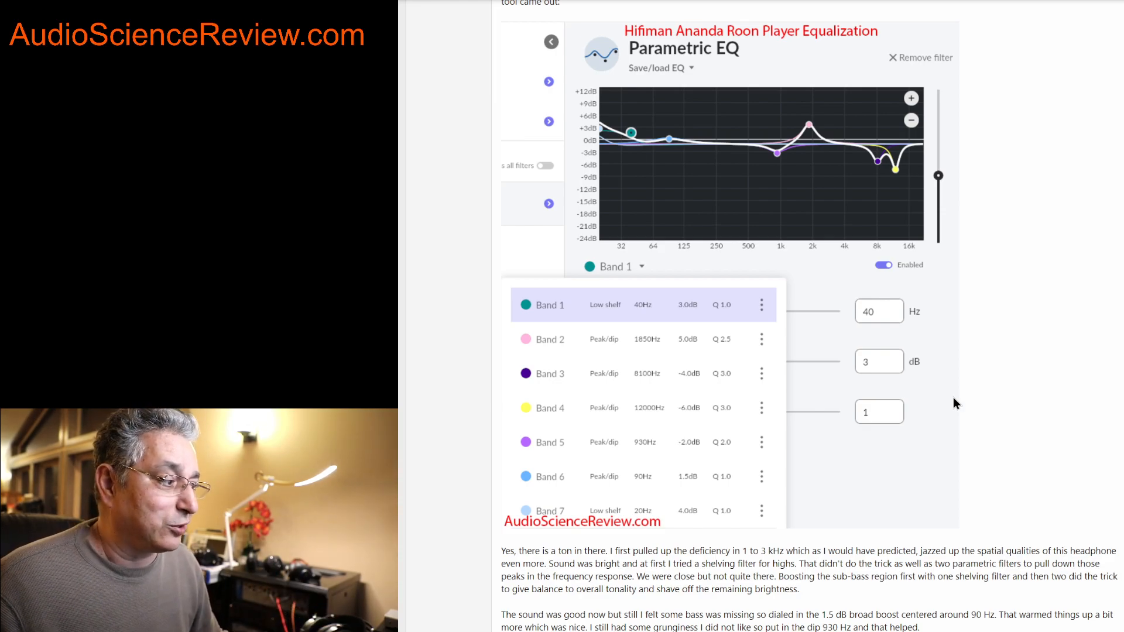
mouse_move(948, 399)
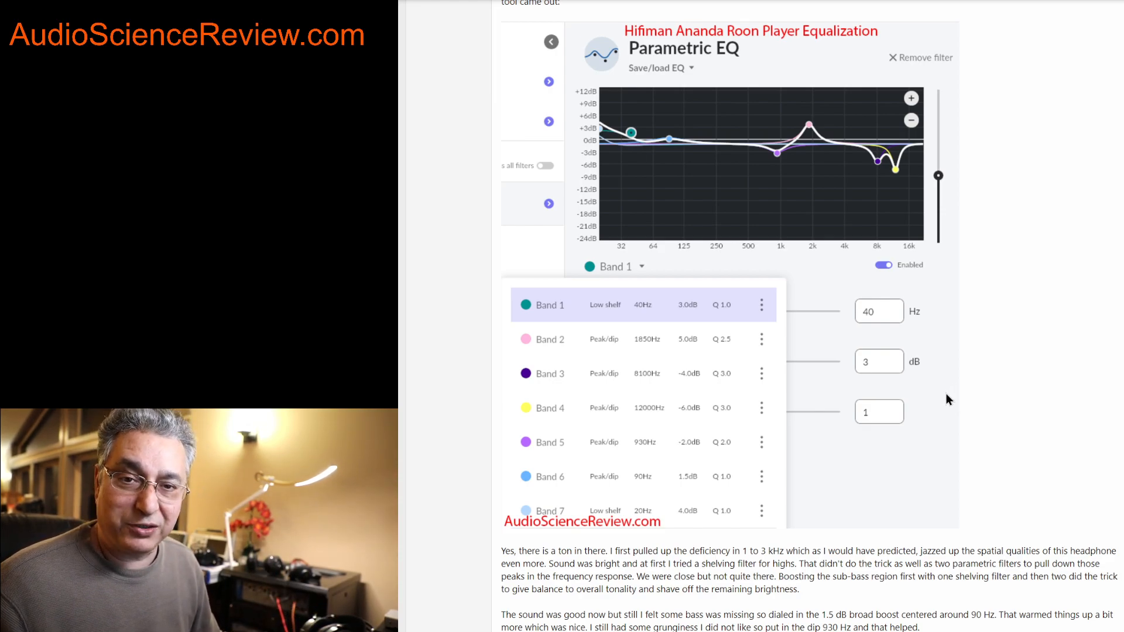
scroll("down", 3)
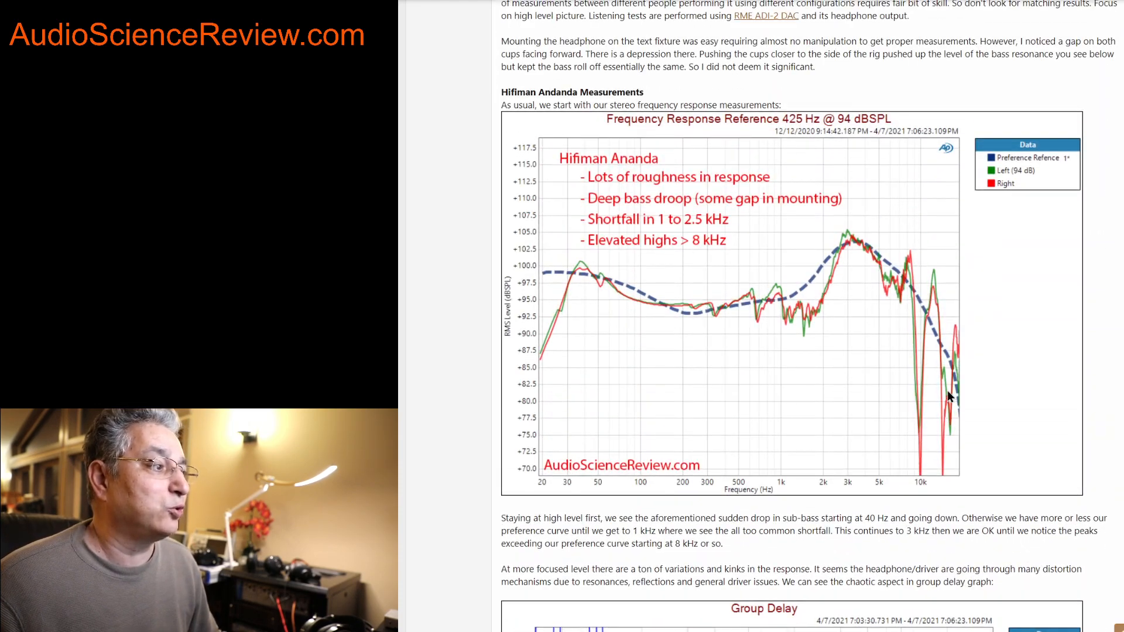
mouse_move(606, 284)
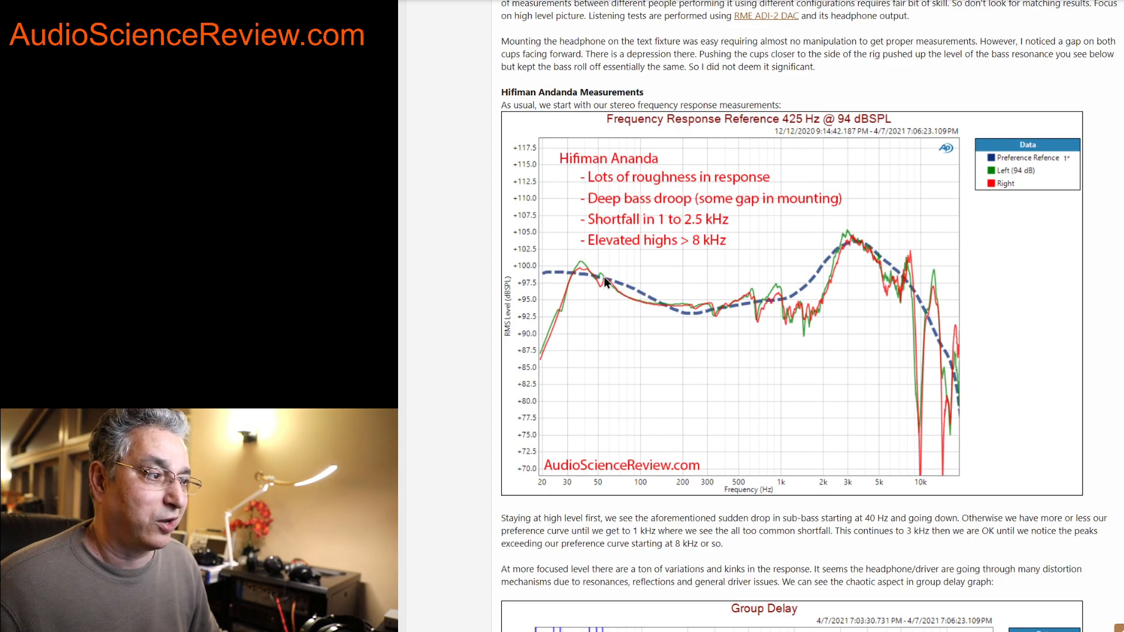
mouse_move(799, 300)
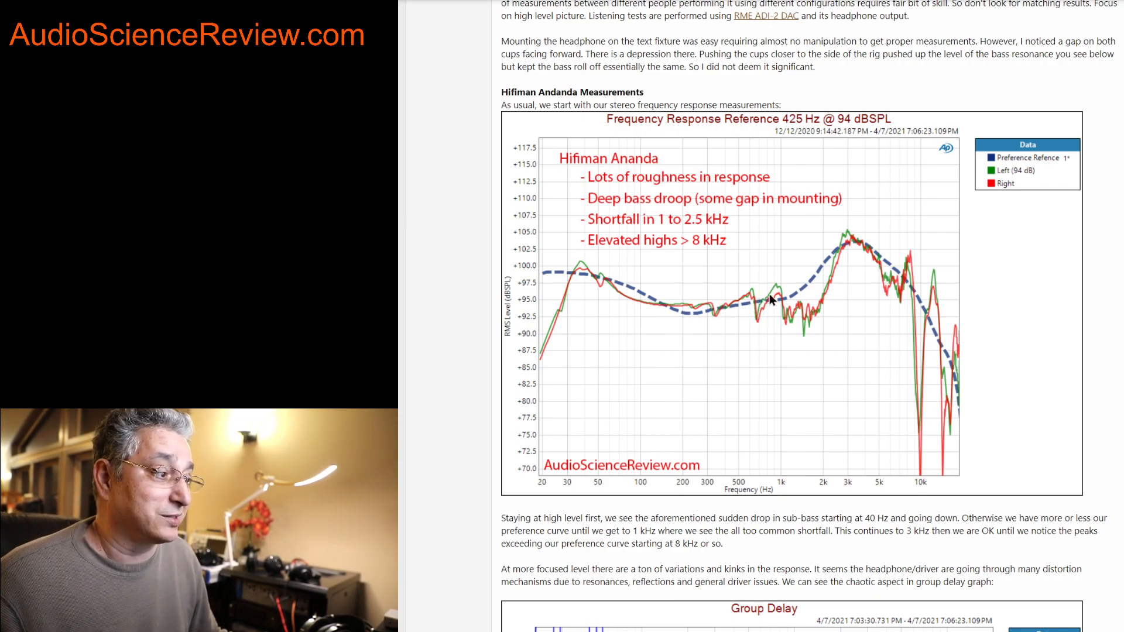
scroll("down", 3)
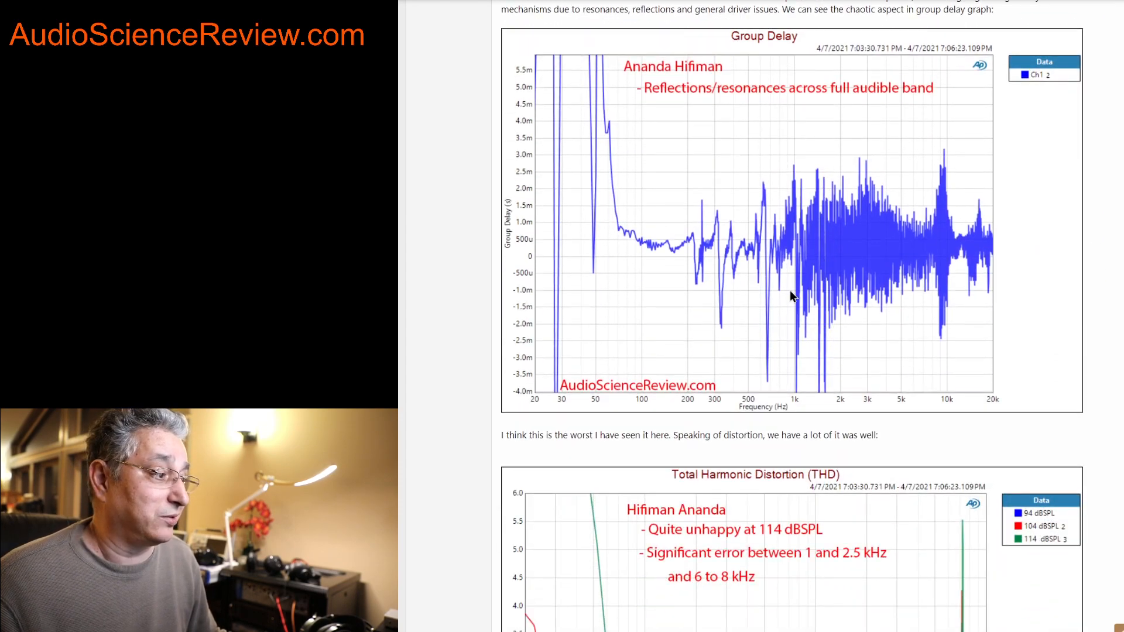
scroll("down", 3)
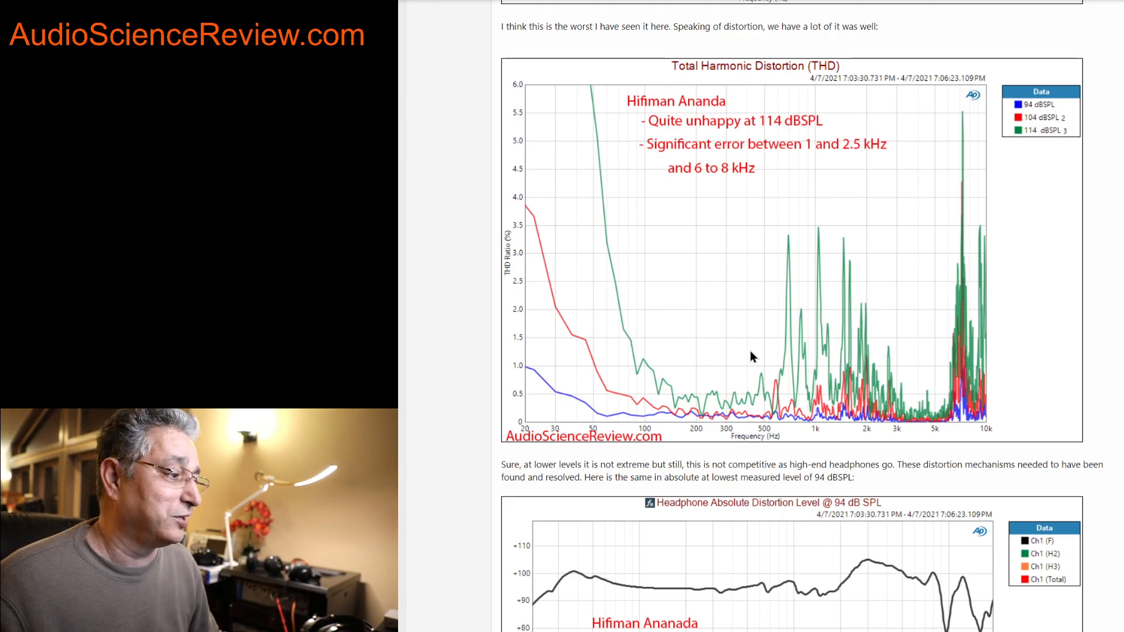
mouse_move(720, 336)
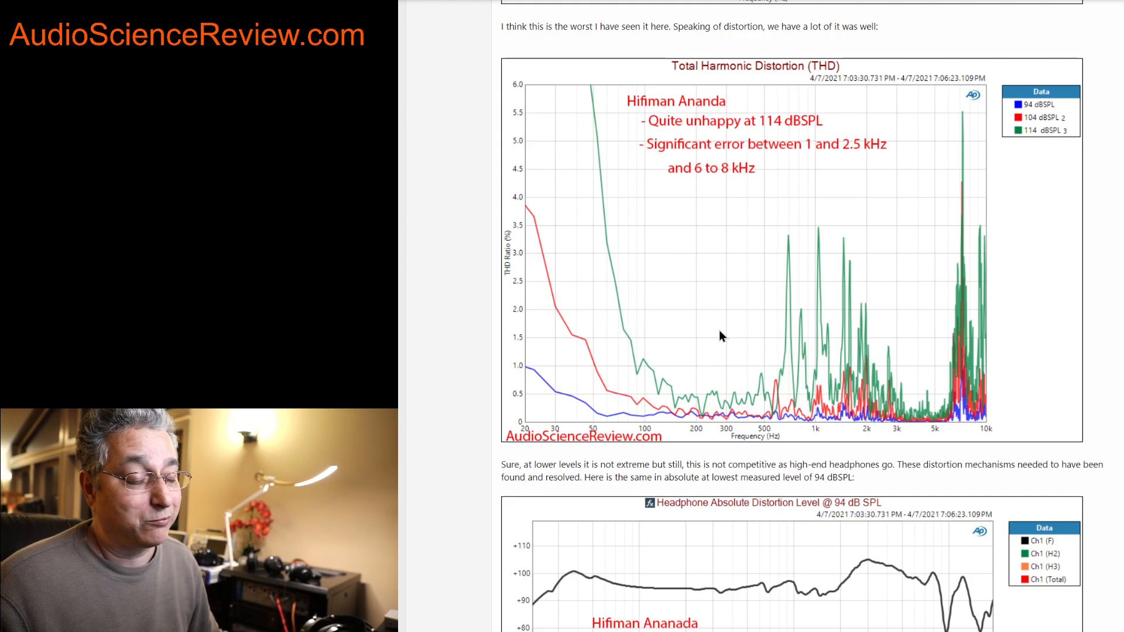
mouse_move(705, 378)
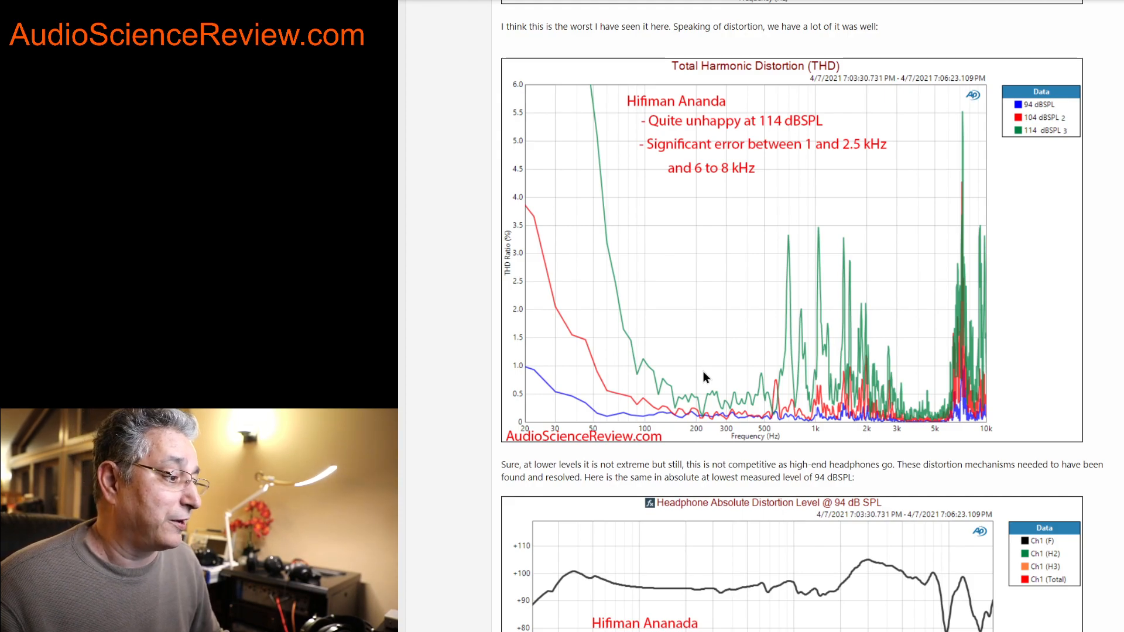
scroll("down", 3)
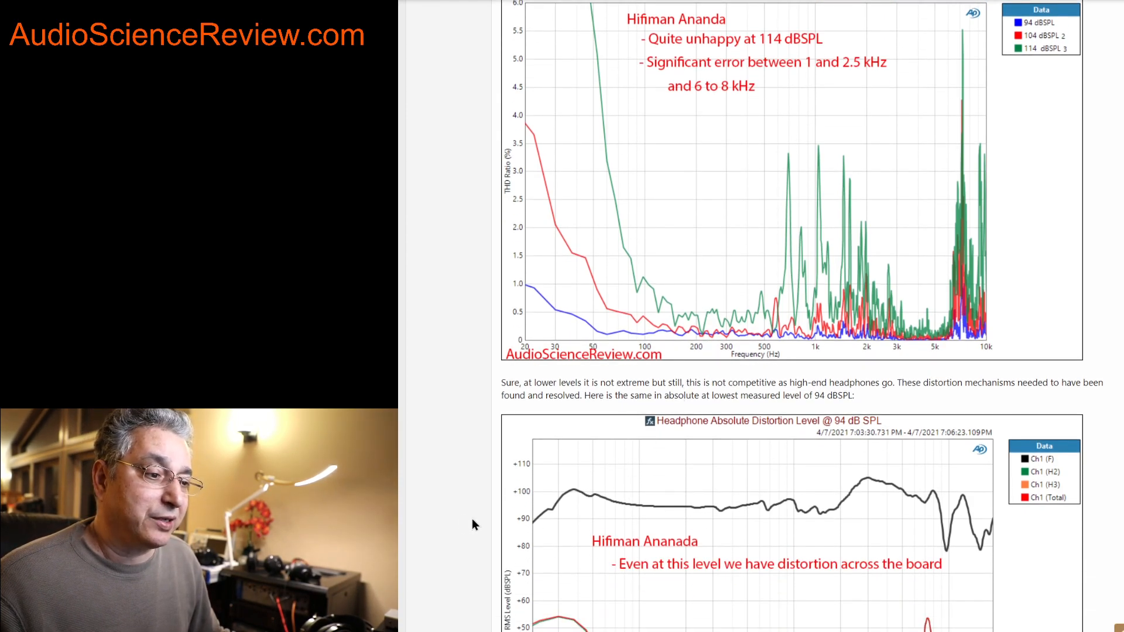